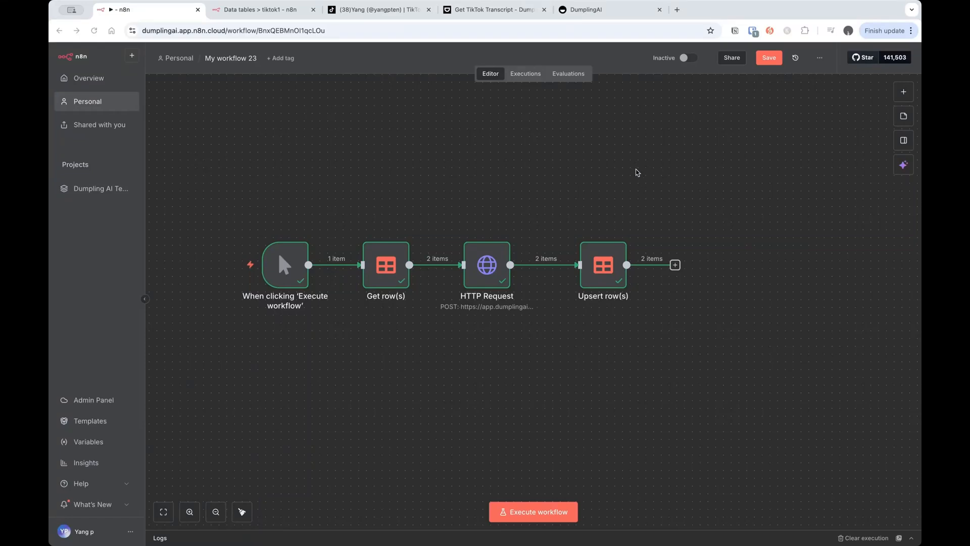
pyautogui.moveTo(526, 195)
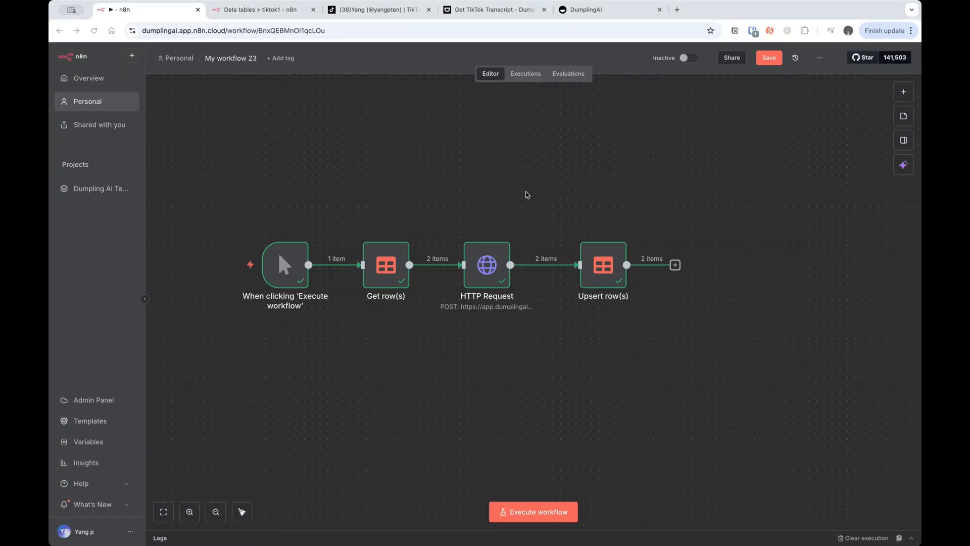
pyautogui.moveTo(487, 181)
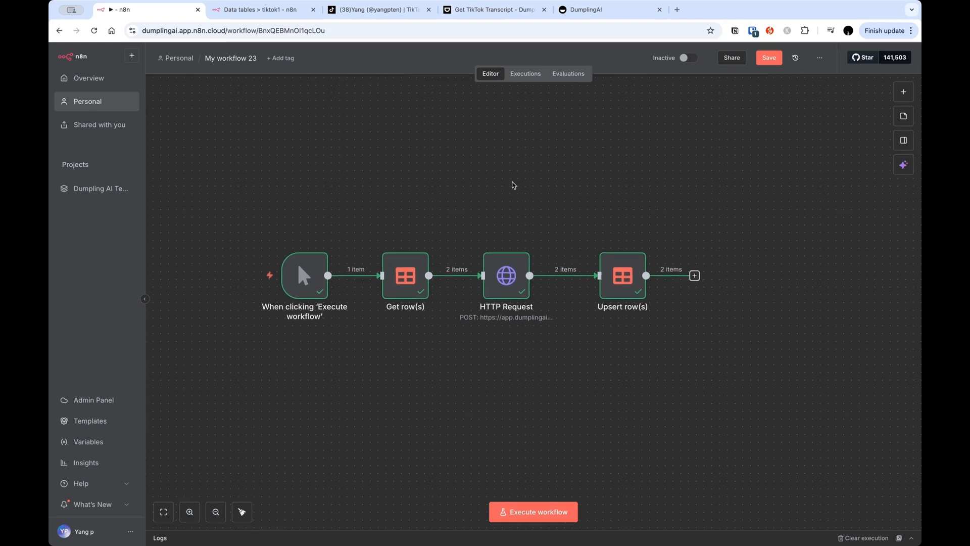
pyautogui.moveTo(522, 196)
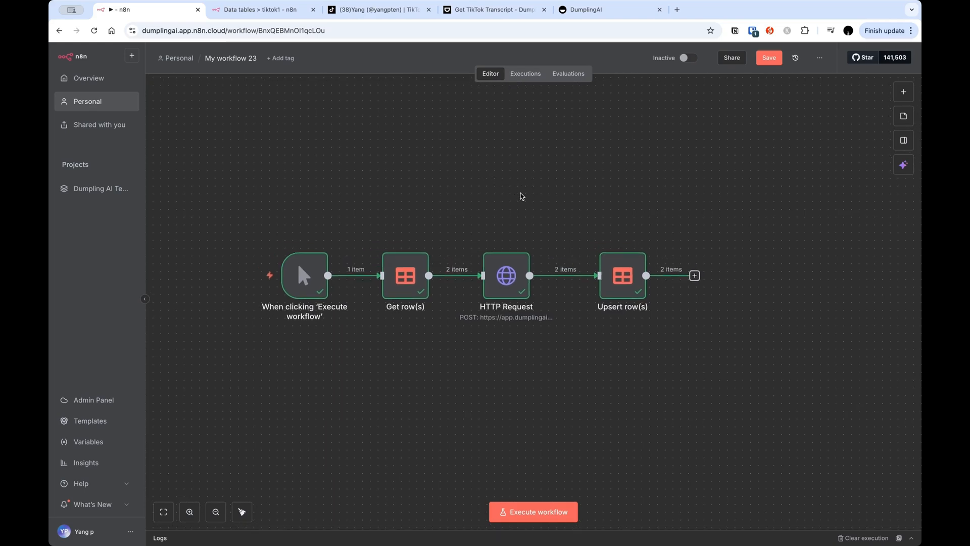
pyautogui.moveTo(549, 203)
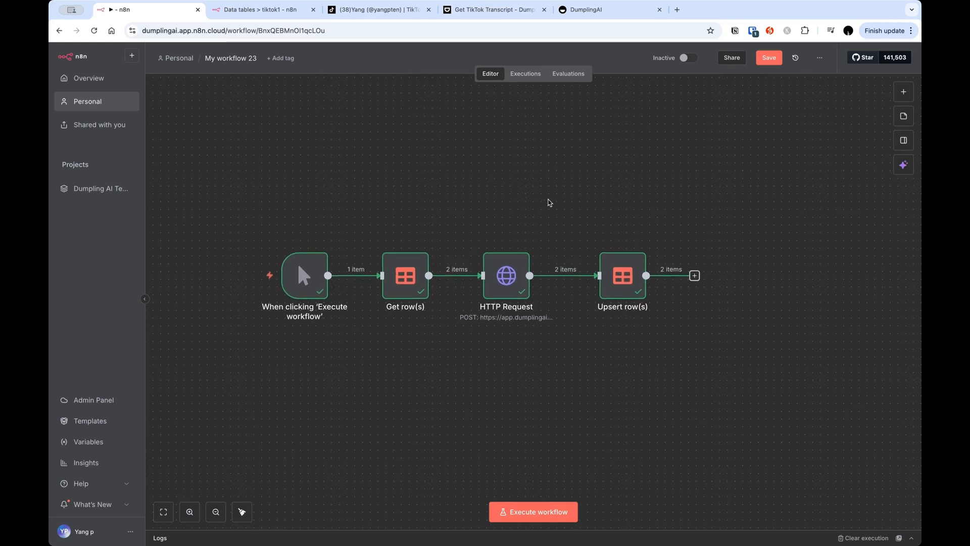
# - Glance at the TikTok video and profile pages, then return to the n8n workflow
pyautogui.click(380, 9)
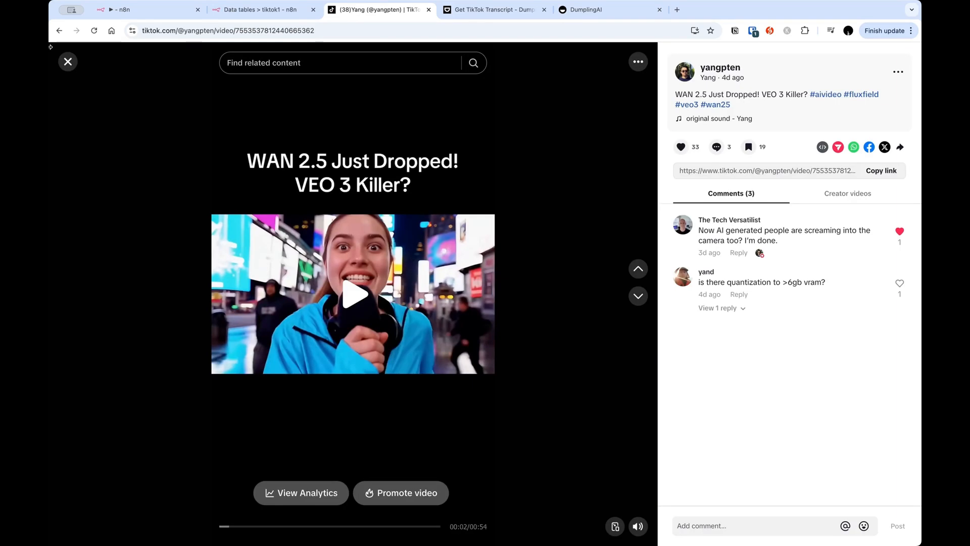
pyautogui.click(67, 61)
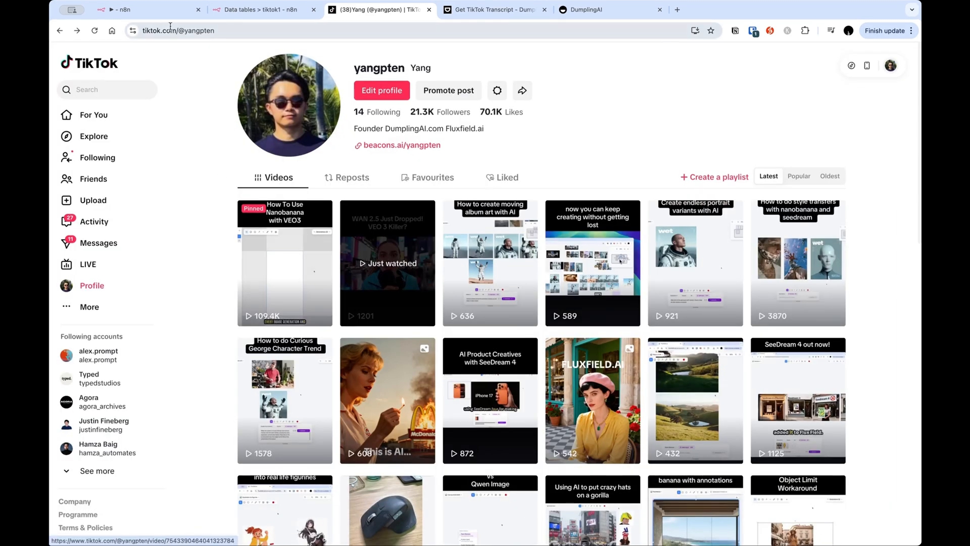
pyautogui.click(146, 9)
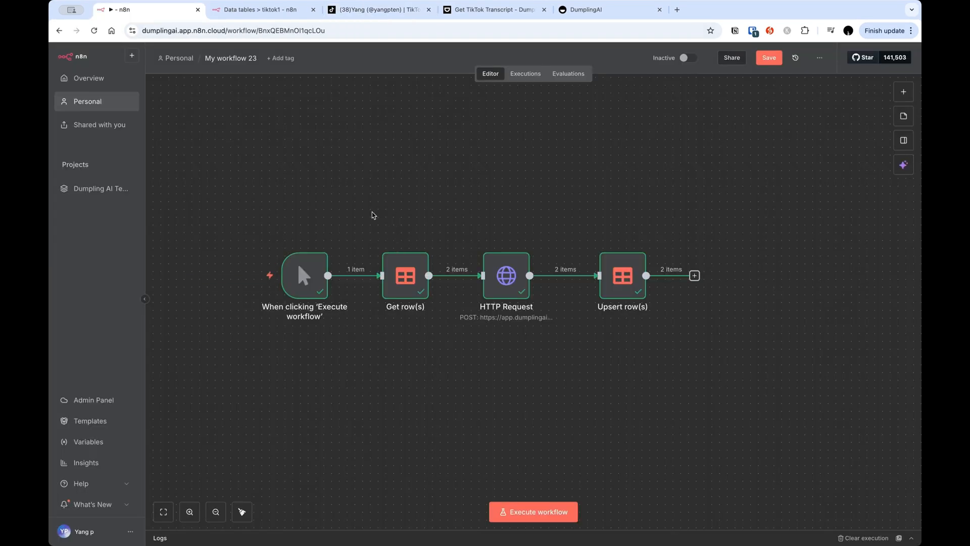
pyautogui.moveTo(385, 162)
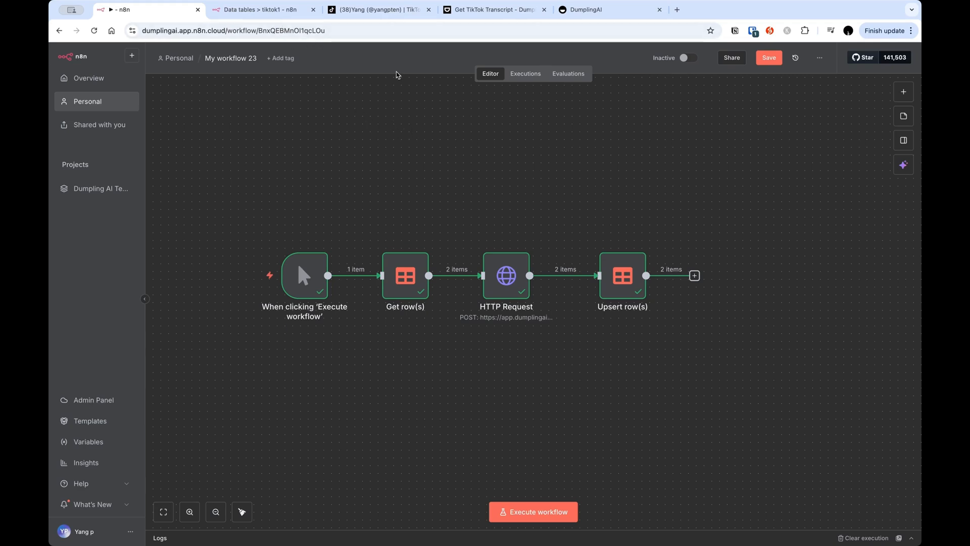
pyautogui.moveTo(413, 193)
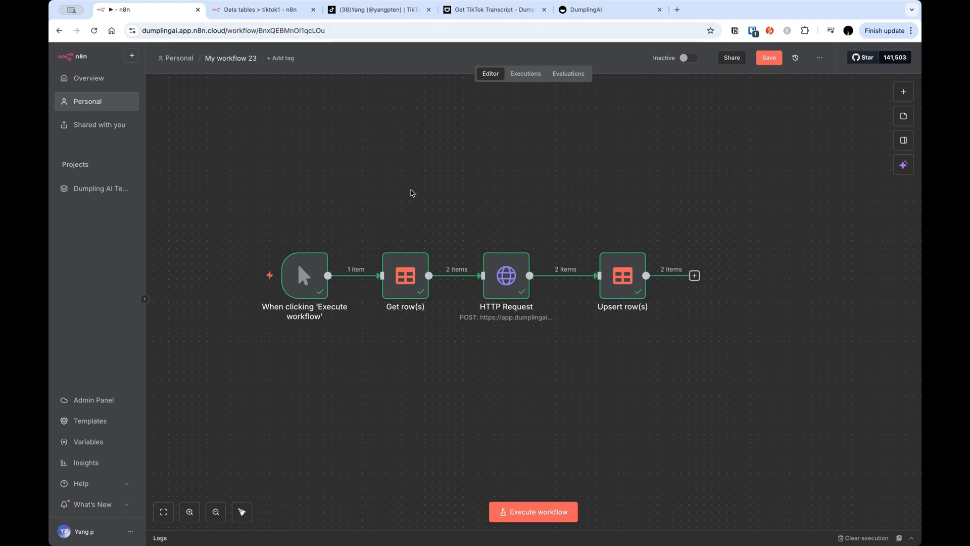
pyautogui.moveTo(389, 227)
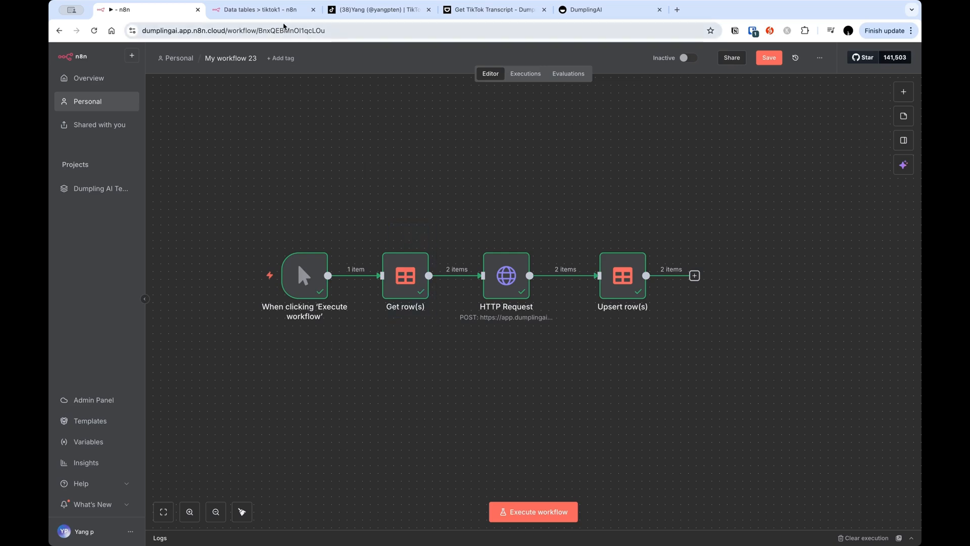
pyautogui.click(492, 9)
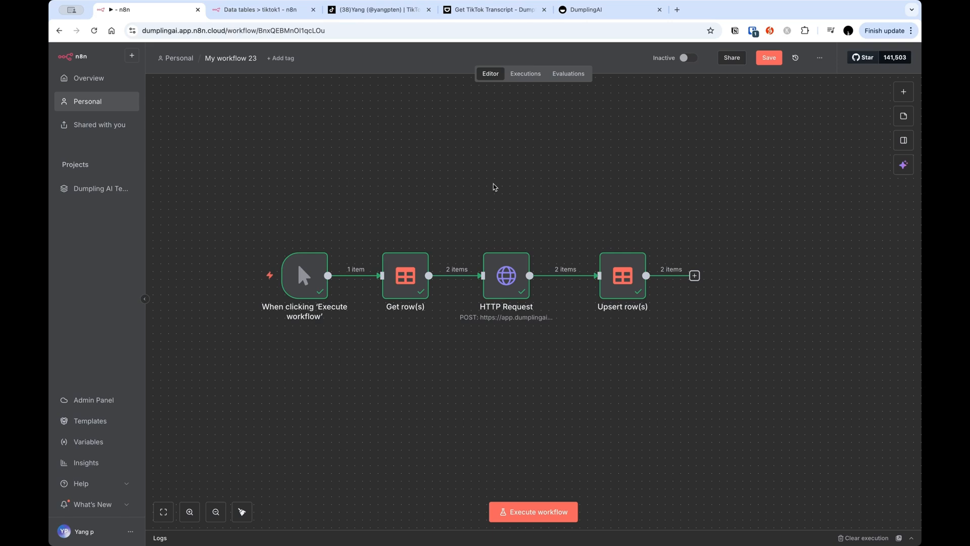
pyautogui.moveTo(585, 319)
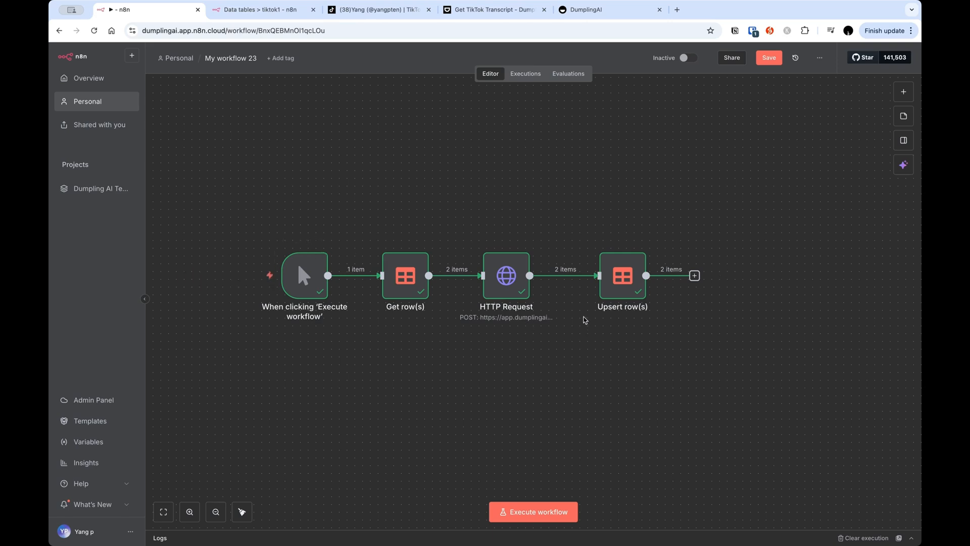
pyautogui.moveTo(570, 313)
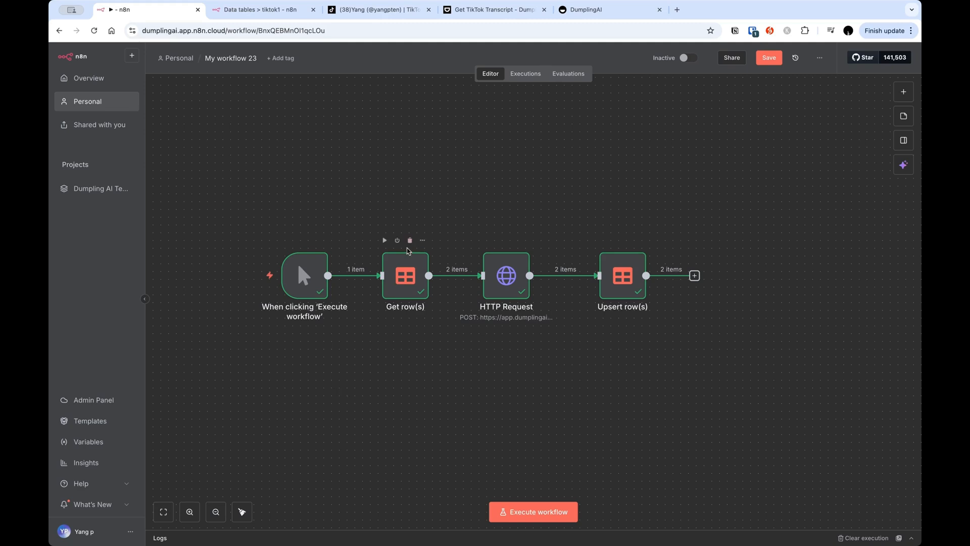
# - Review the existing Get row(s) step's output and go back to the canvas
pyautogui.click(405, 276)
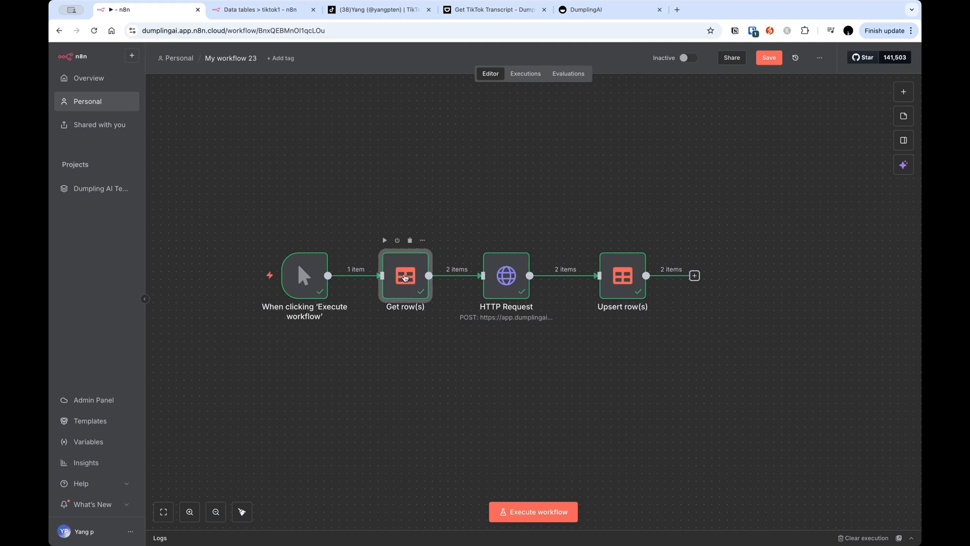
pyautogui.doubleClick(405, 275)
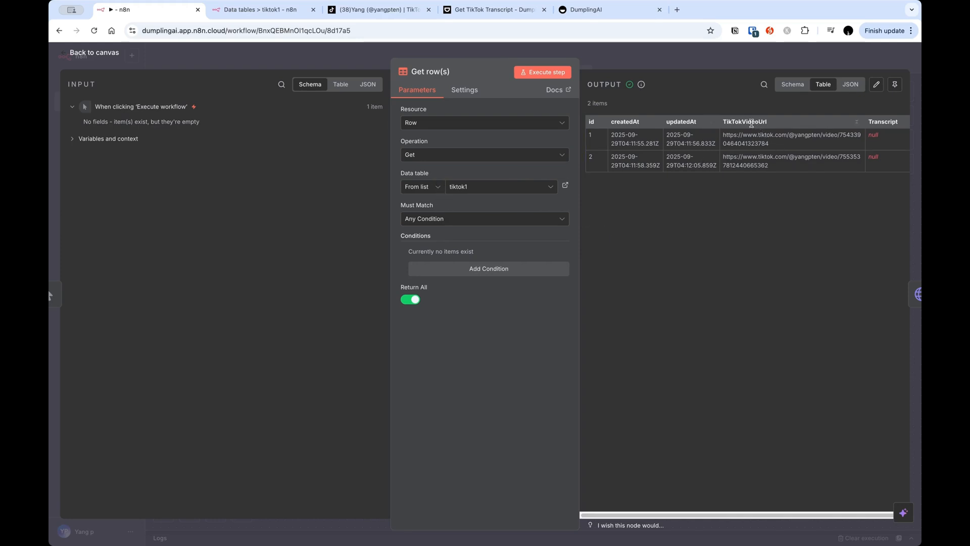
pyautogui.doubleClick(747, 166)
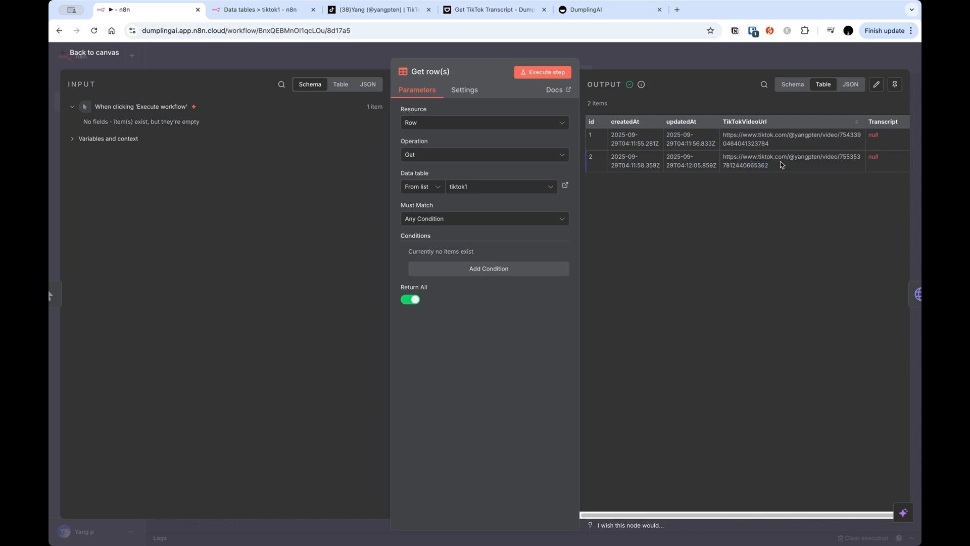
pyautogui.moveTo(711, 122)
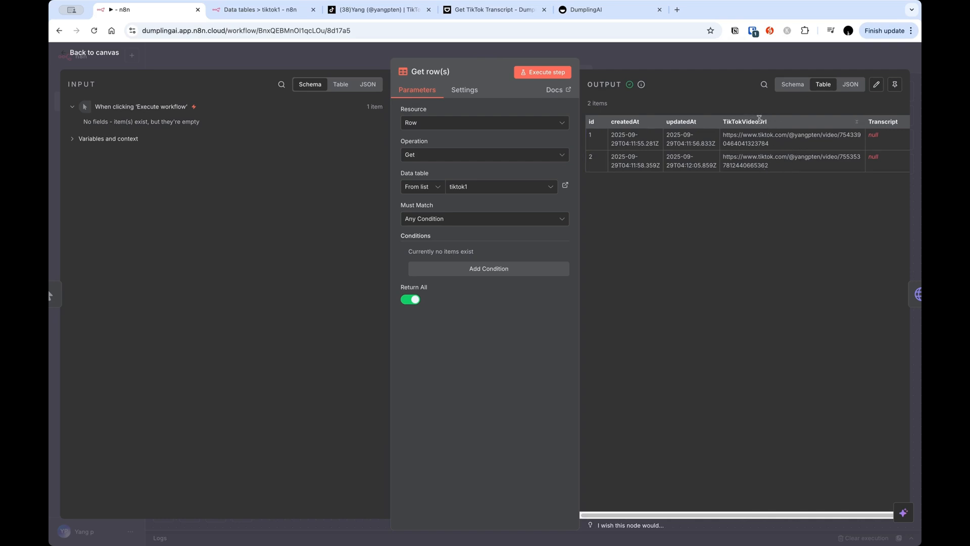
pyautogui.moveTo(185, 11)
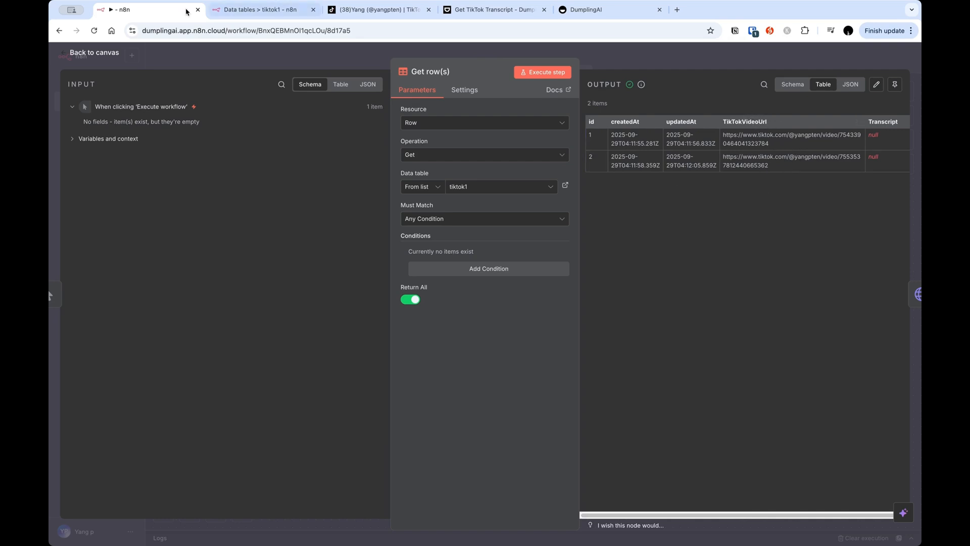
pyautogui.moveTo(104, 58)
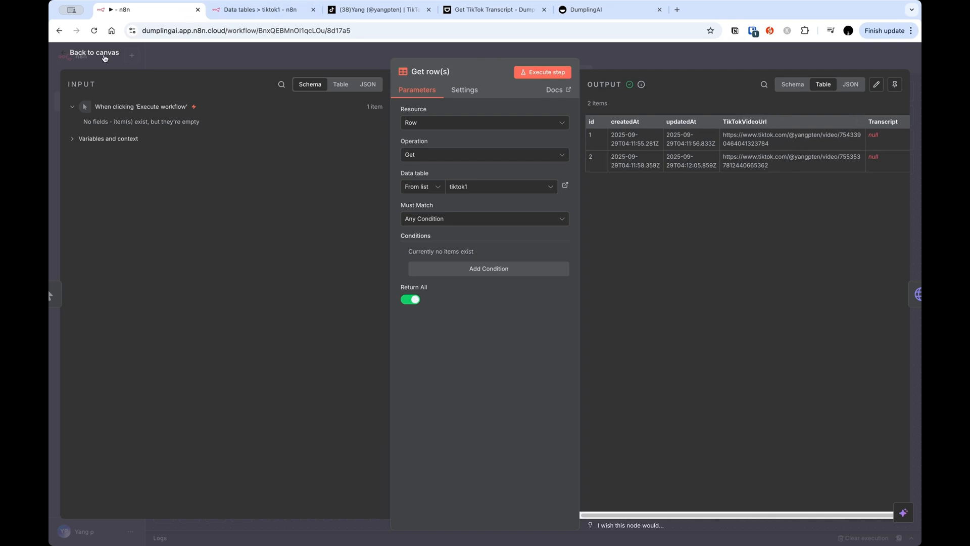
pyautogui.click(94, 53)
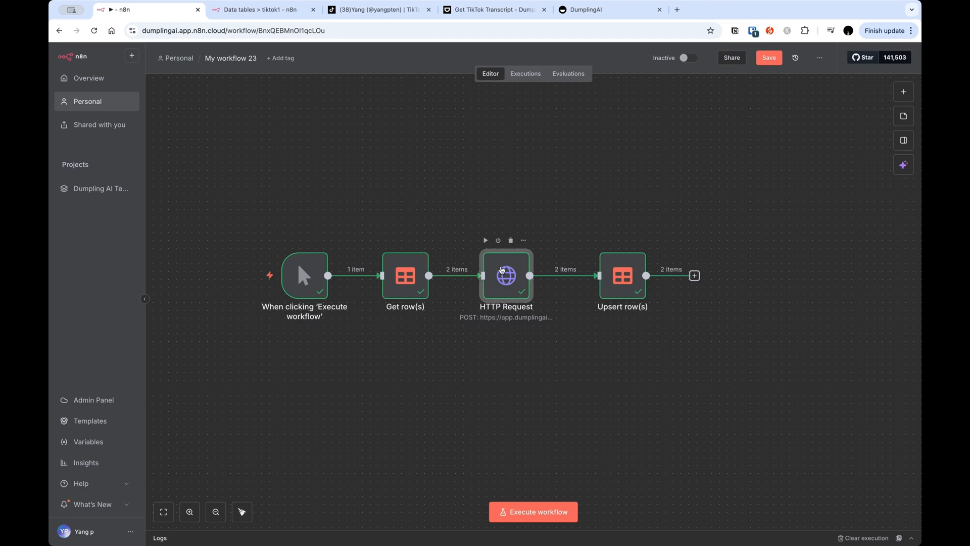
# - Review the HTTP Request step and the Get TikTok Transcript API documentation
pyautogui.doubleClick(506, 275)
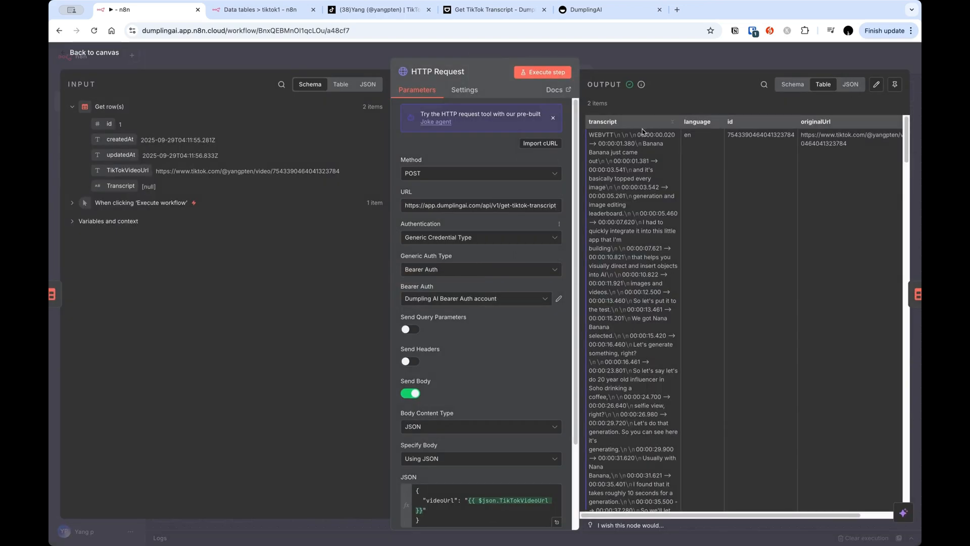
pyautogui.moveTo(842, 161)
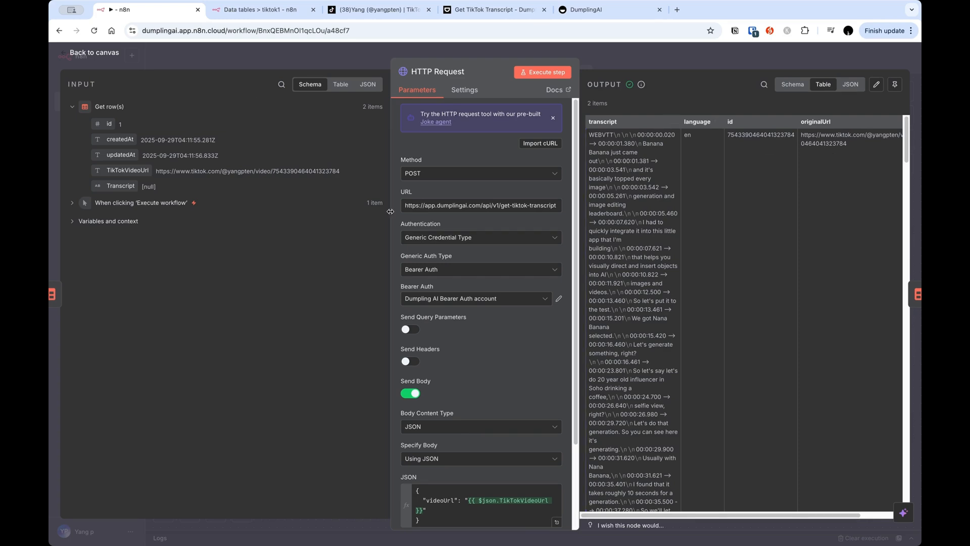
pyautogui.click(481, 205)
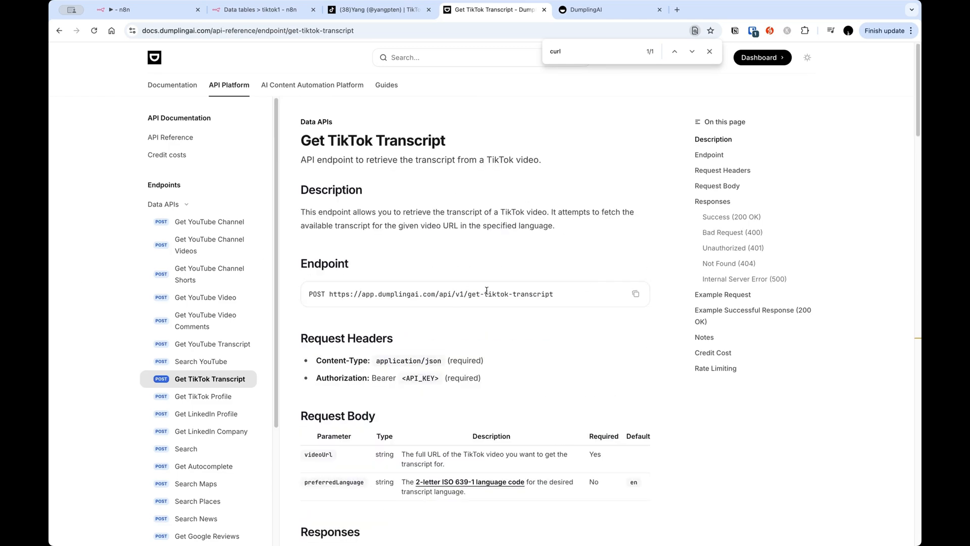
pyautogui.scroll(-3)
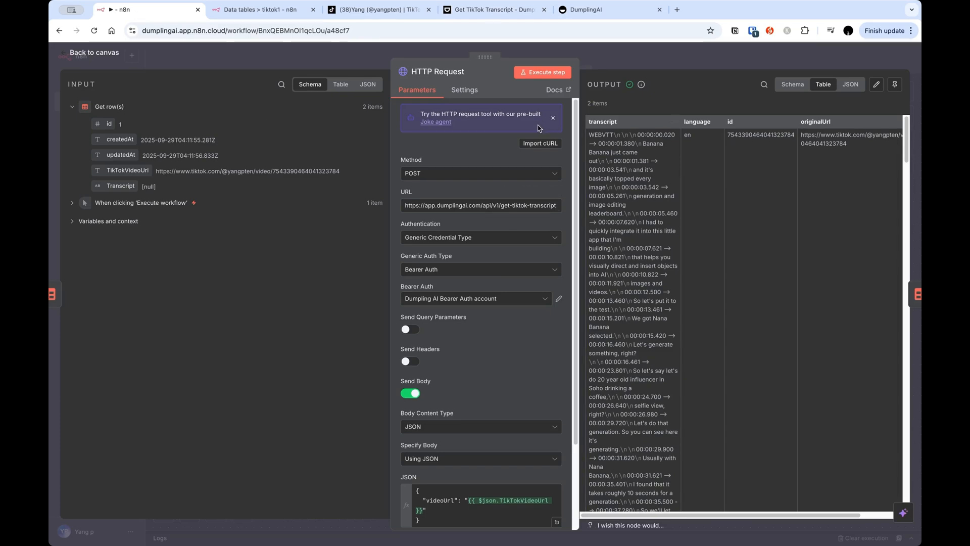
pyautogui.click(94, 52)
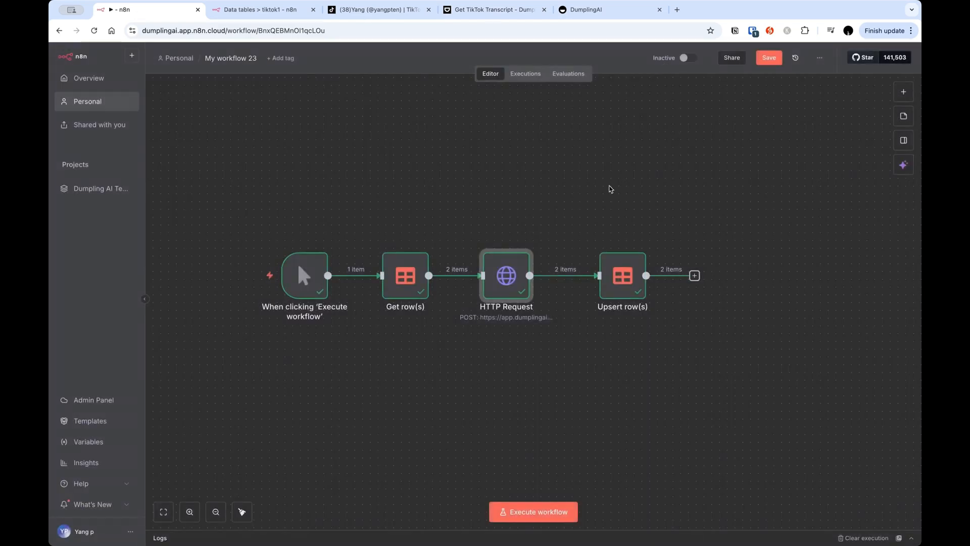
# - Review the Upsert row(s) step's mapping and return to the canvas
pyautogui.doubleClick(622, 276)
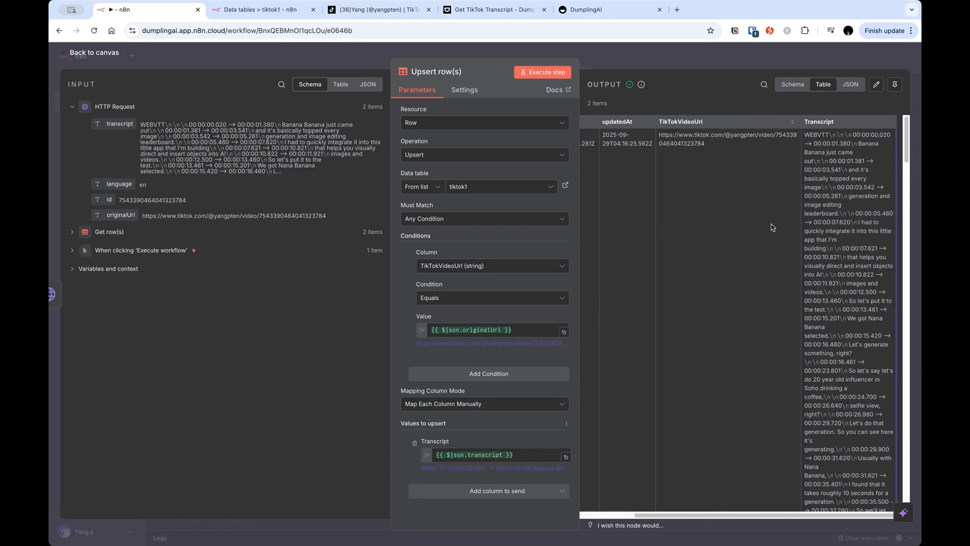
pyautogui.moveTo(828, 159)
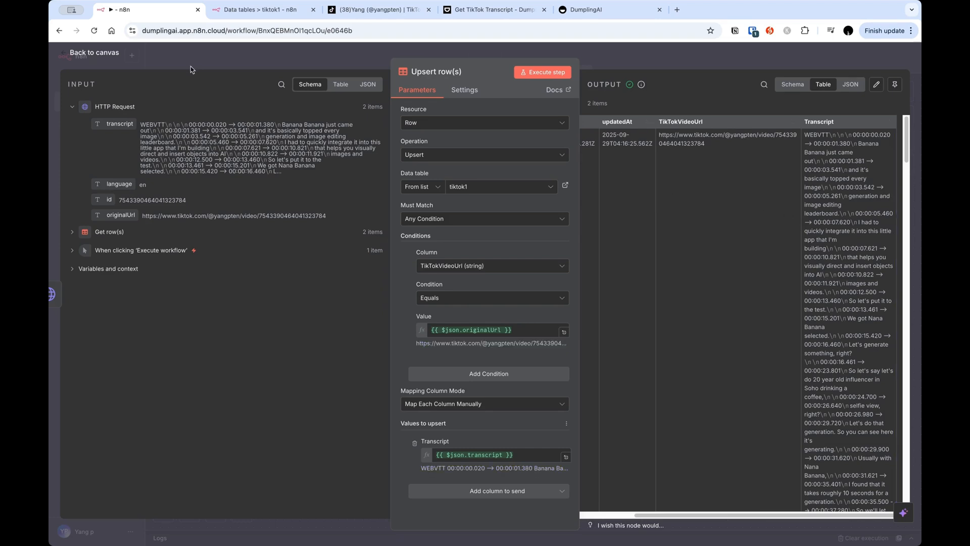
pyautogui.click(94, 52)
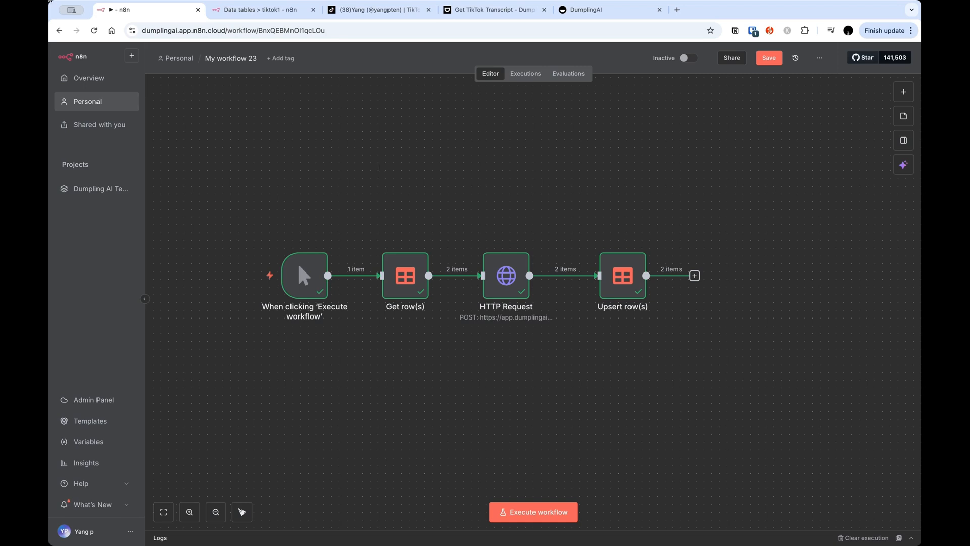
# - Leave the workflow for the Personal project overview and show its Data tables list
pyautogui.click(88, 101)
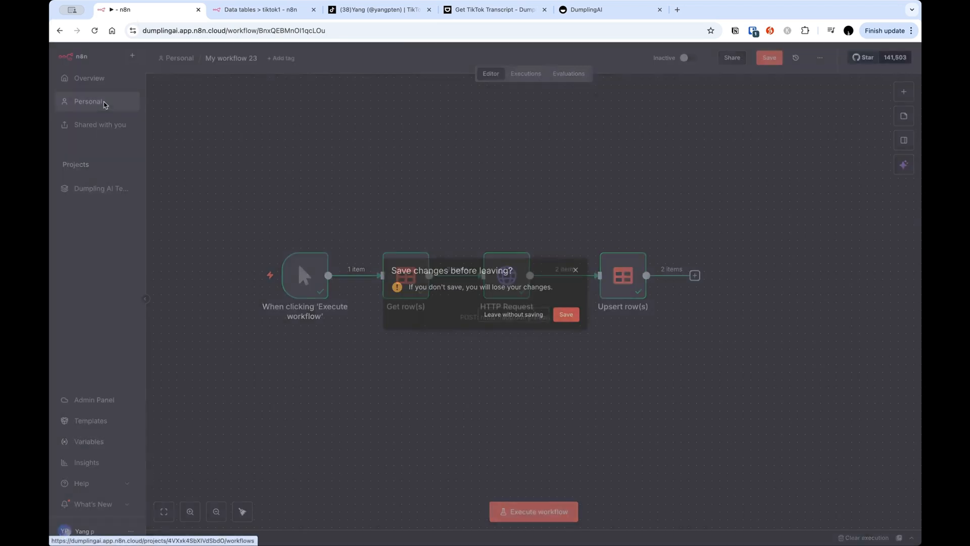
pyautogui.click(512, 315)
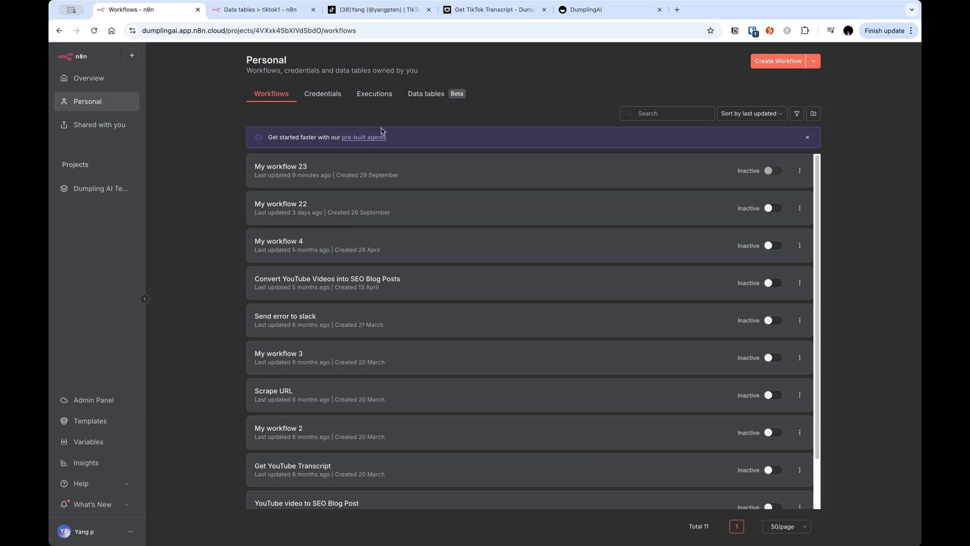
pyautogui.click(425, 94)
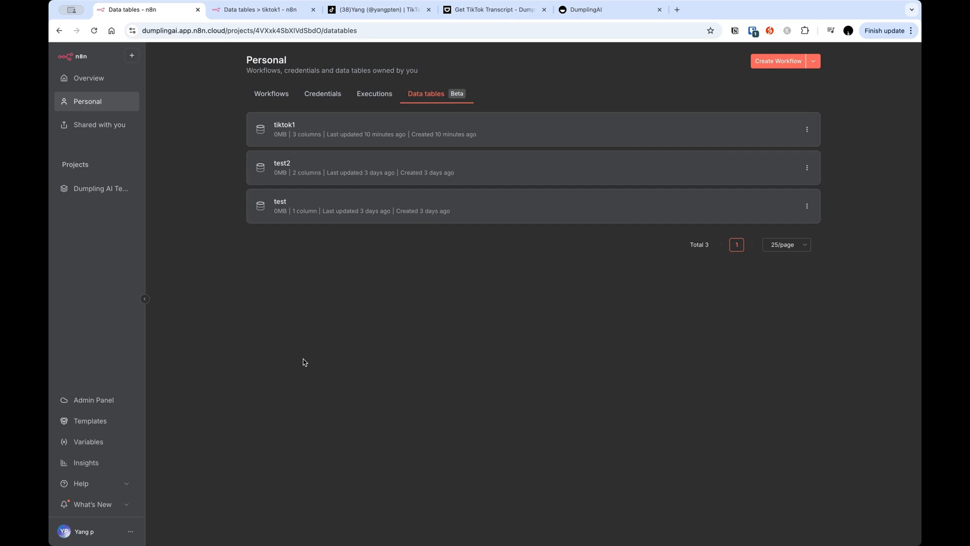
pyautogui.moveTo(431, 94)
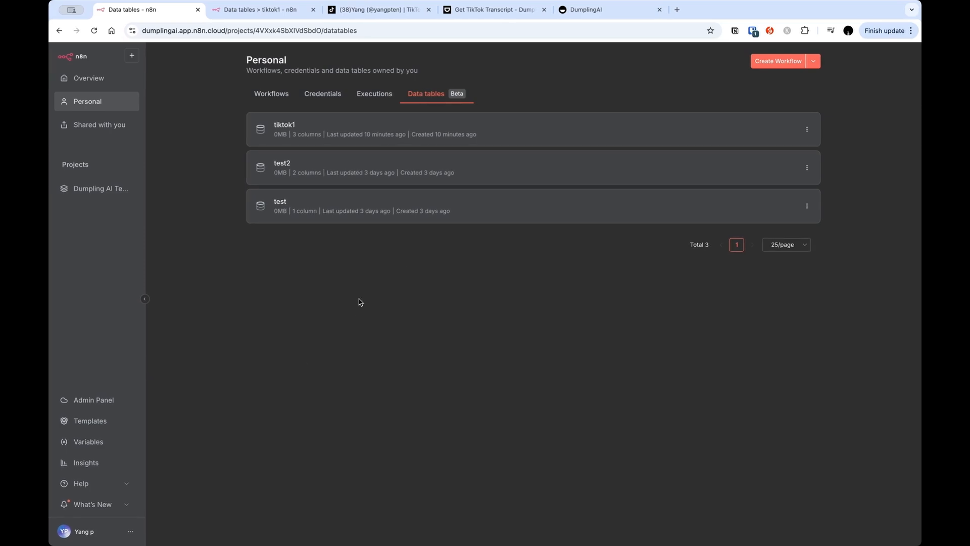
pyautogui.moveTo(374, 267)
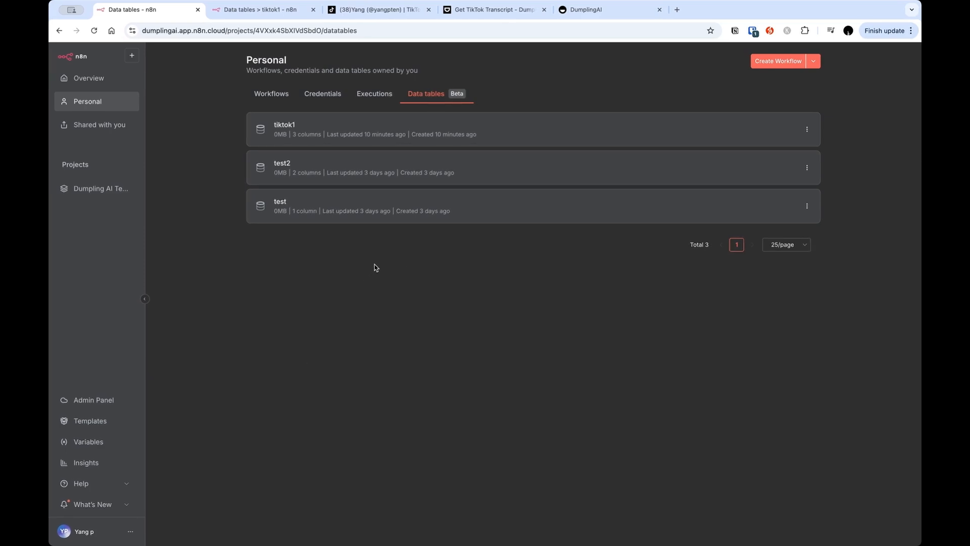
pyautogui.moveTo(432, 308)
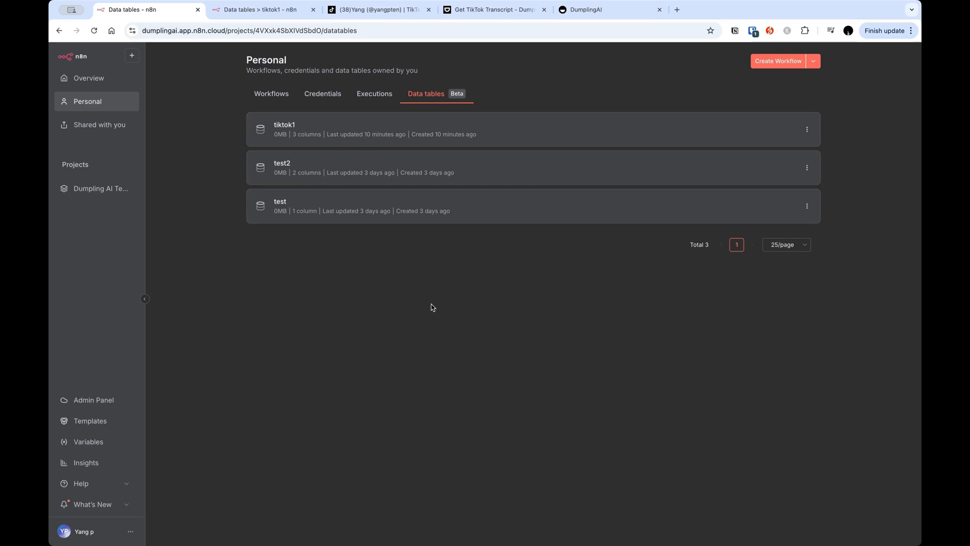
pyautogui.moveTo(433, 307)
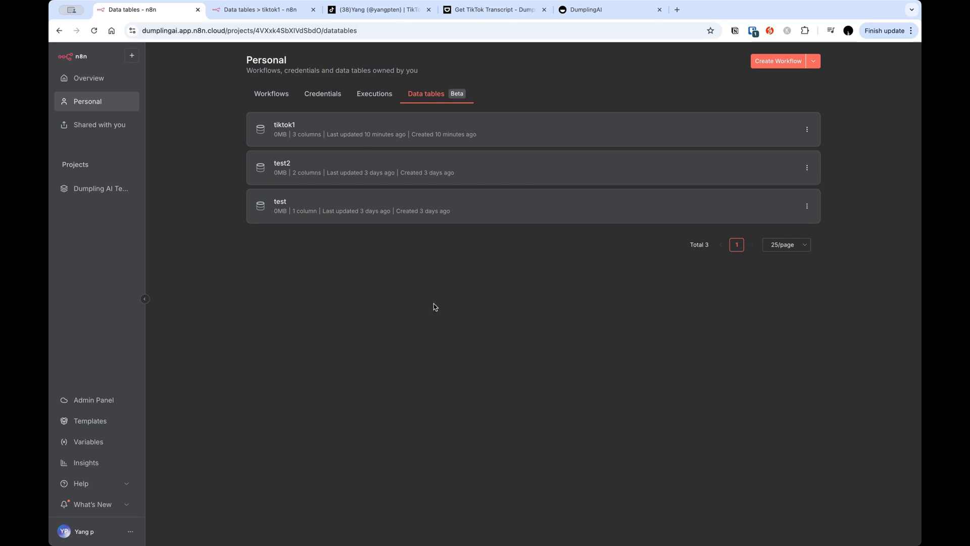
# - Create a new data table named TikTokDemo2 from the Create menu
pyautogui.click(813, 61)
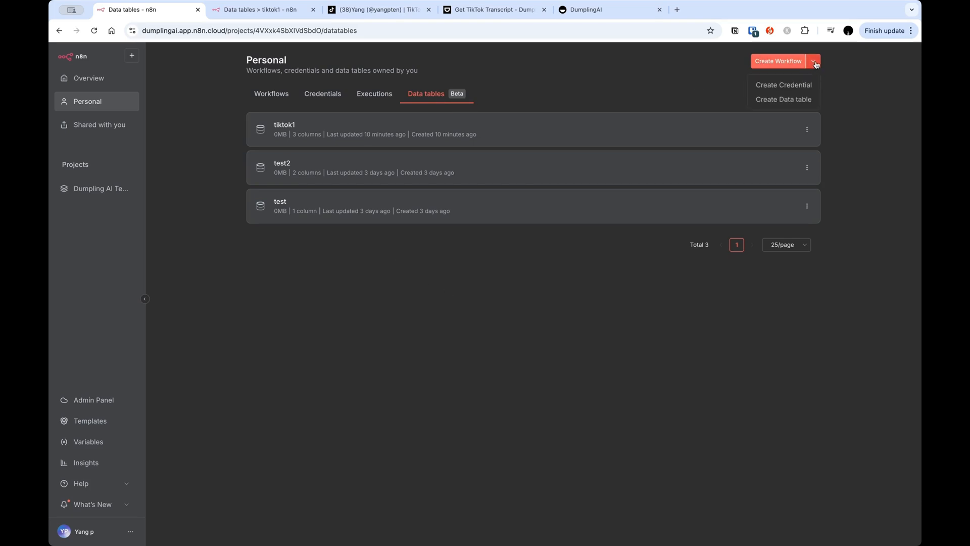
pyautogui.click(783, 99)
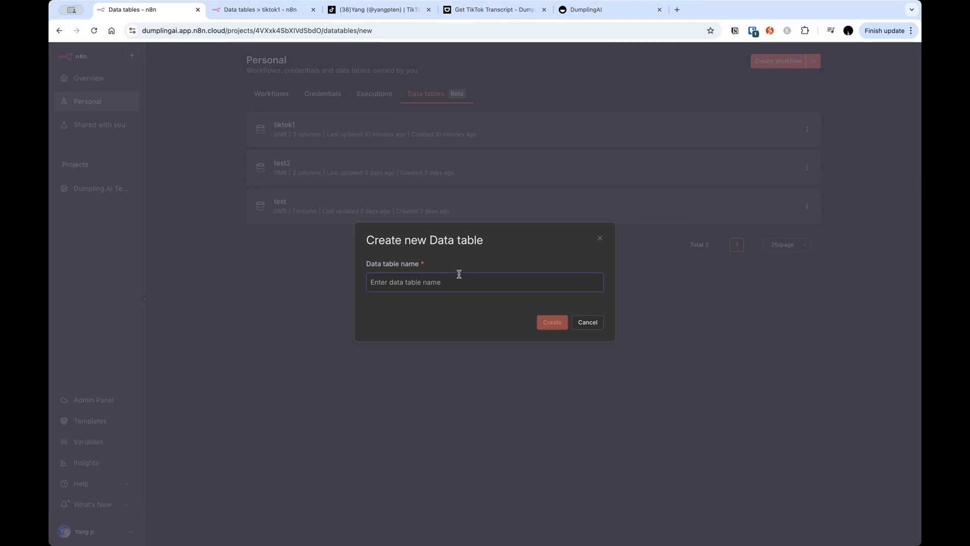
pyautogui.write('TikTokDemo2')
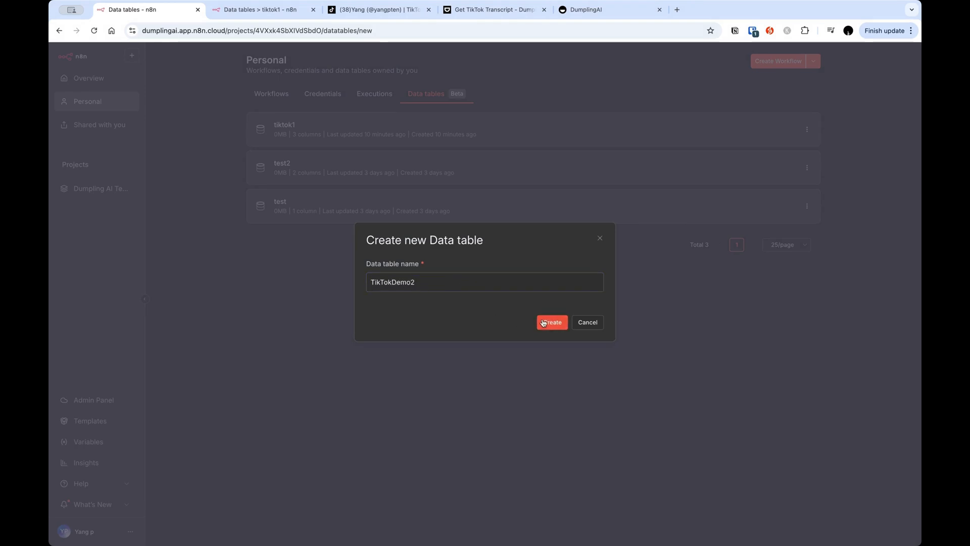
pyautogui.click(551, 322)
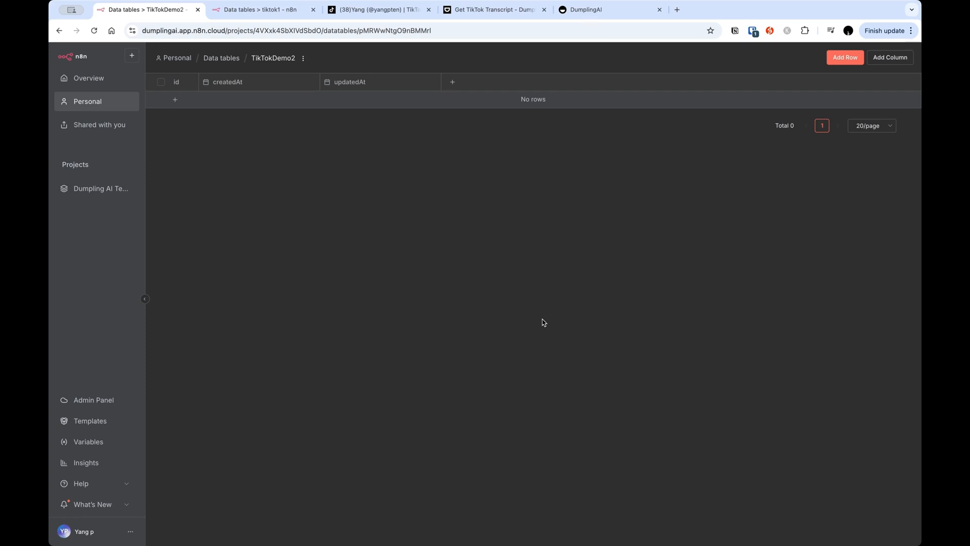
# - Add a string column named tiktokVideoUrl to TikTokDemo2
pyautogui.click(452, 81)
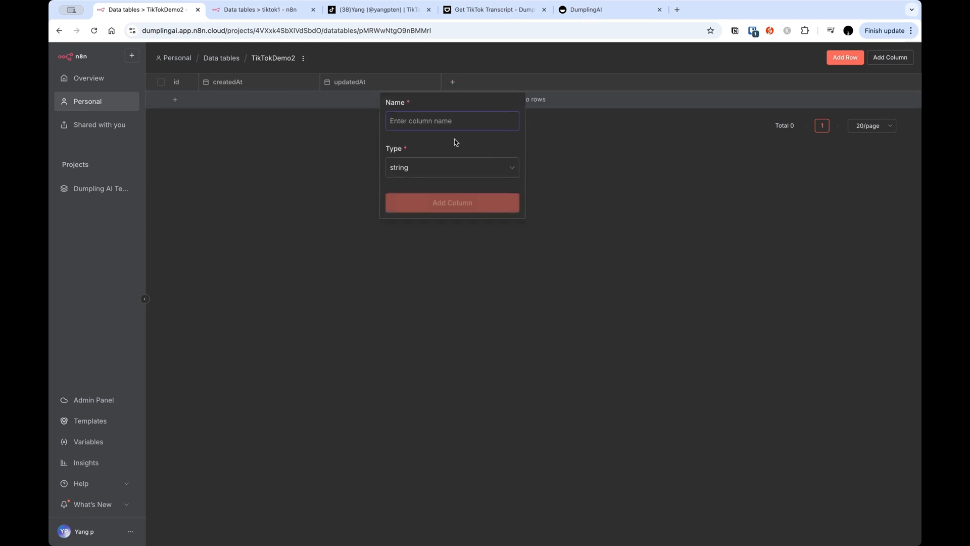
pyautogui.write('tiktokVideoUrl')
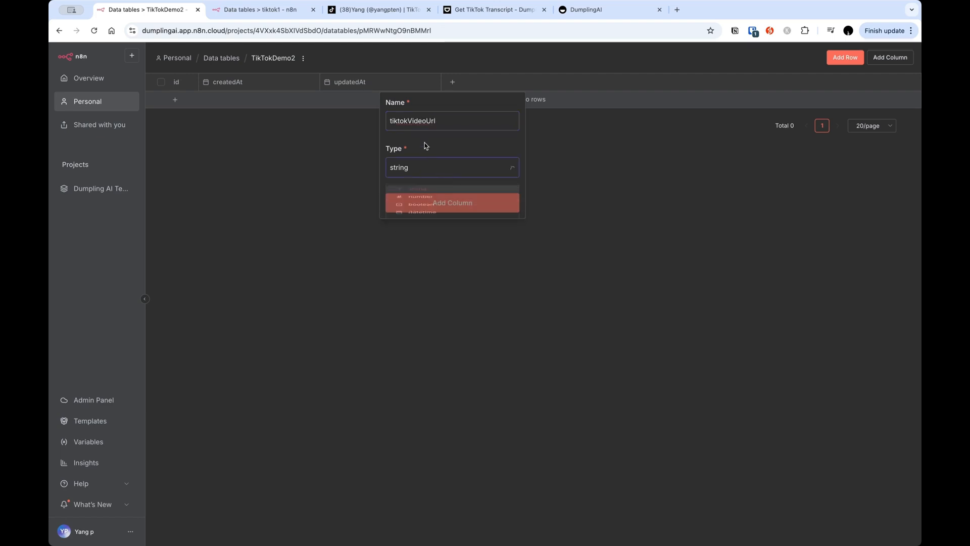
pyautogui.click(452, 203)
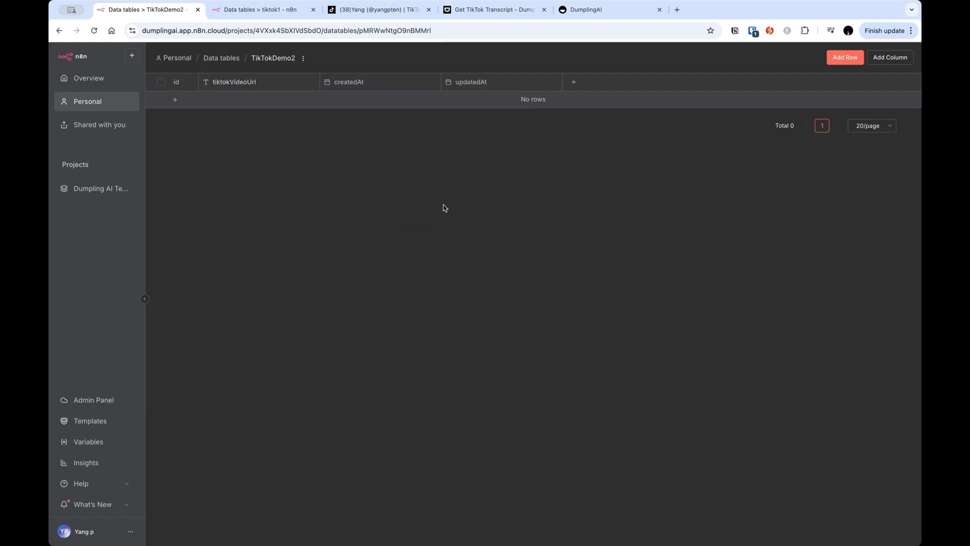
pyautogui.click(378, 9)
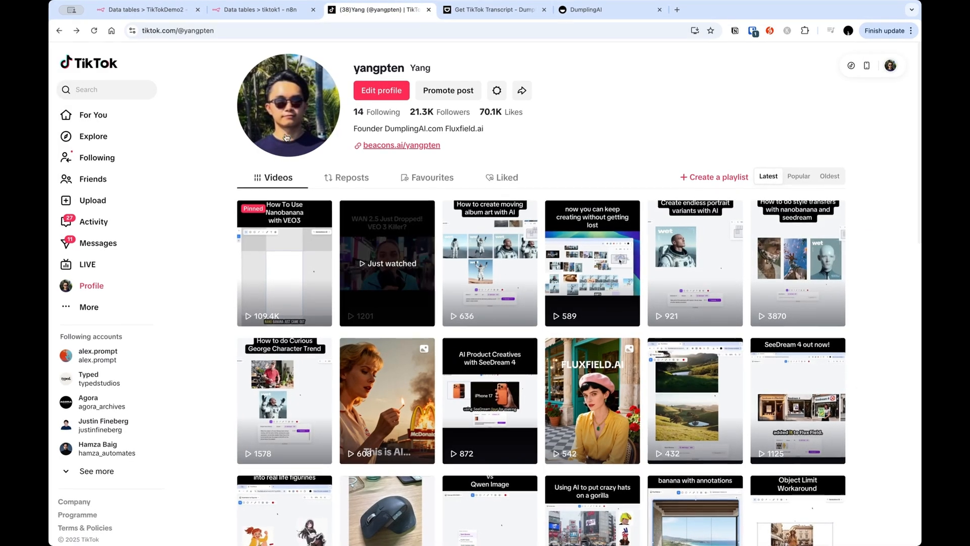
# - Add a string column named transcript, checking the TikTok profile in between
pyautogui.click(146, 9)
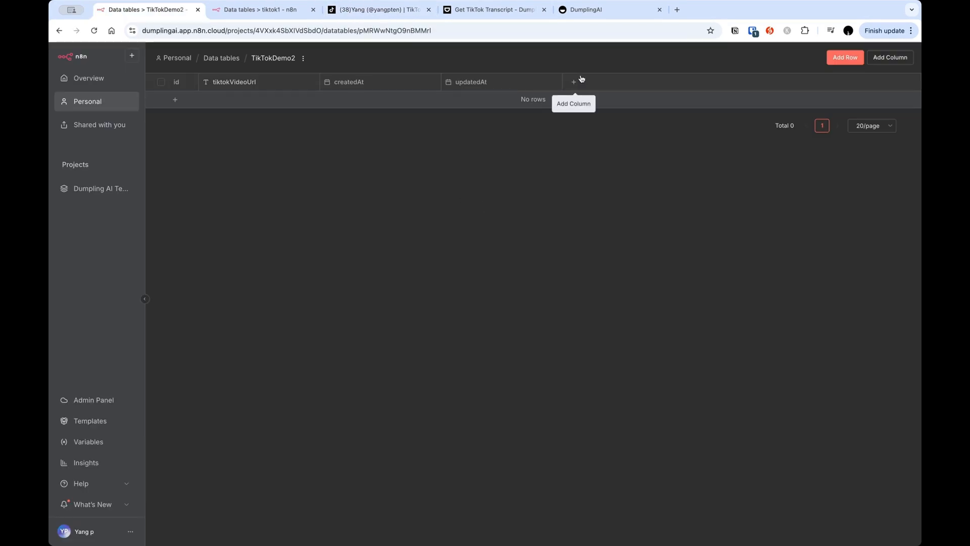
pyautogui.write('transcrip')
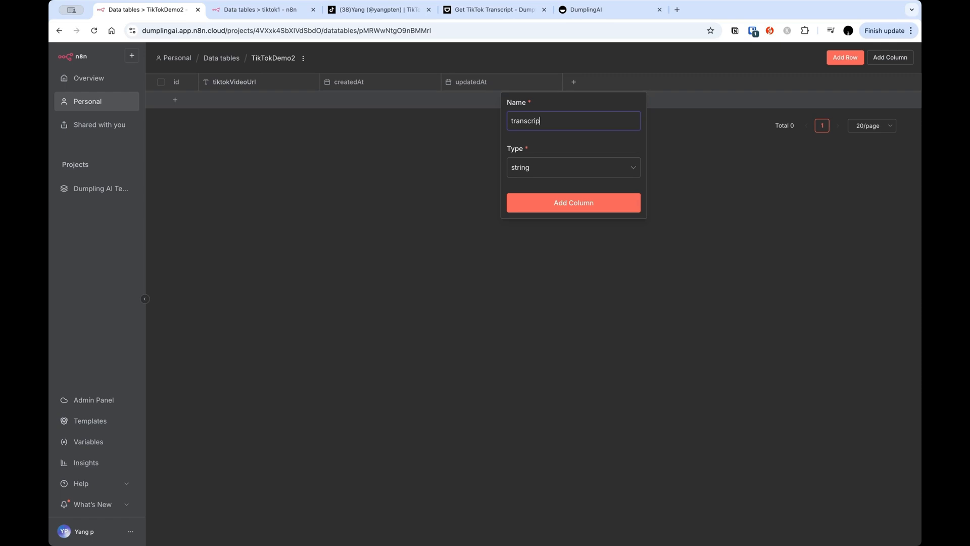
pyautogui.click(573, 202)
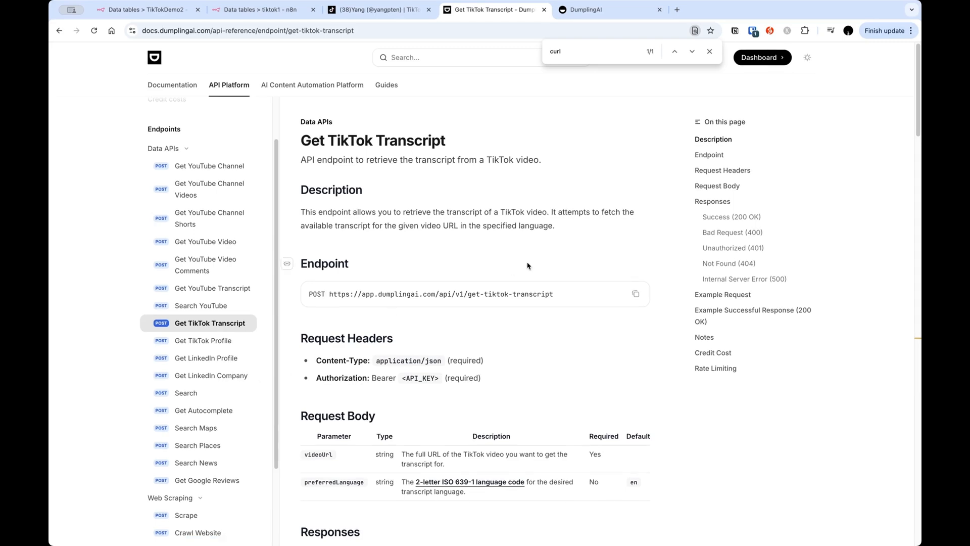
pyautogui.click(377, 9)
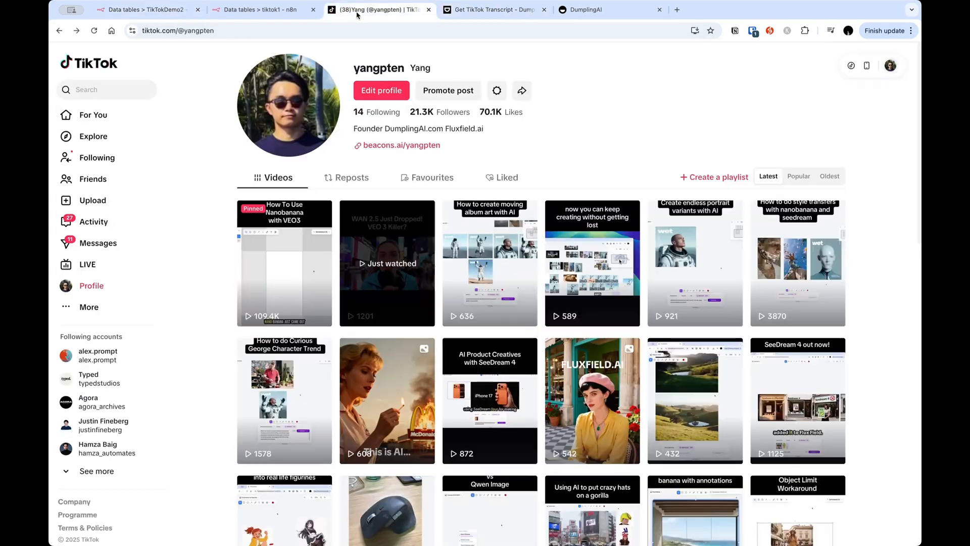
pyautogui.moveTo(456, 469)
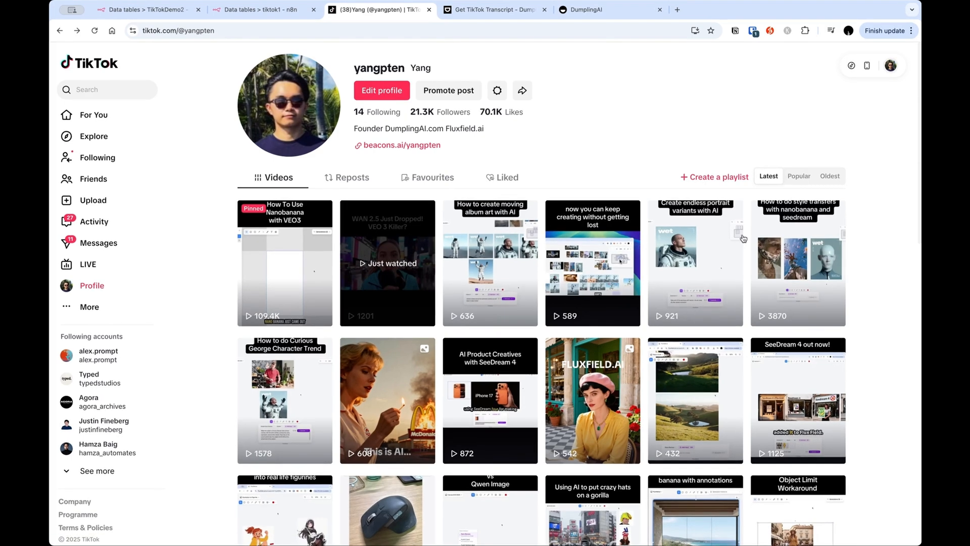
pyautogui.moveTo(560, 312)
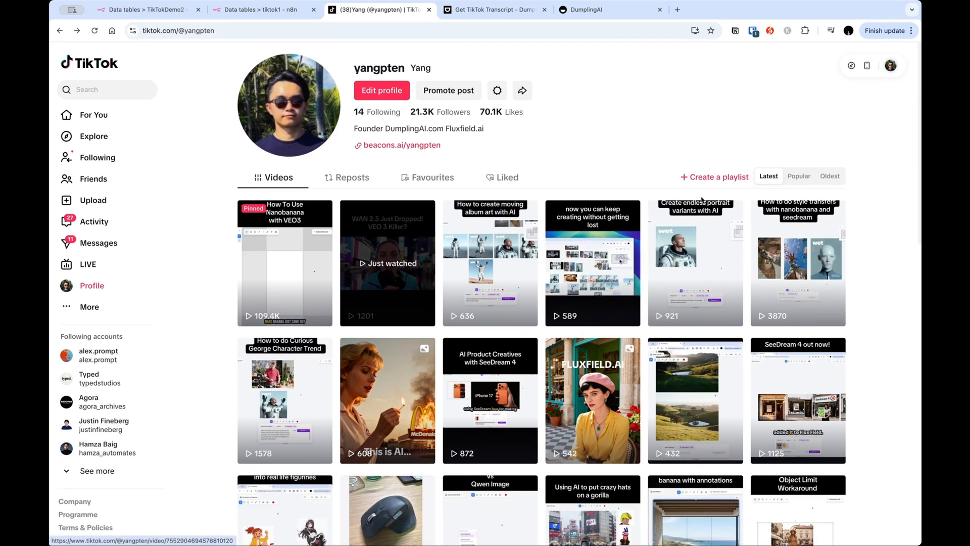
pyautogui.moveTo(523, 276)
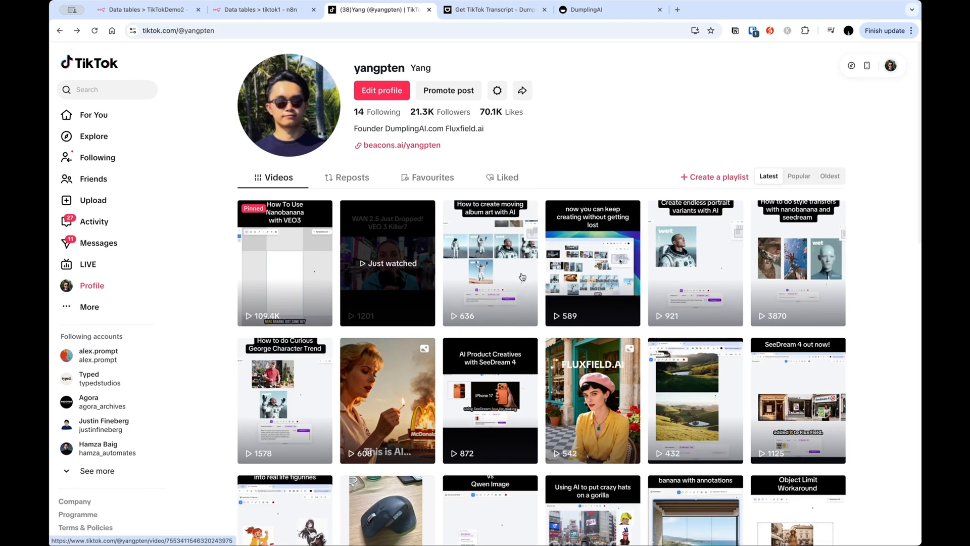
pyautogui.click(146, 9)
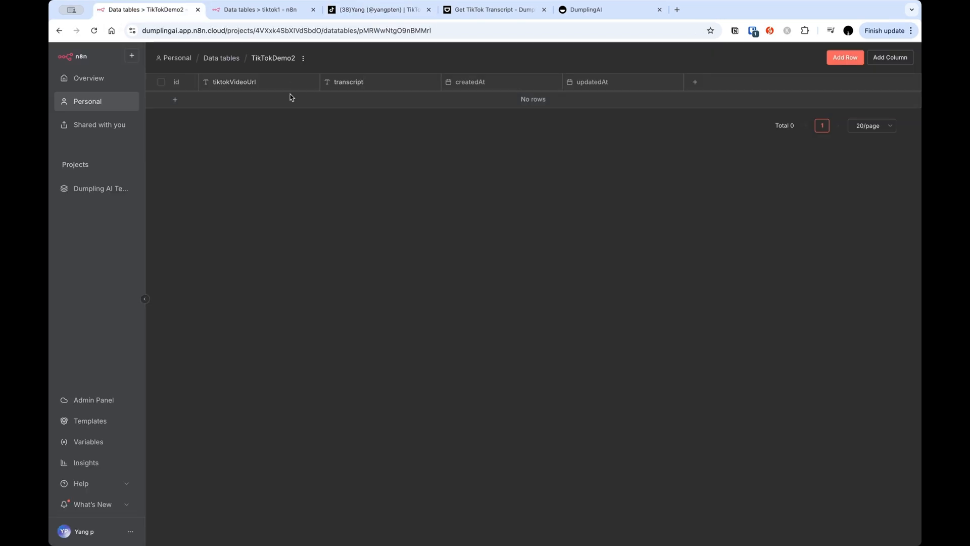
# - Copy the WAN 2.5 Just Dropped video's URL from TikTok into a TikTokDemo2 row
pyautogui.click(379, 9)
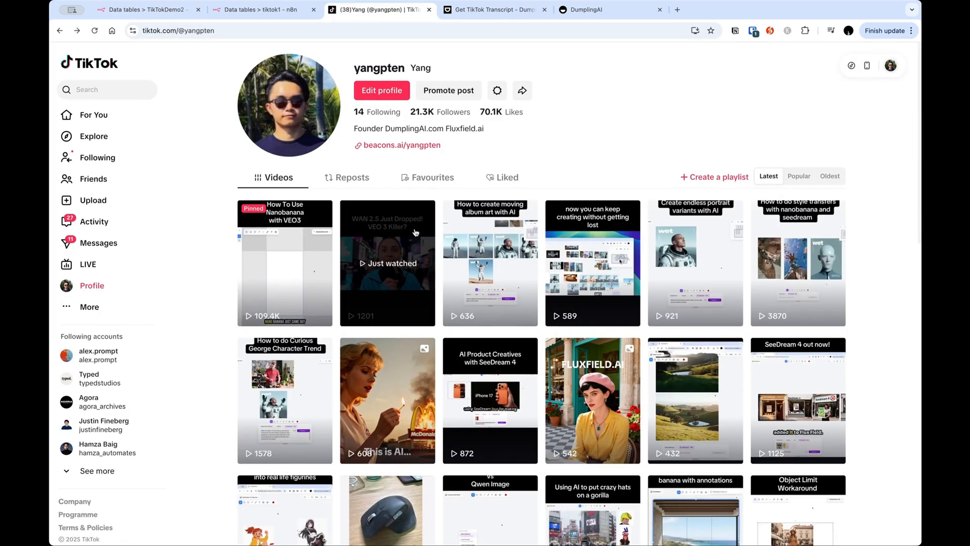
pyautogui.moveTo(389, 234)
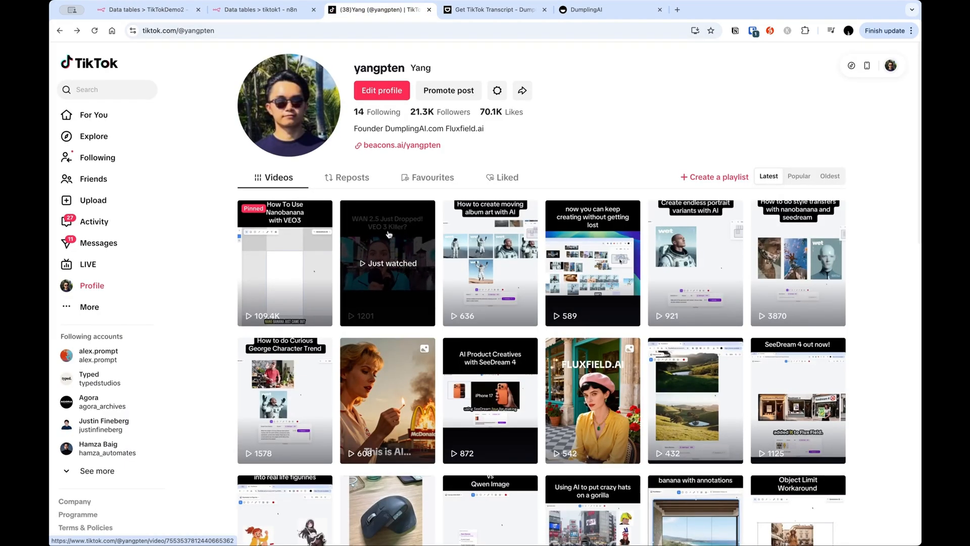
pyautogui.click(387, 262)
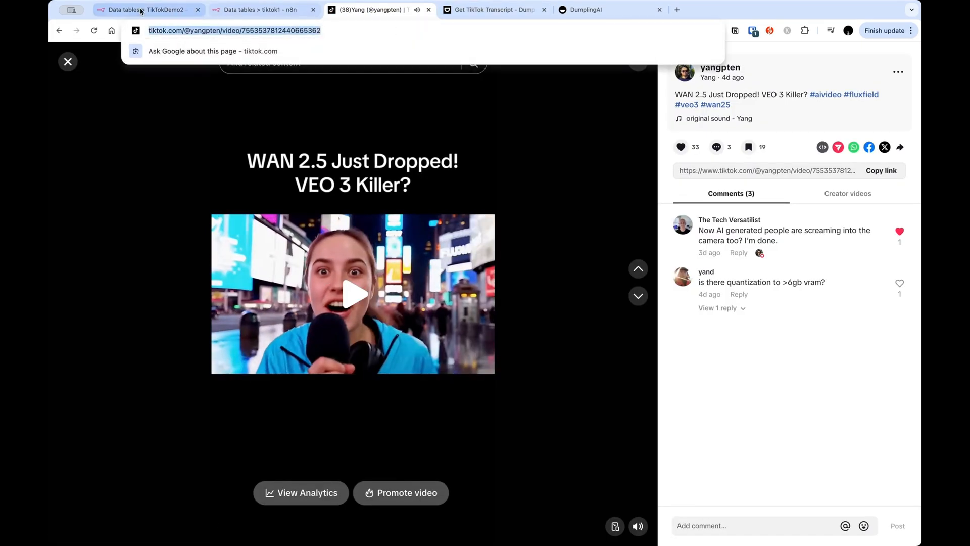
pyautogui.click(146, 9)
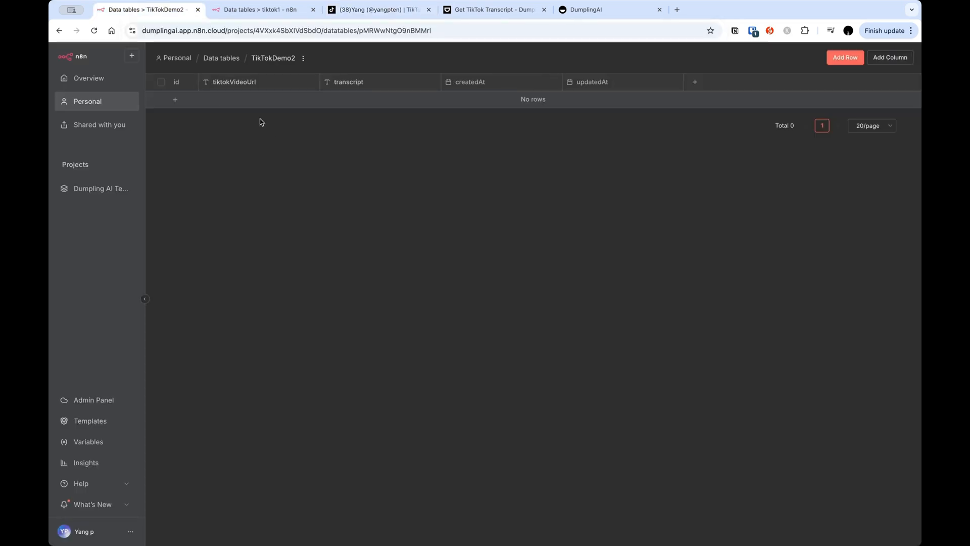
pyautogui.write('https://www.tiktok.com/@yangpten/video/7553537812440665362')
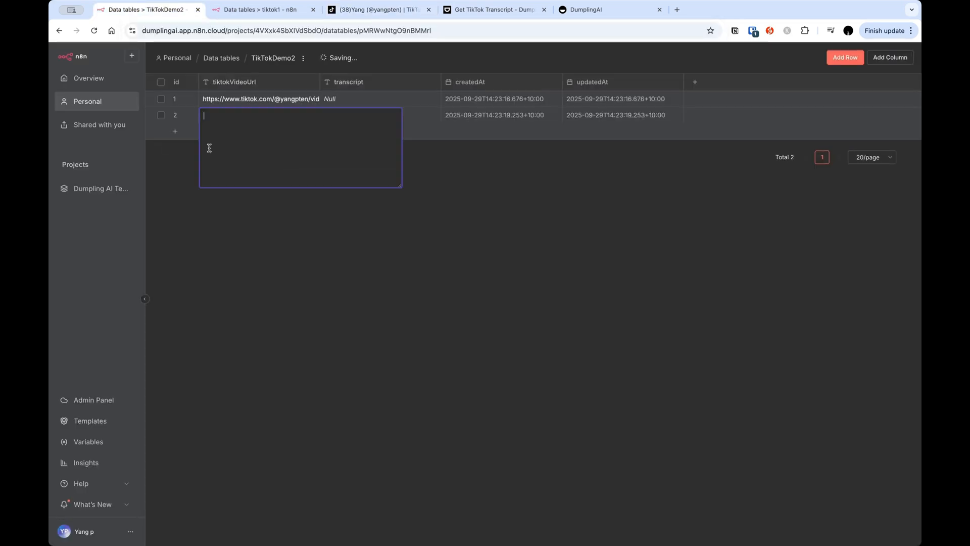
pyautogui.click(380, 10)
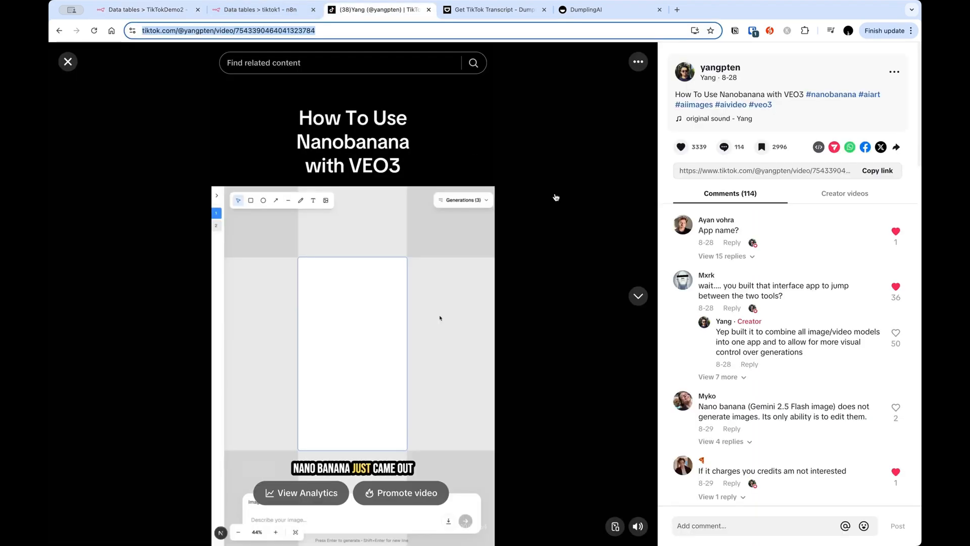
pyautogui.click(638, 295)
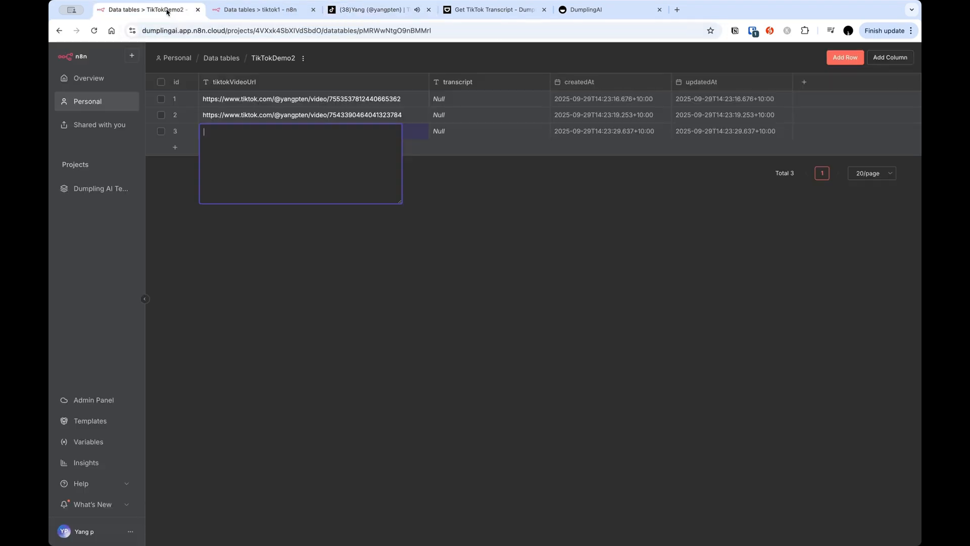
pyautogui.write('https://www.tiktok.com/@yangpten/video/7553411546320243975')
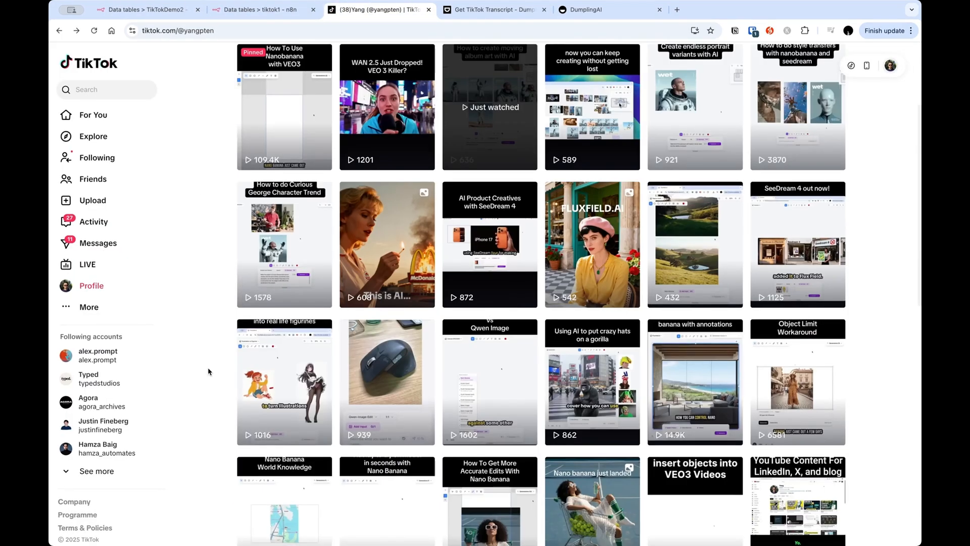
# - Browse the profile grid and step through posts to the AI Is Eating SEO Traffic Alive video
pyautogui.scroll(-3)
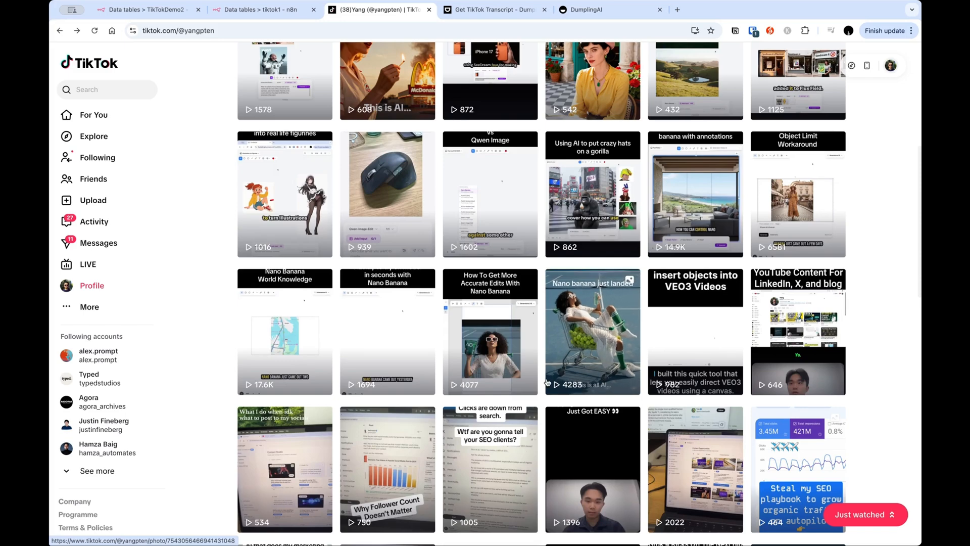
pyautogui.scroll(-3)
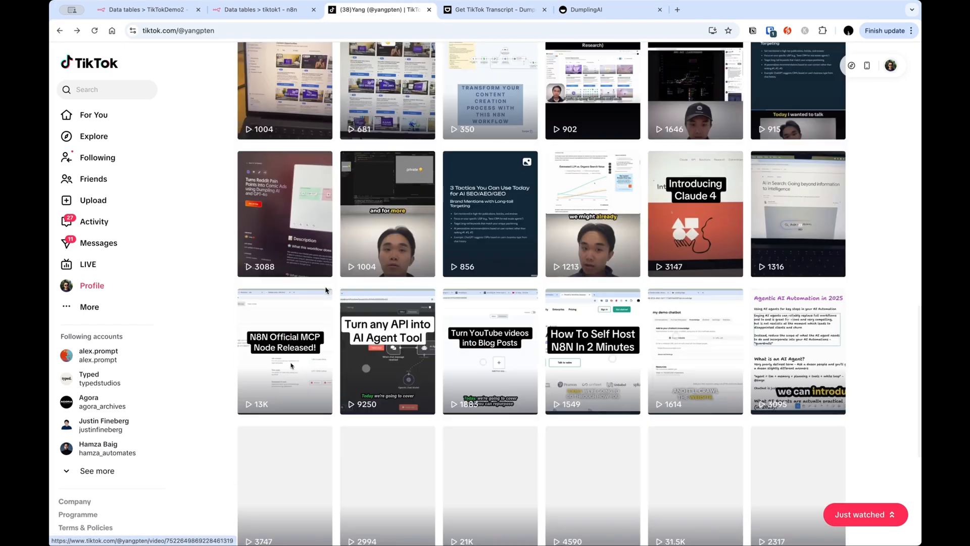
pyautogui.click(284, 214)
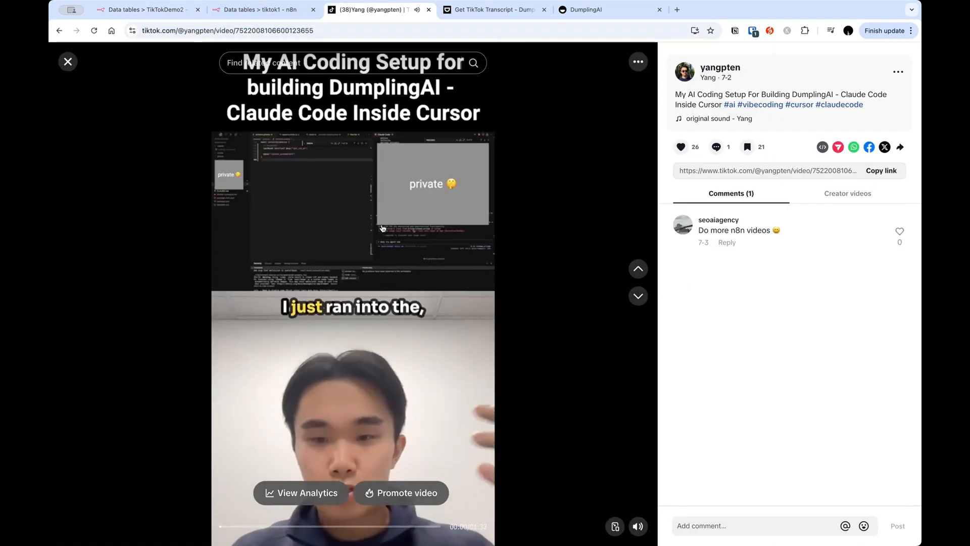
pyautogui.click(638, 295)
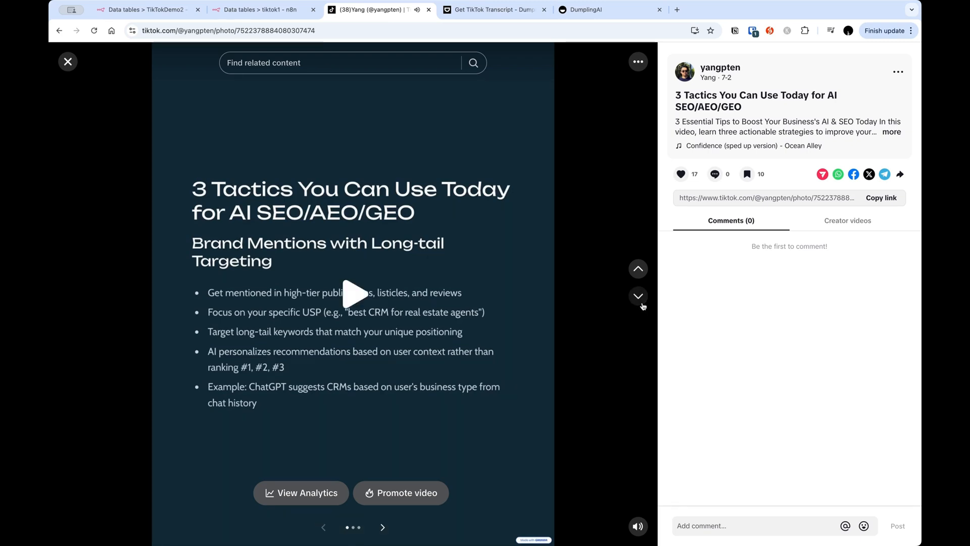
pyautogui.click(637, 296)
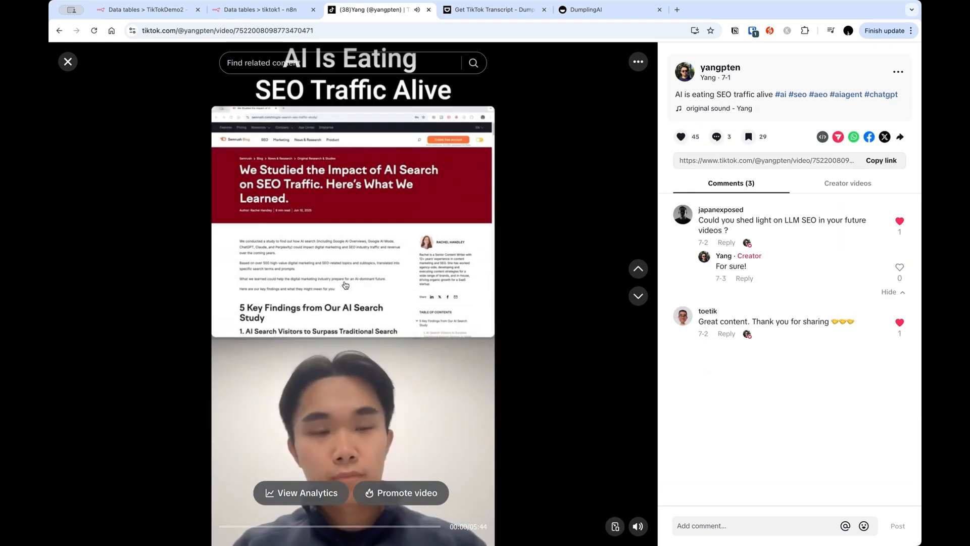
pyautogui.click(145, 9)
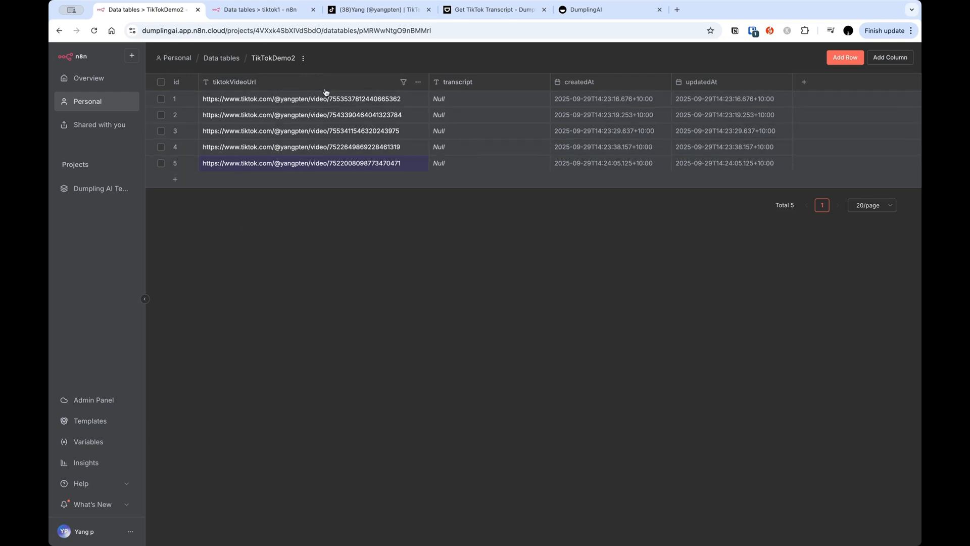
pyautogui.moveTo(483, 58)
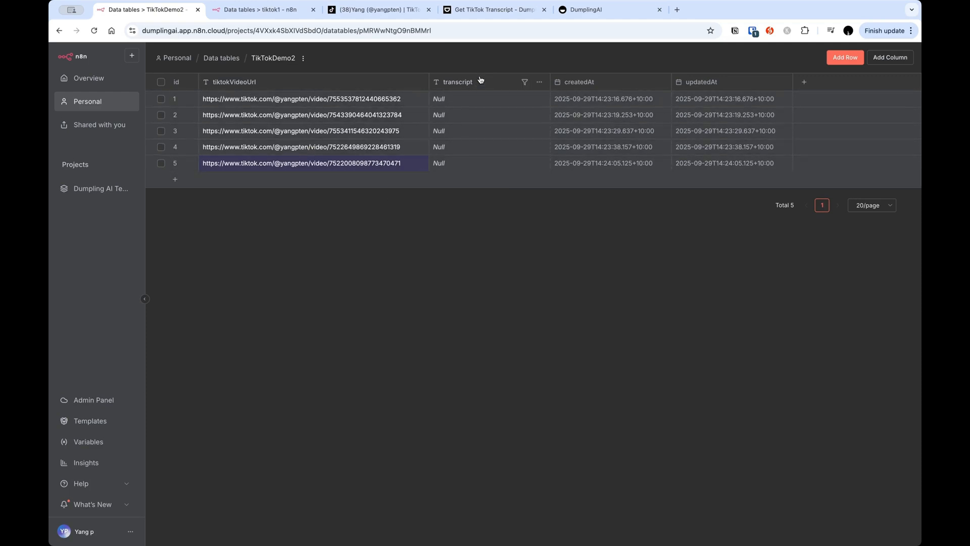
pyautogui.moveTo(485, 204)
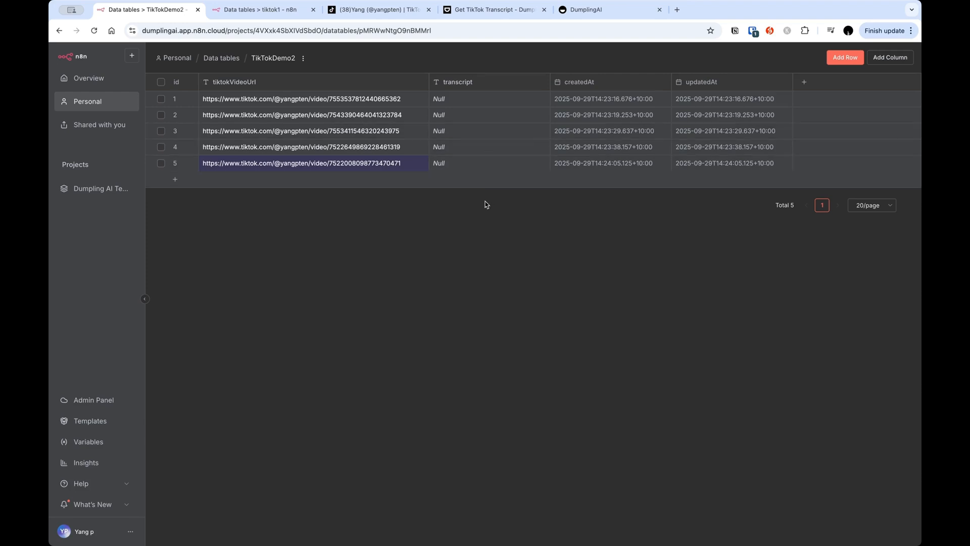
pyautogui.moveTo(305, 71)
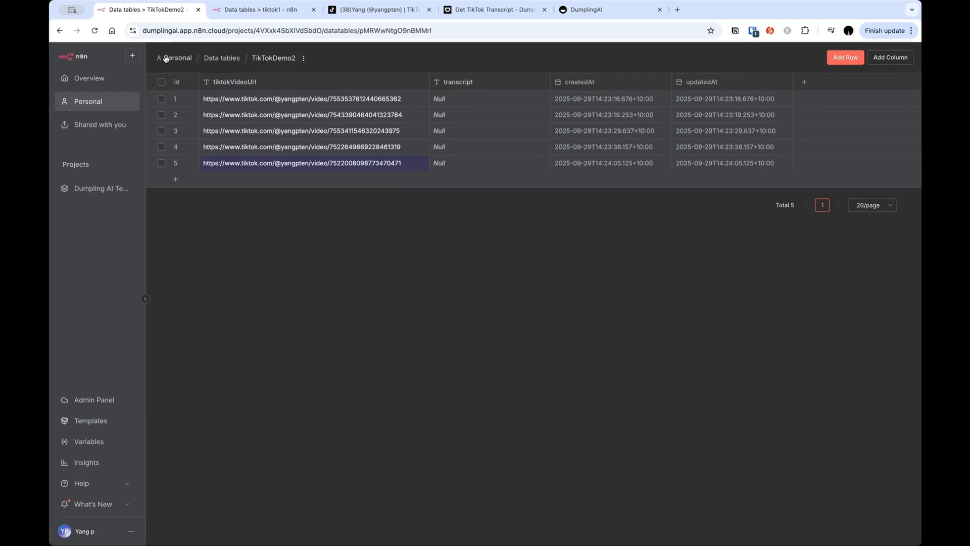
# - Create a new personal workflow with a manual trigger and start adding the next step
pyautogui.click(132, 56)
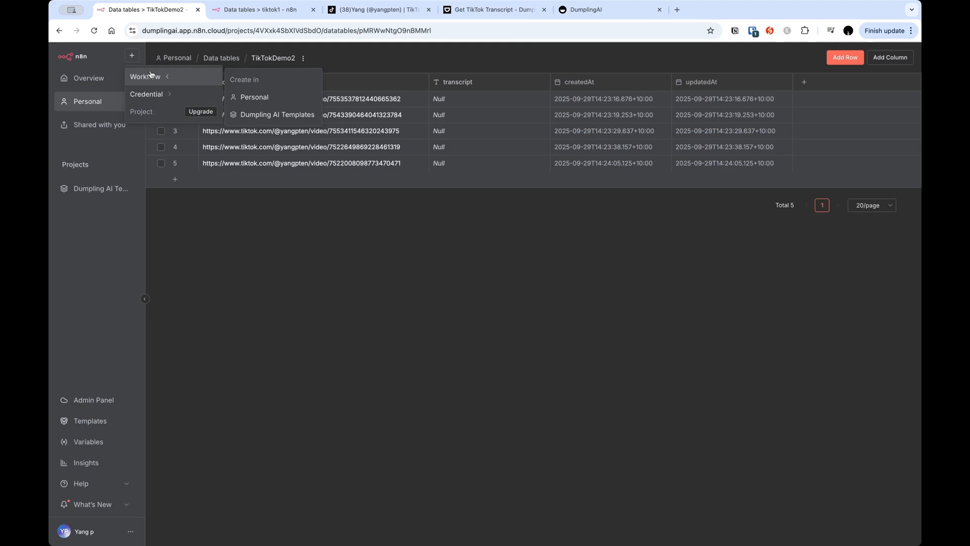
pyautogui.click(254, 97)
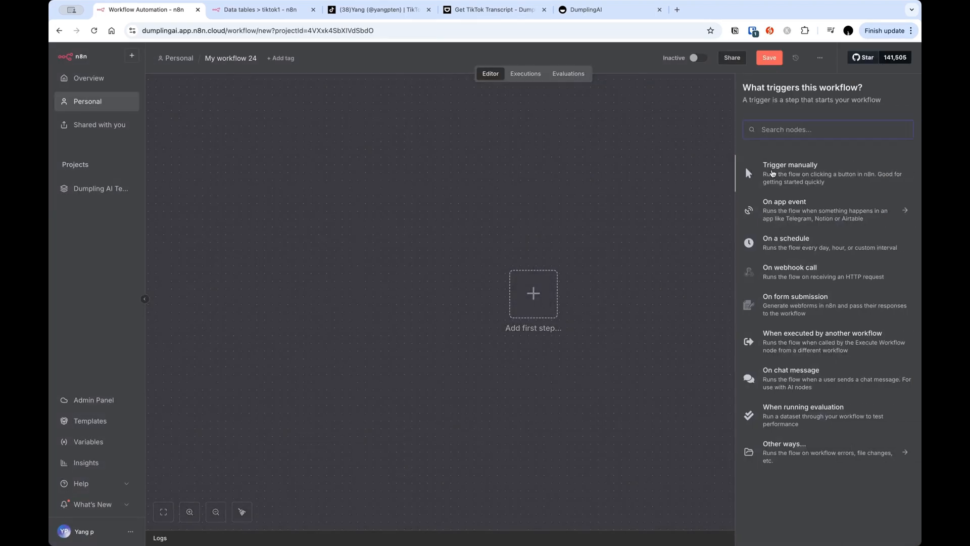
pyautogui.click(789, 165)
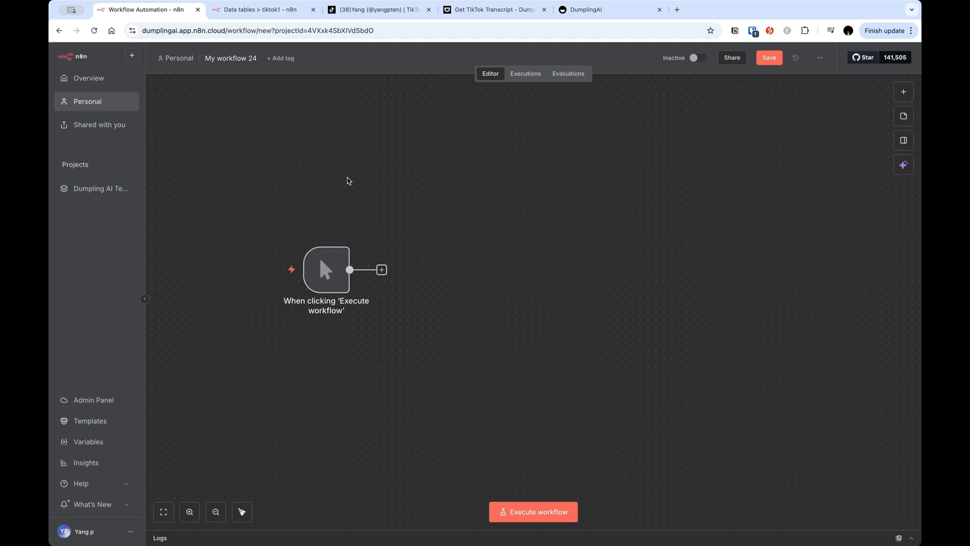
pyautogui.click(381, 270)
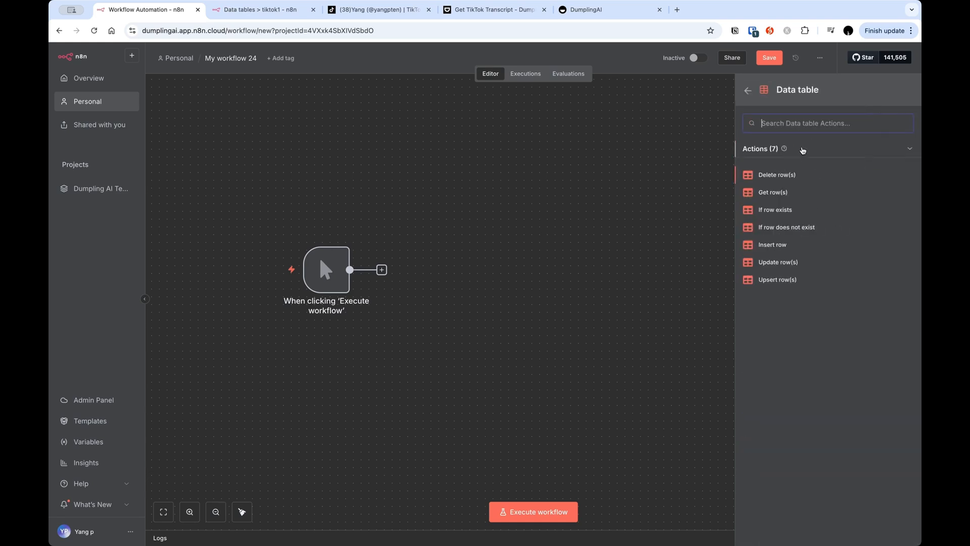
pyautogui.moveTo(777, 195)
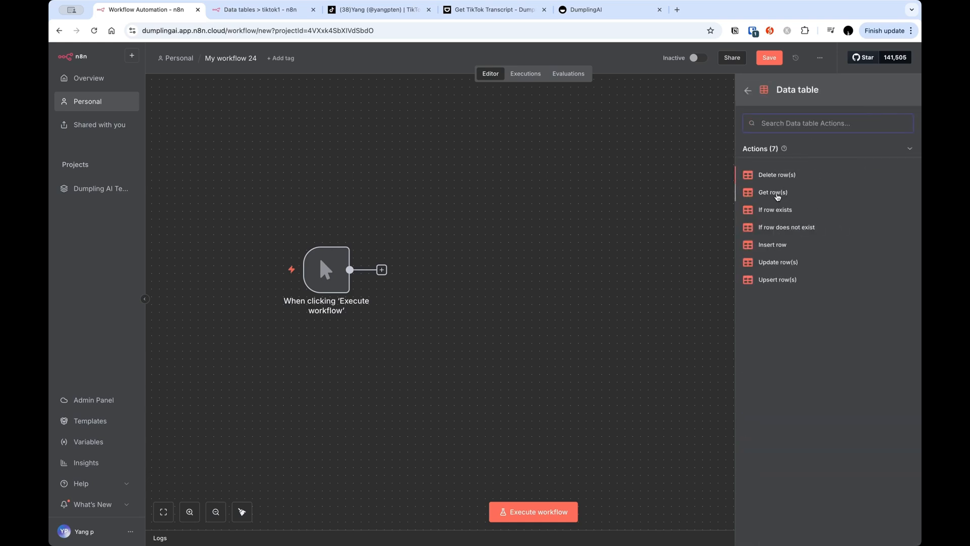
# - Add a Data table Get row(s) step on TikTokDemo2 with Return All enabled
pyautogui.click(773, 192)
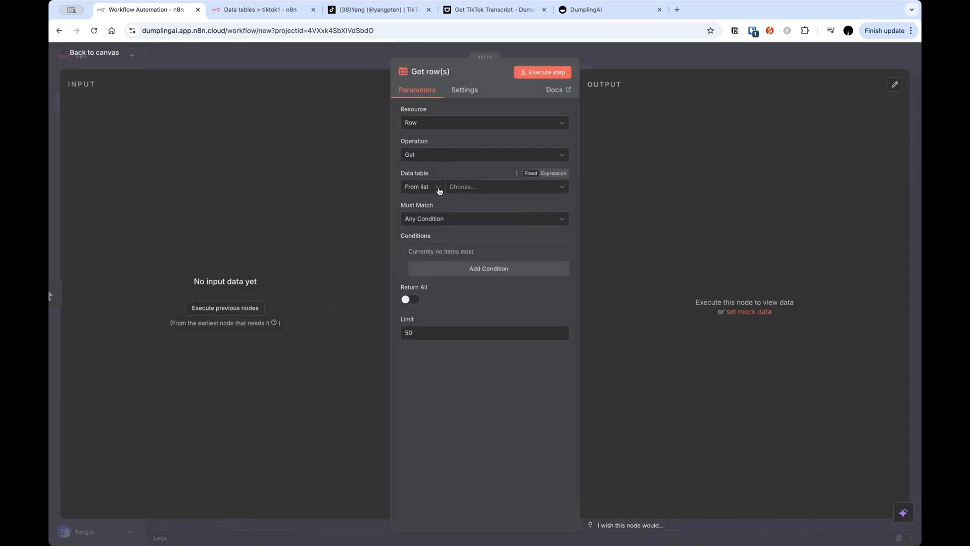
pyautogui.click(504, 186)
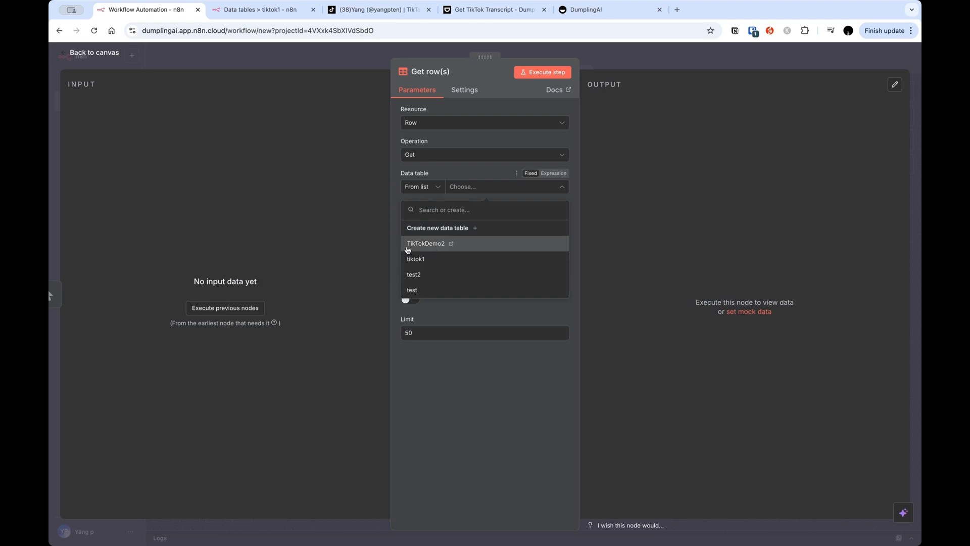
pyautogui.click(425, 243)
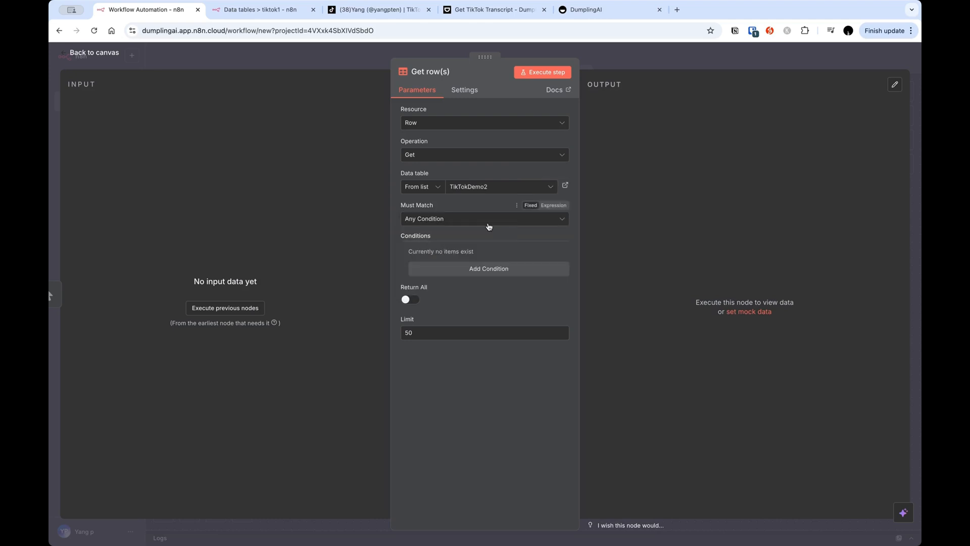
pyautogui.click(410, 300)
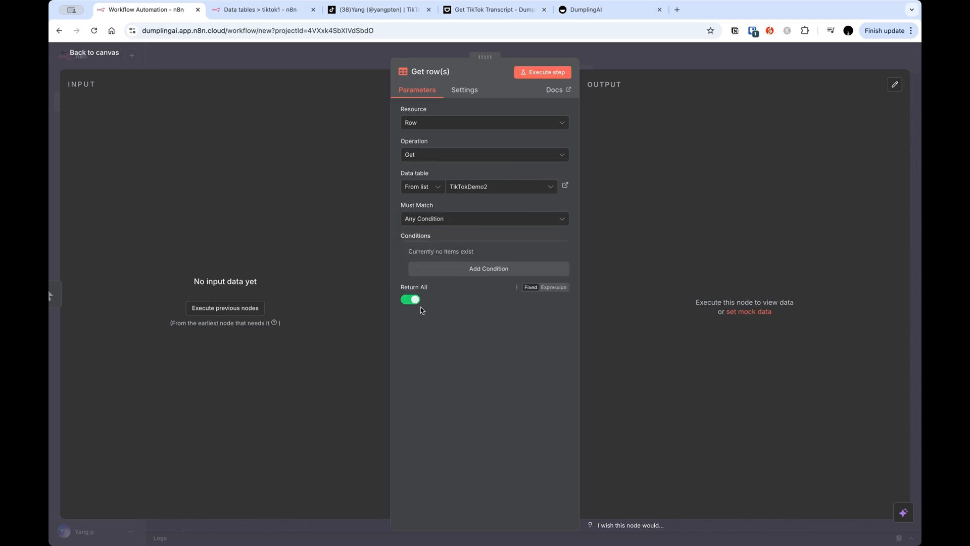
pyautogui.click(410, 299)
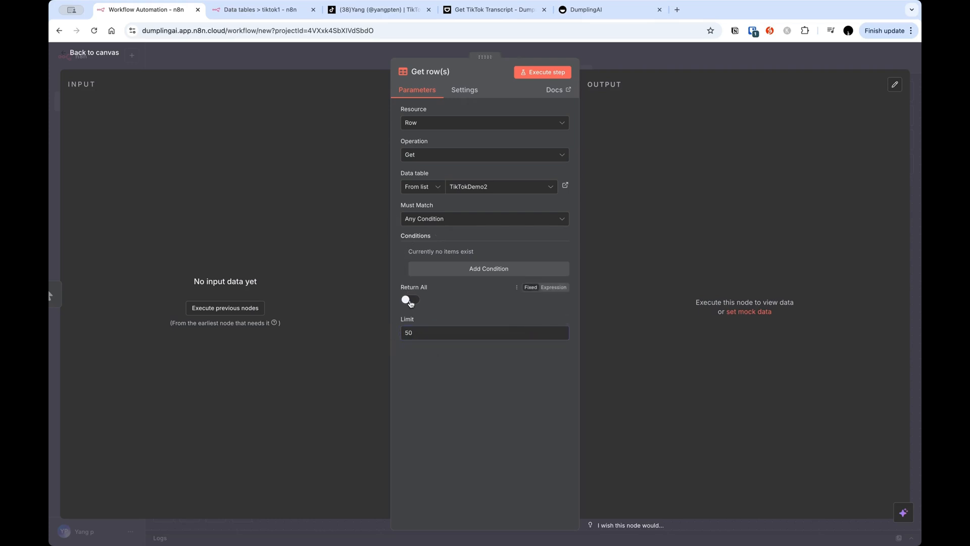
pyautogui.moveTo(413, 304)
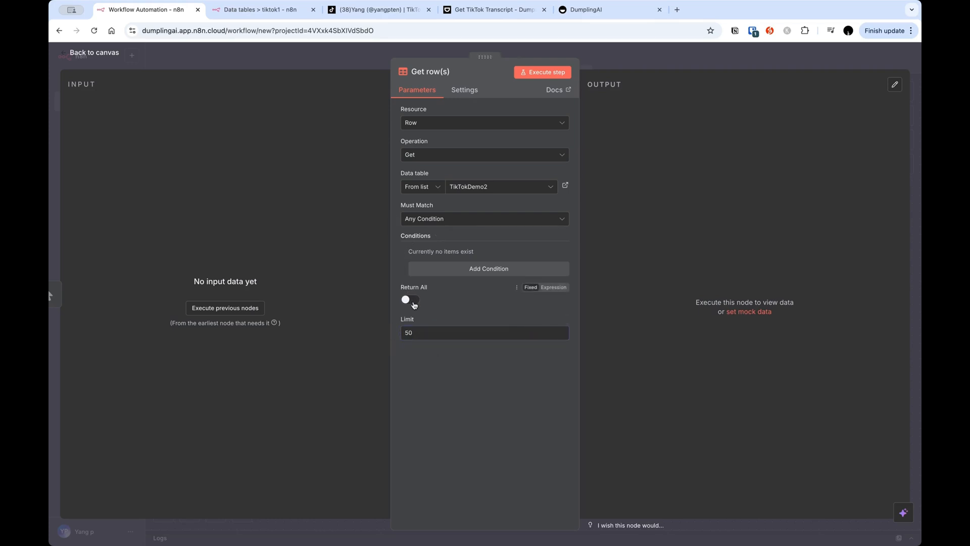
pyautogui.click(410, 298)
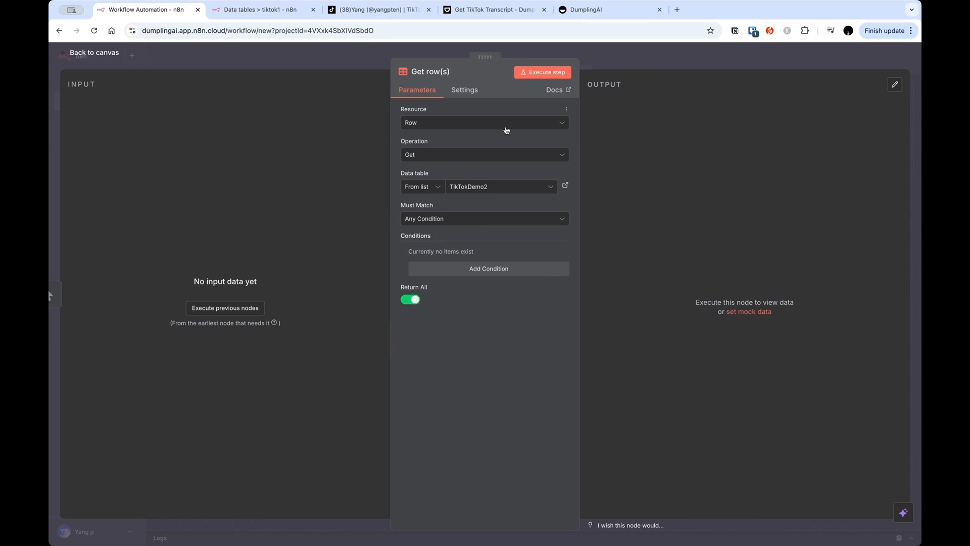
# - Execute the Get row(s) step, returning the five video rows
pyautogui.click(543, 72)
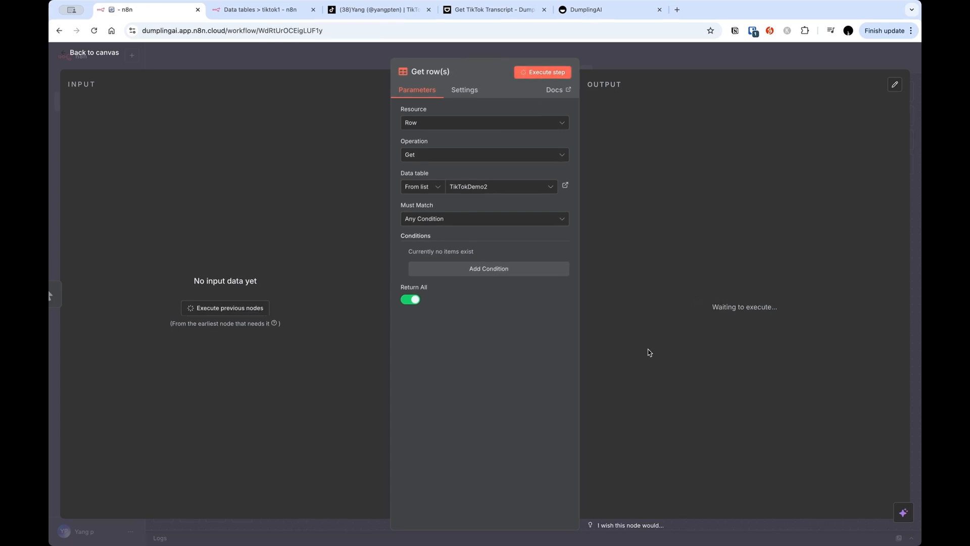
pyautogui.click(540, 72)
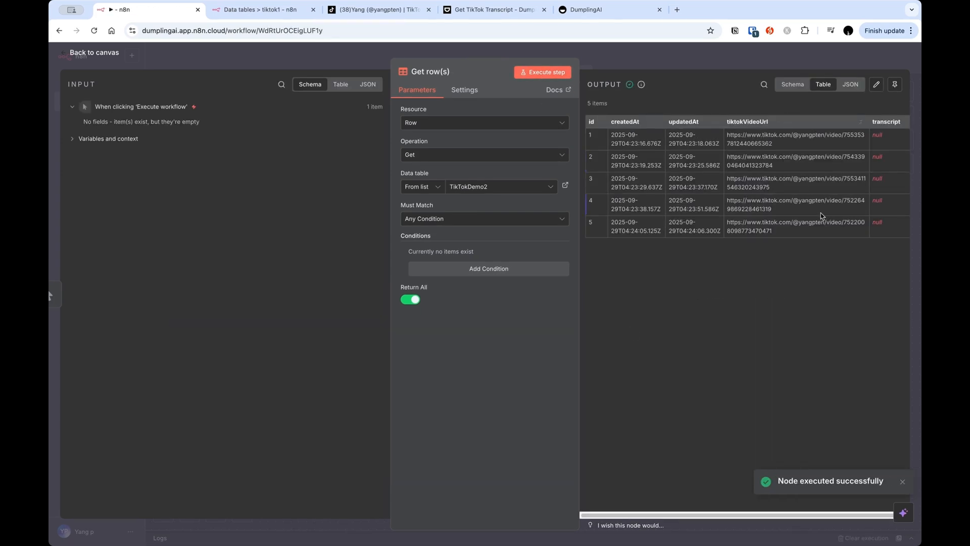
pyautogui.moveTo(674, 204)
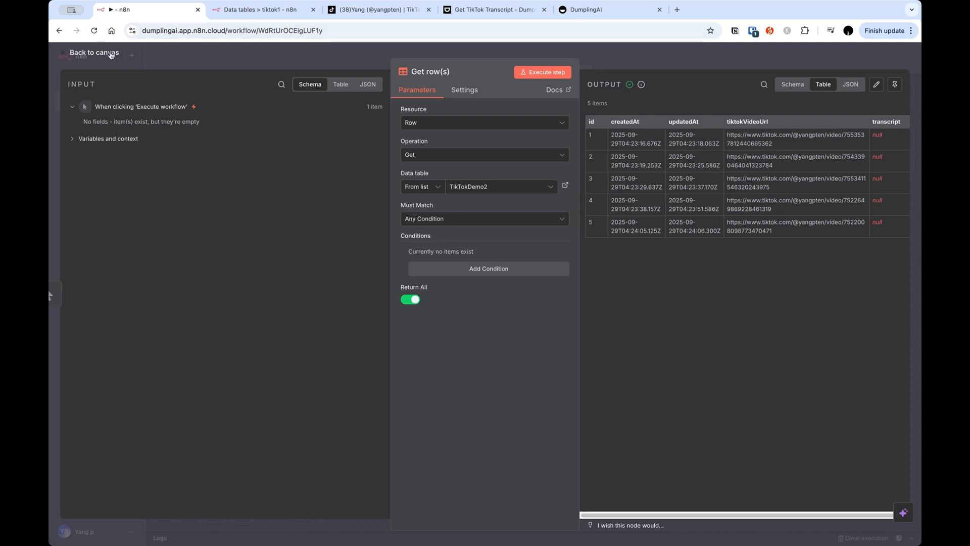
# - Add an HTTP Request step after Get row(s) on the canvas
pyautogui.click(94, 52)
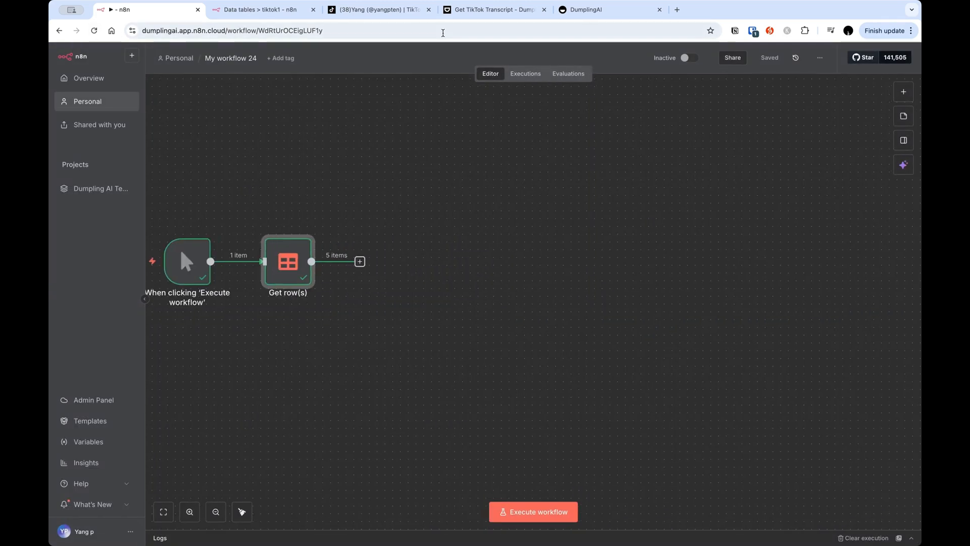
pyautogui.click(491, 9)
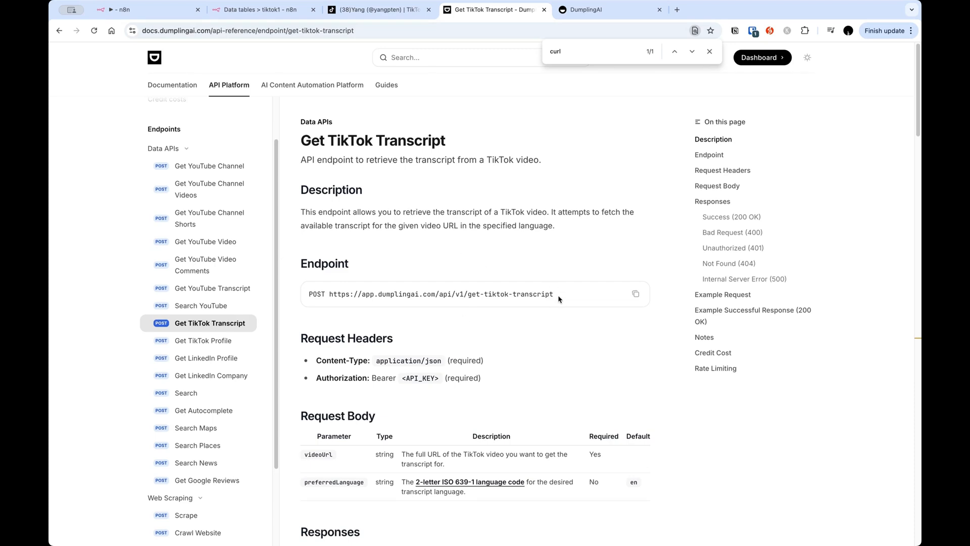
pyautogui.moveTo(373, 289)
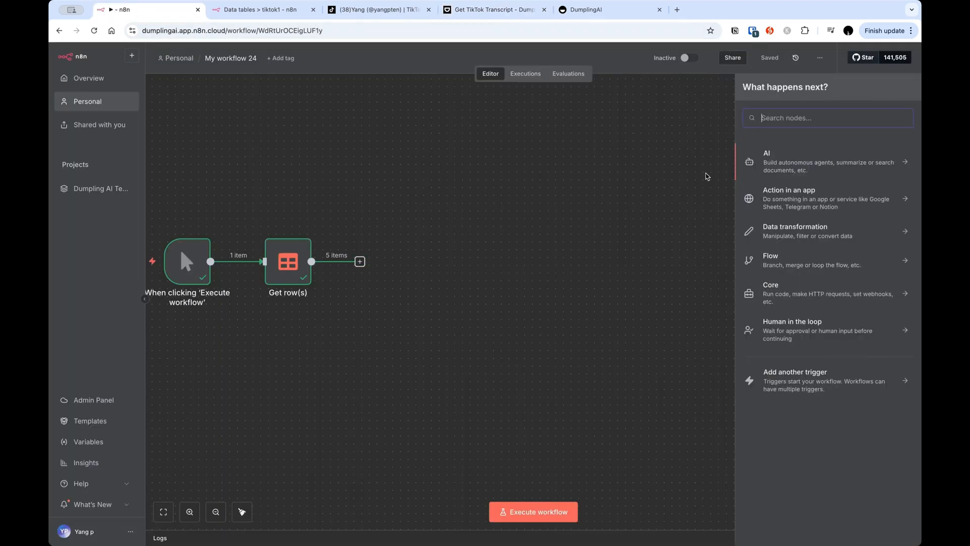
pyautogui.write('htt')
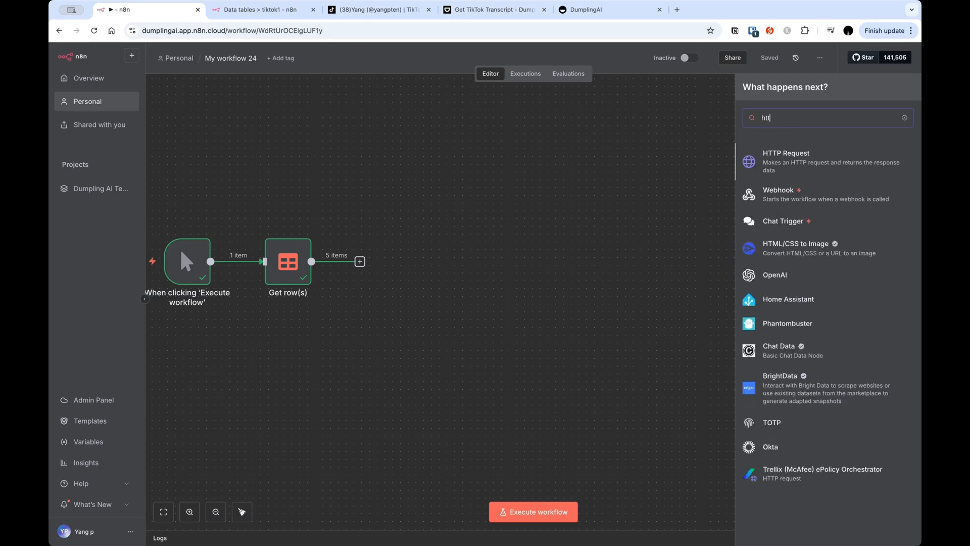
pyautogui.click(786, 161)
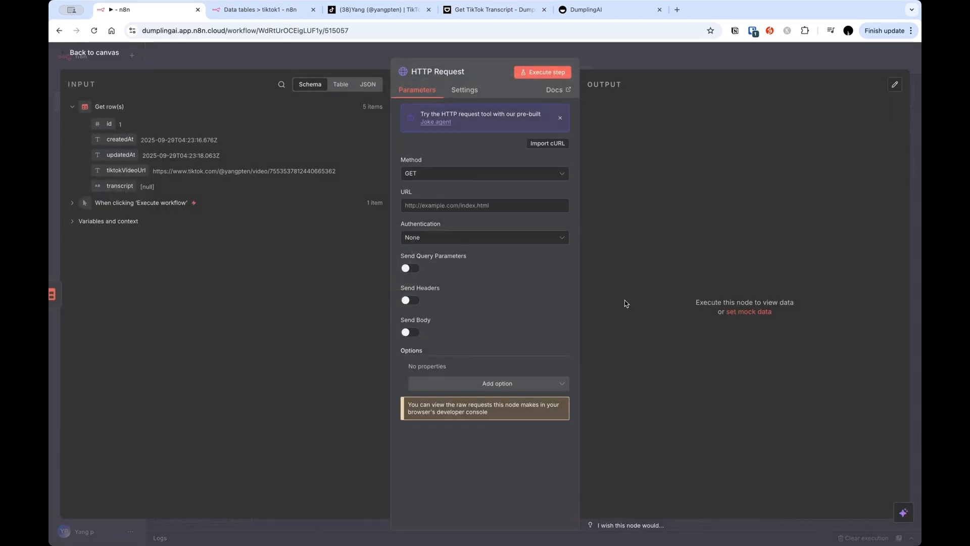
# - Copy the Get TikTok Transcript example cURL from Dumpling AI Docs and return to n8n
pyautogui.click(493, 9)
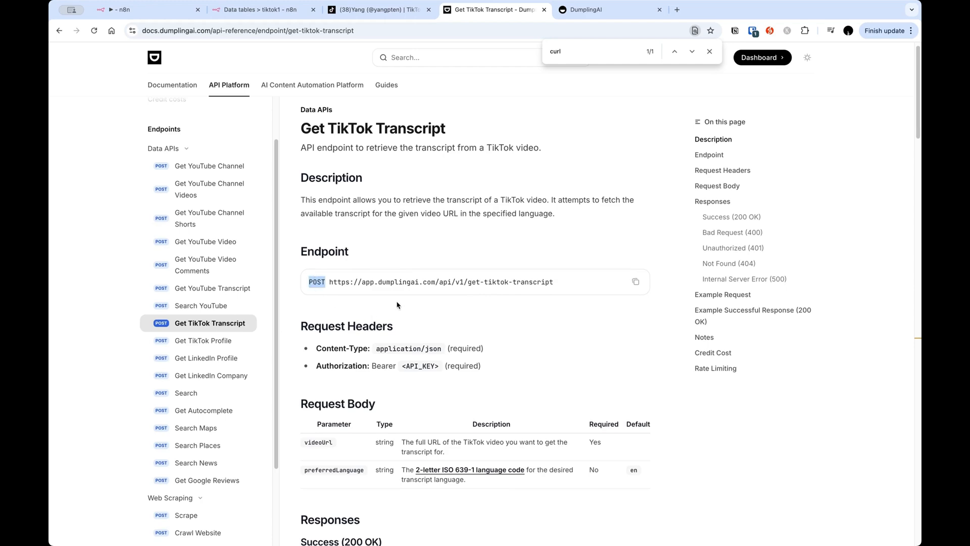
pyautogui.scroll(-3)
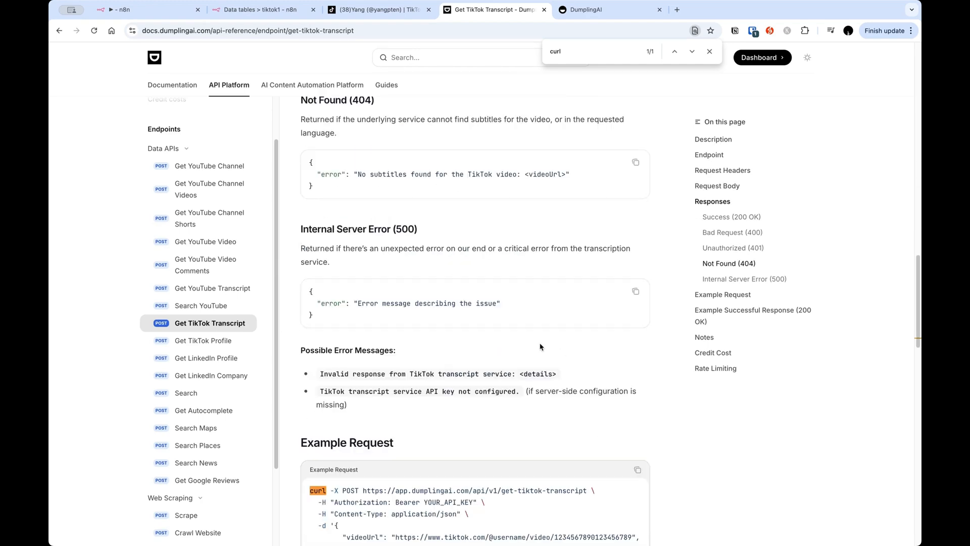
pyautogui.scroll(-3)
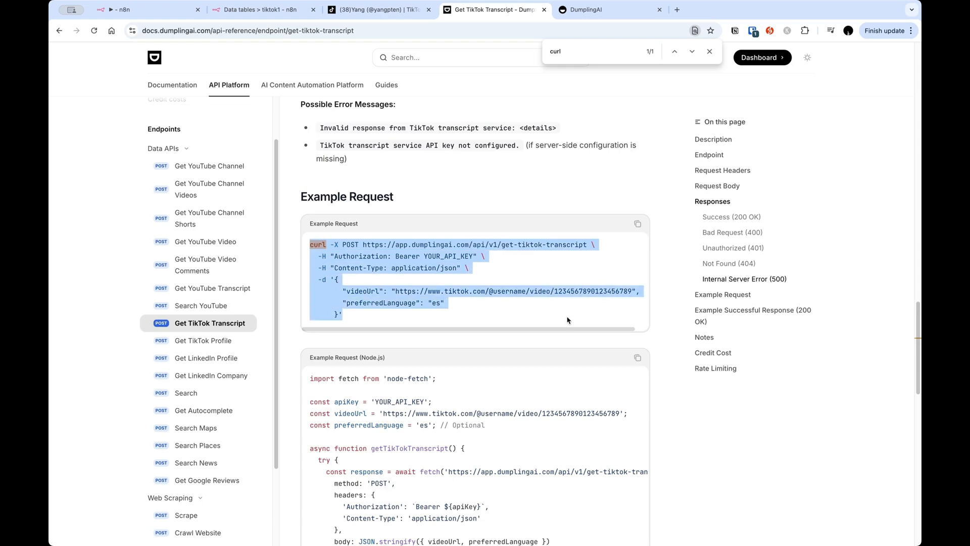
pyautogui.click(638, 224)
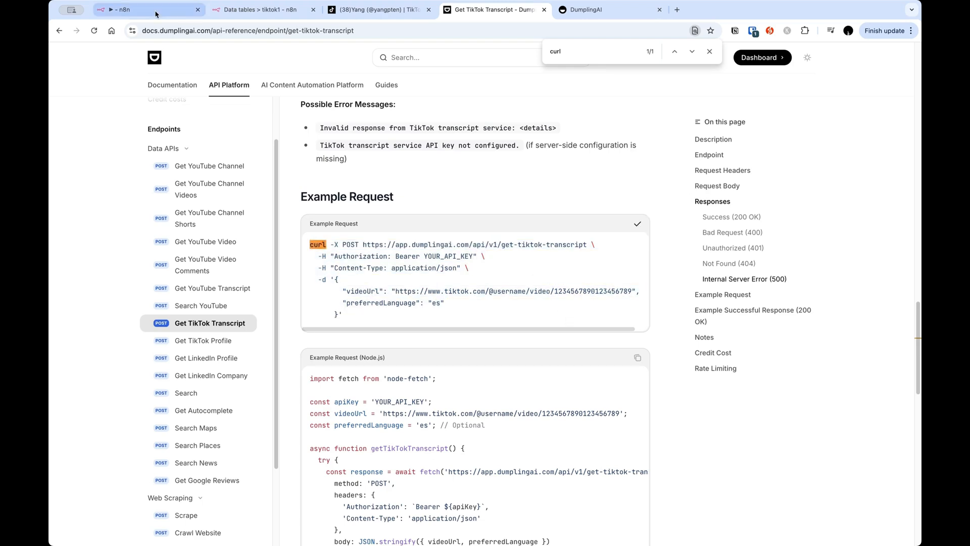
pyautogui.click(149, 9)
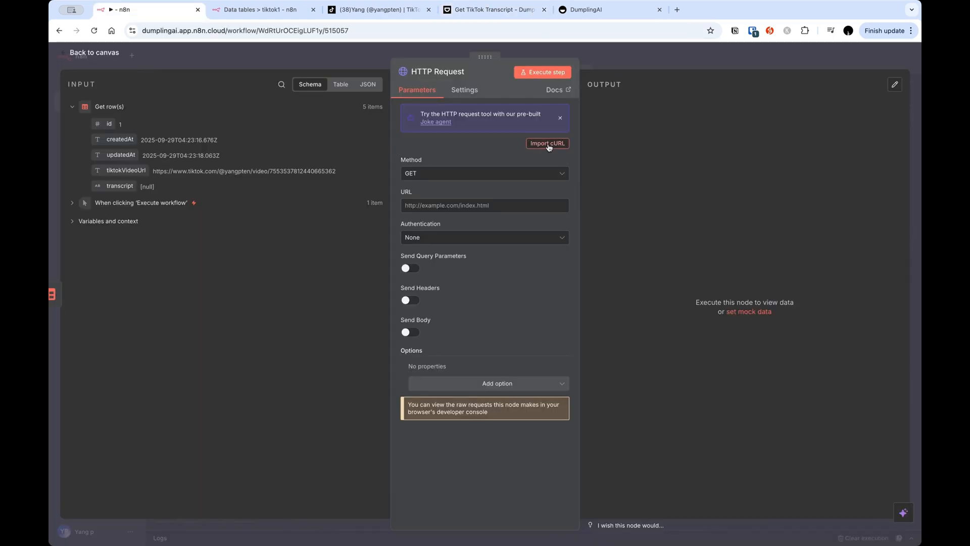
# - Import the copied cURL into the HTTP Request node and turn Send Headers off
pyautogui.click(546, 143)
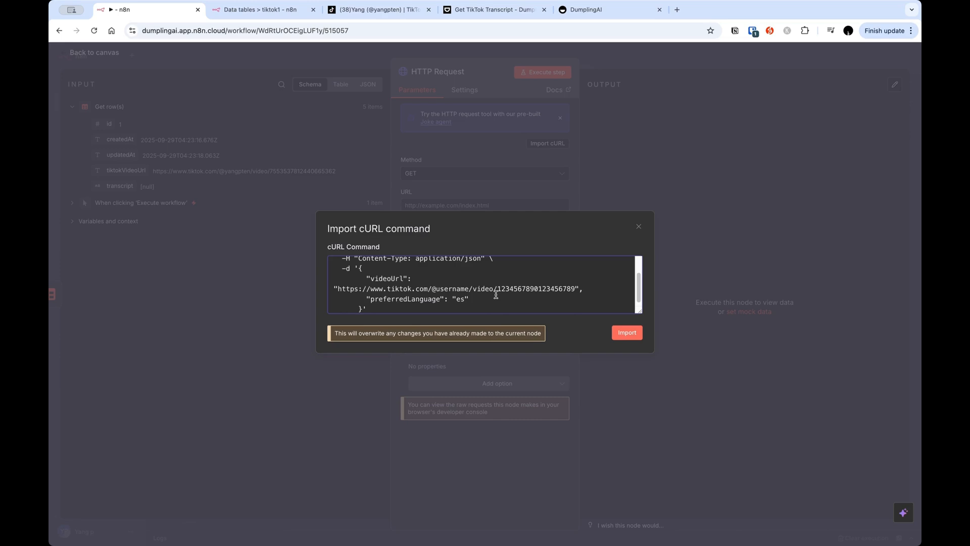
pyautogui.click(626, 332)
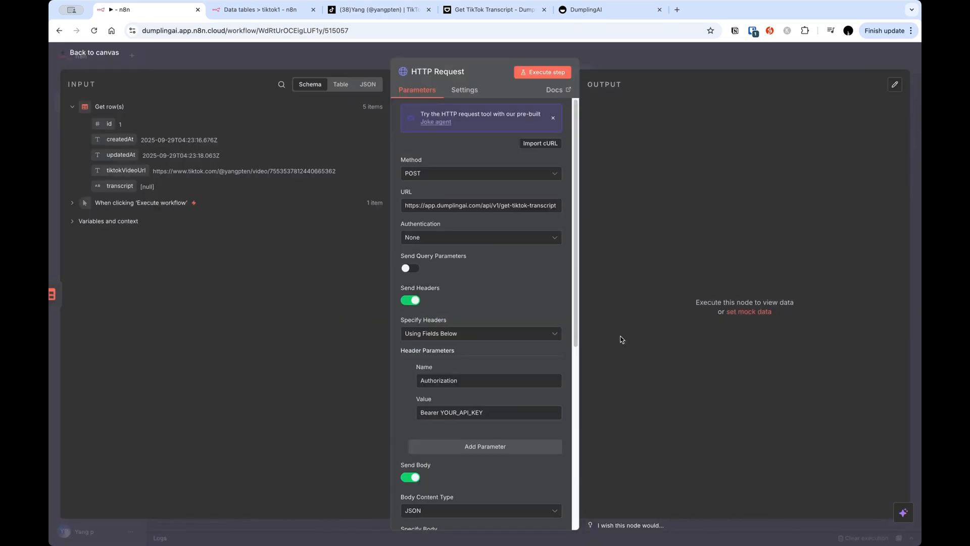
pyautogui.moveTo(511, 238)
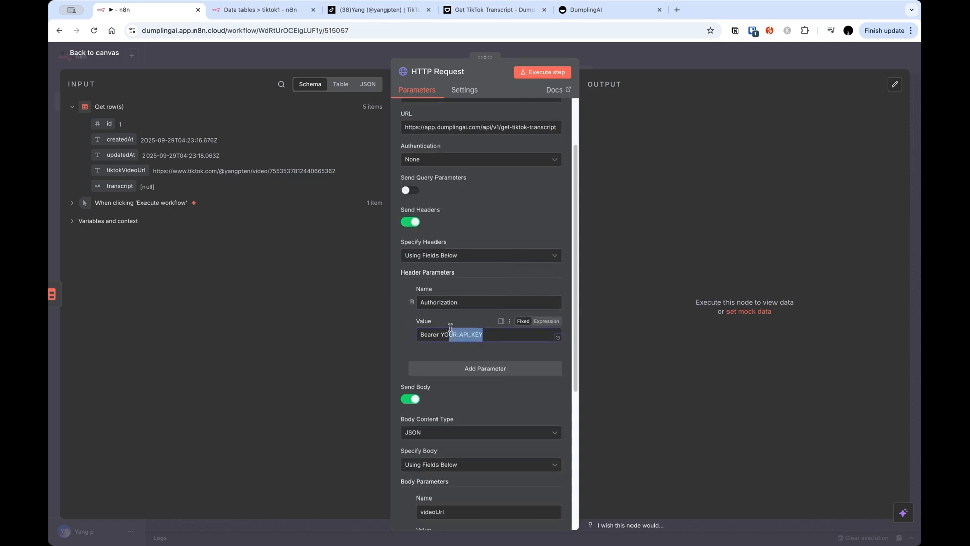
pyautogui.scroll(-3)
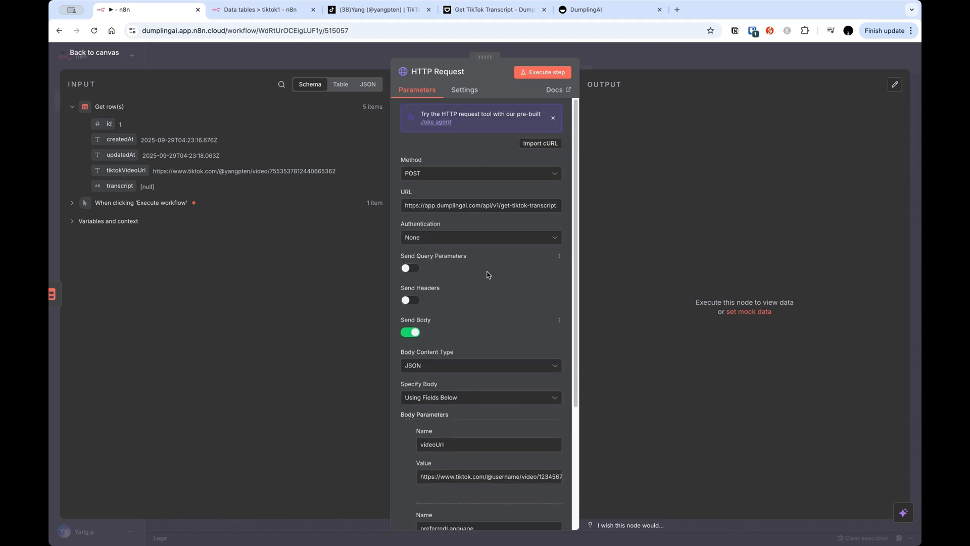
# - Set authentication to Generic Credential Type, Bearer Auth, using the Dumpling AI Bearer Auth account
pyautogui.click(481, 237)
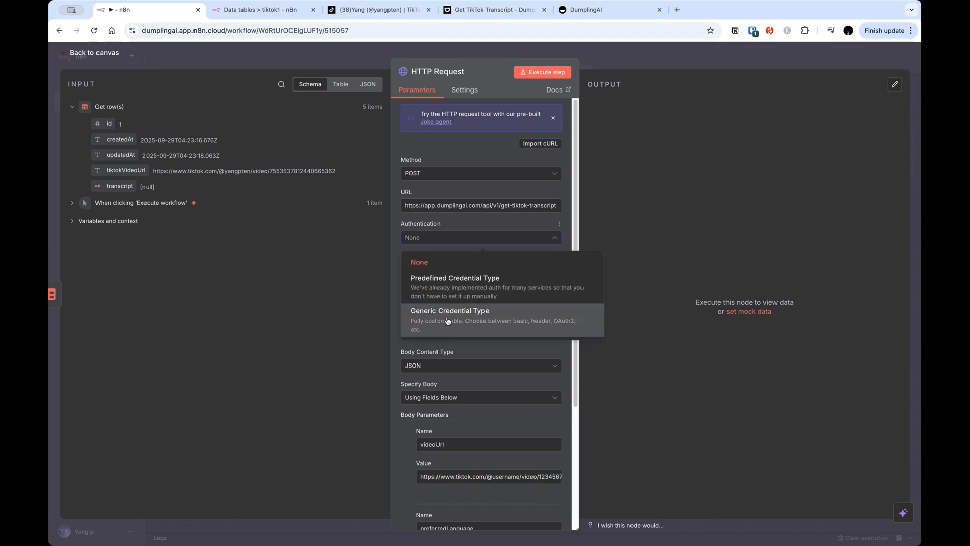
pyautogui.click(492, 9)
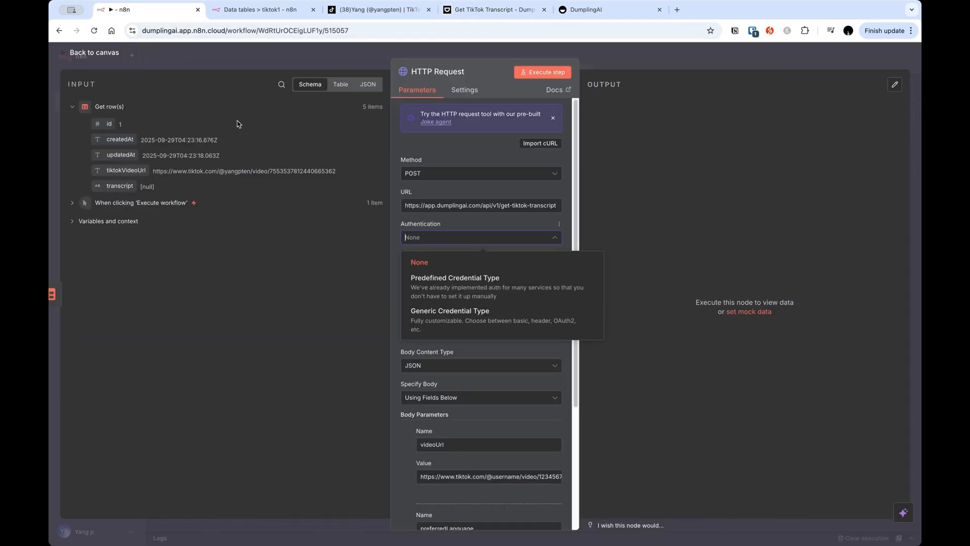
pyautogui.click(450, 314)
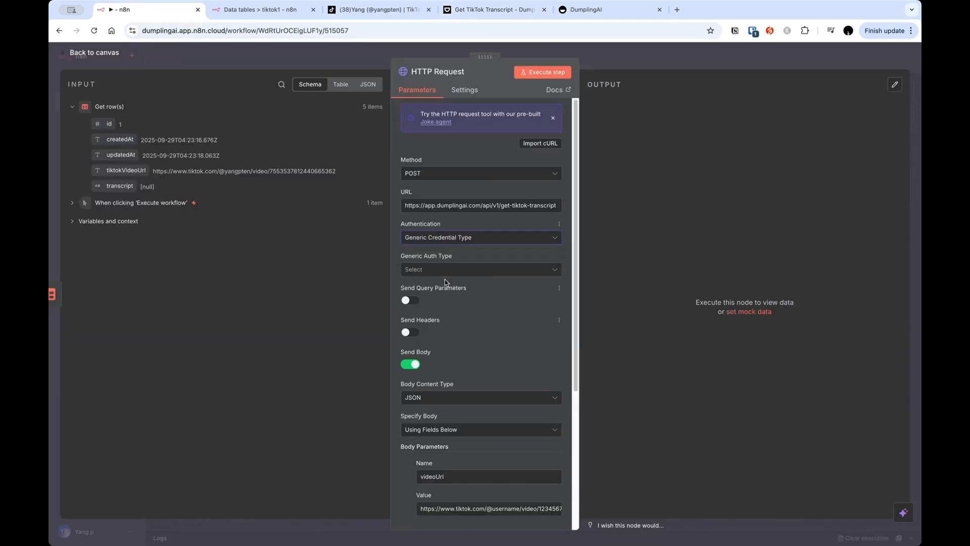
pyautogui.click(481, 269)
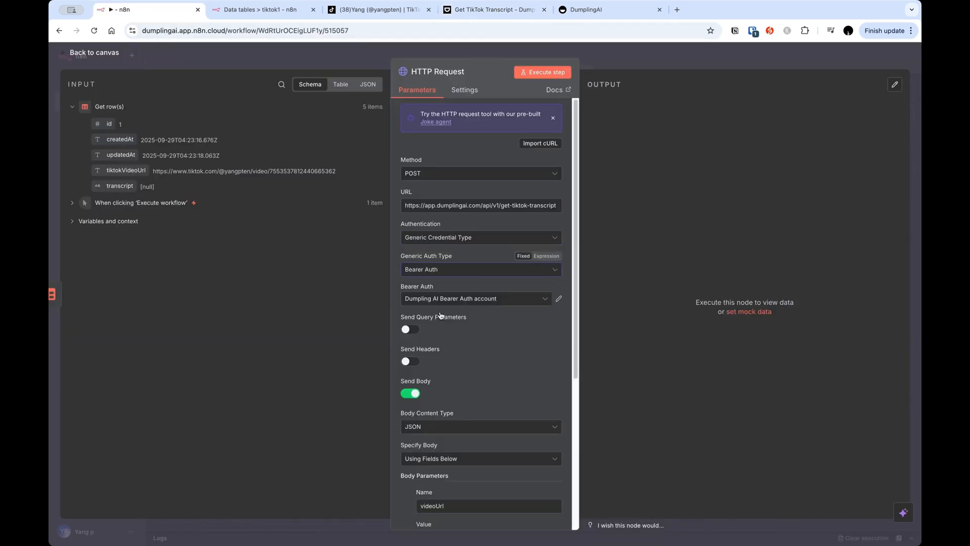
pyautogui.click(473, 299)
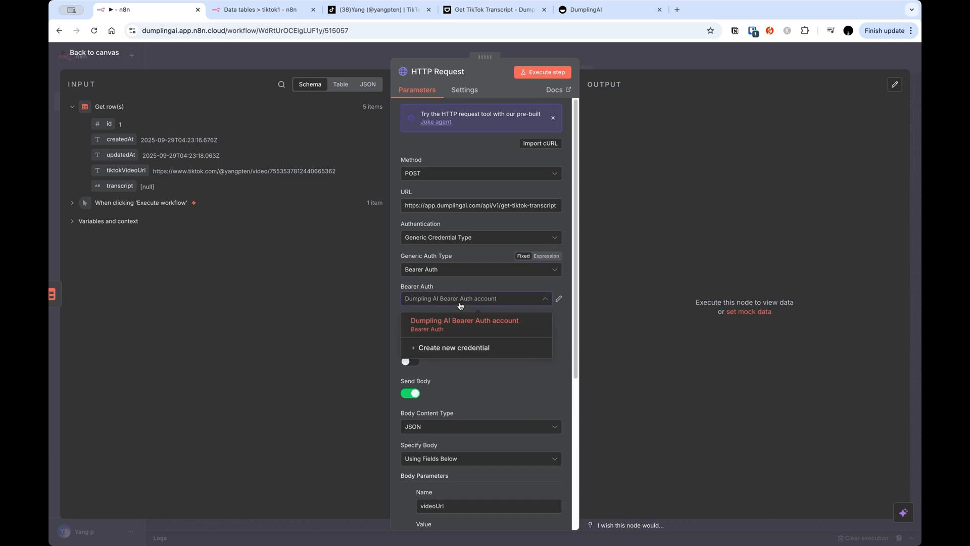
pyautogui.click(464, 299)
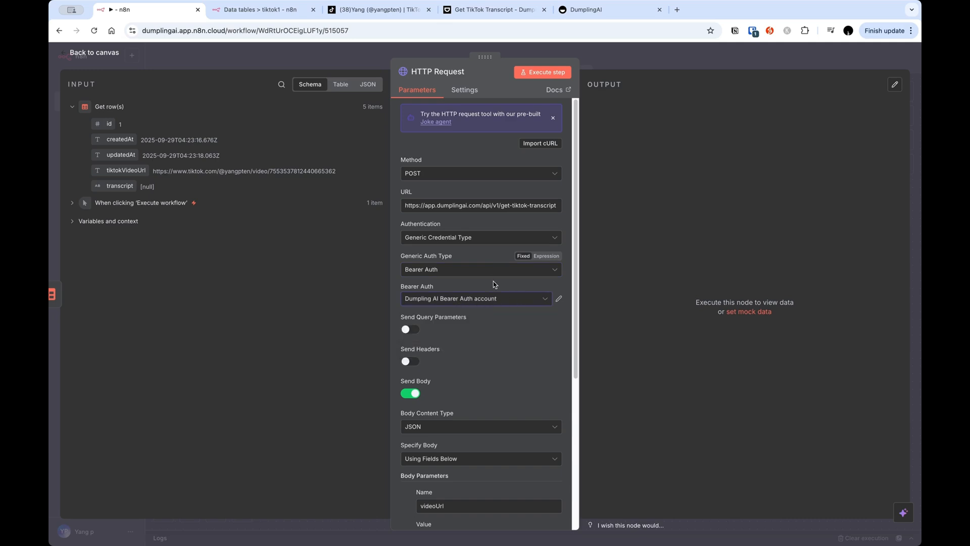
# - Inspect the Dumpling AI credential against the API keys page, then close its settings
pyautogui.click(558, 299)
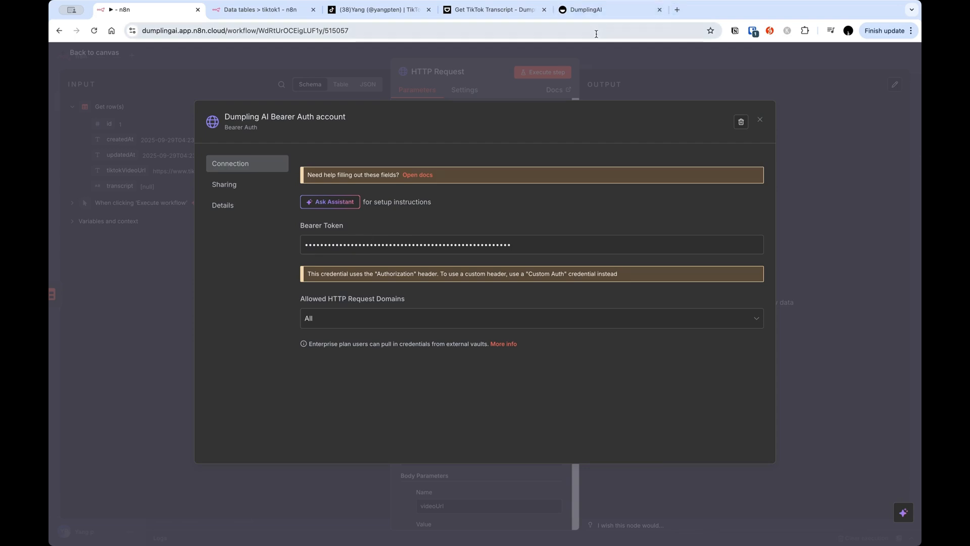
pyautogui.click(609, 9)
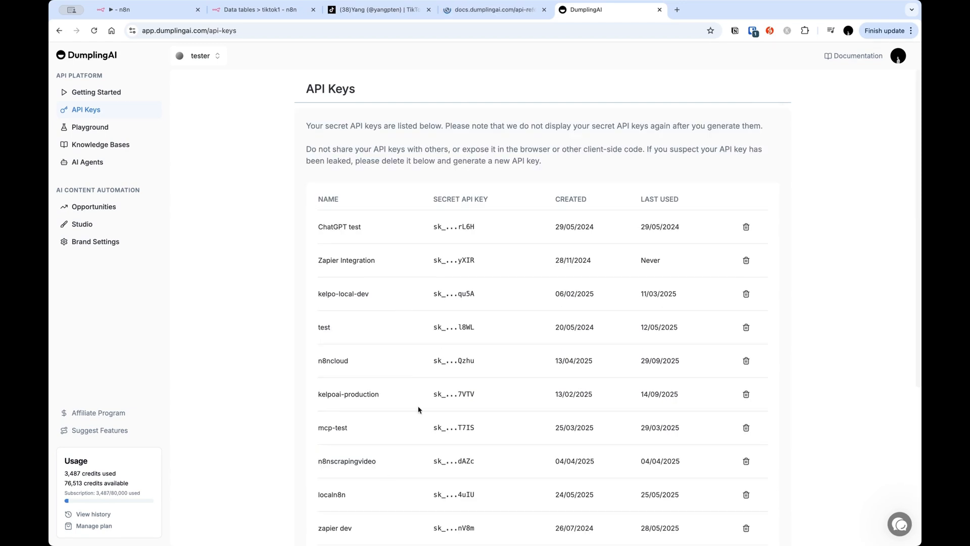
pyautogui.scroll(-3)
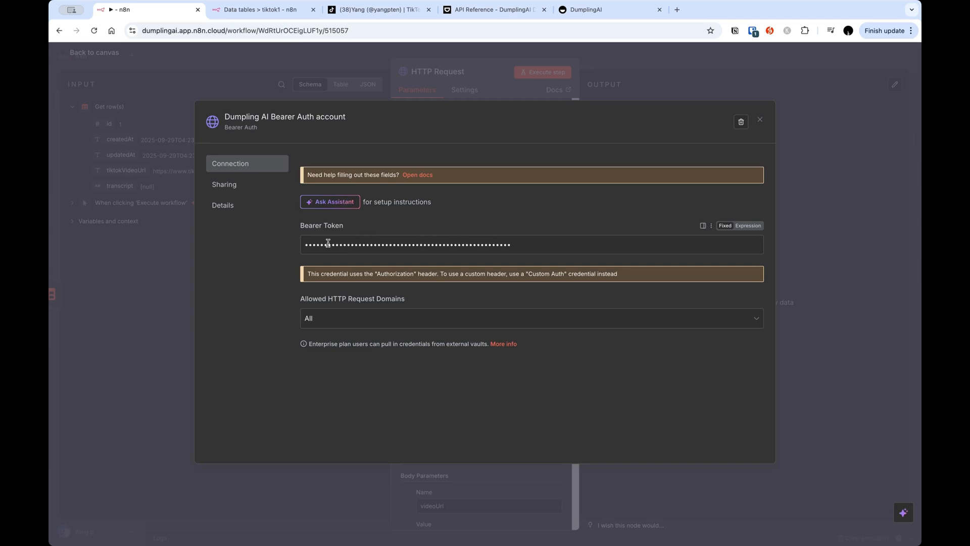
pyautogui.doubleClick(321, 225)
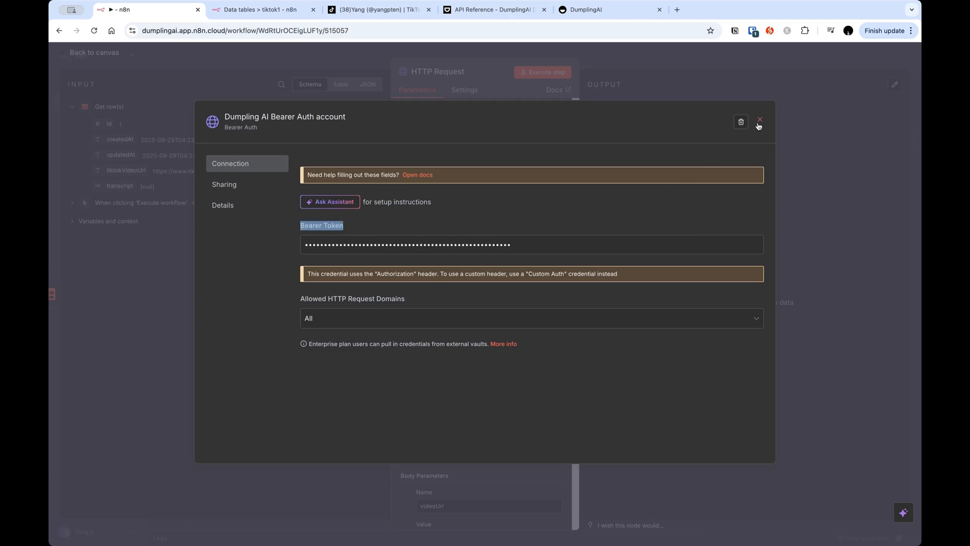
pyautogui.click(761, 121)
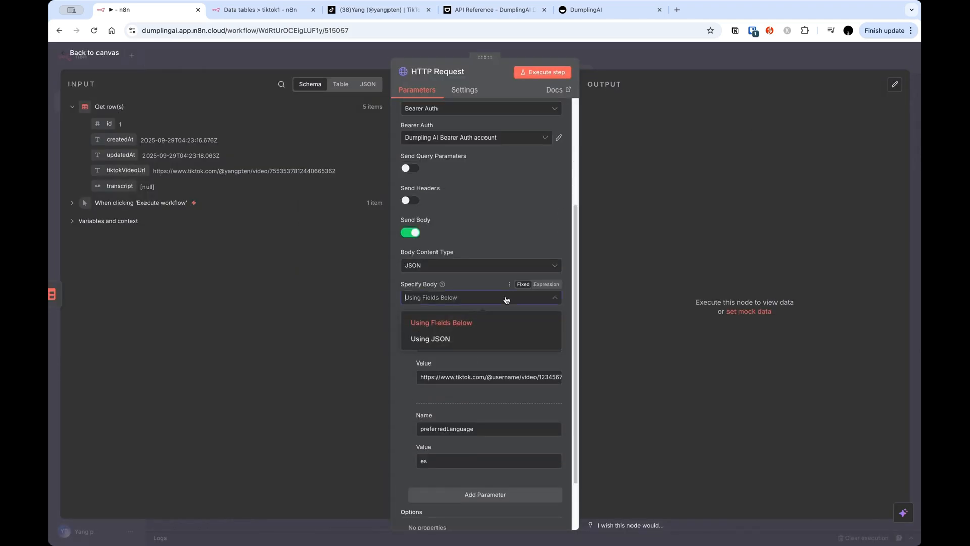
# - Send only videoUrl in the body, mapped from each row's tiktokVideoUrl, and execute the step
pyautogui.click(440, 321)
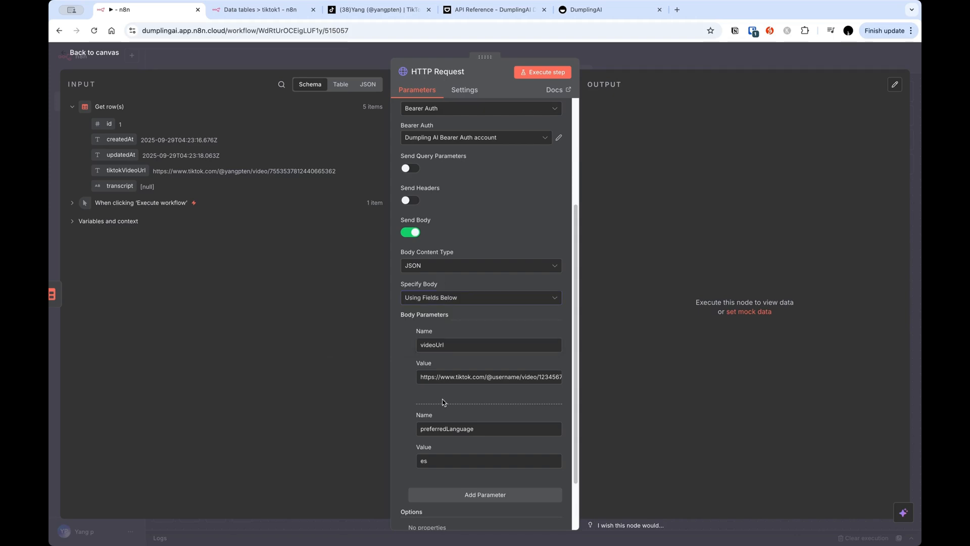
pyautogui.scroll(-3)
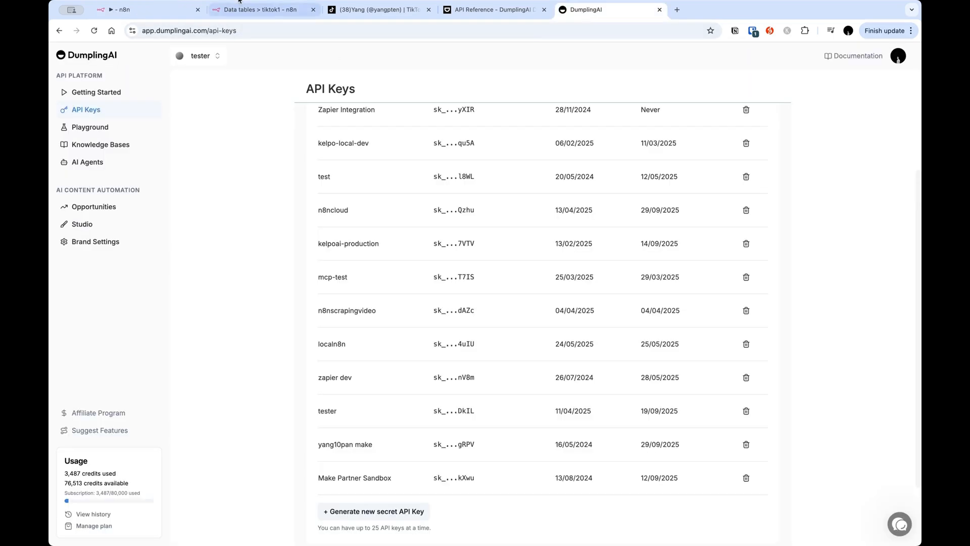
pyautogui.click(149, 9)
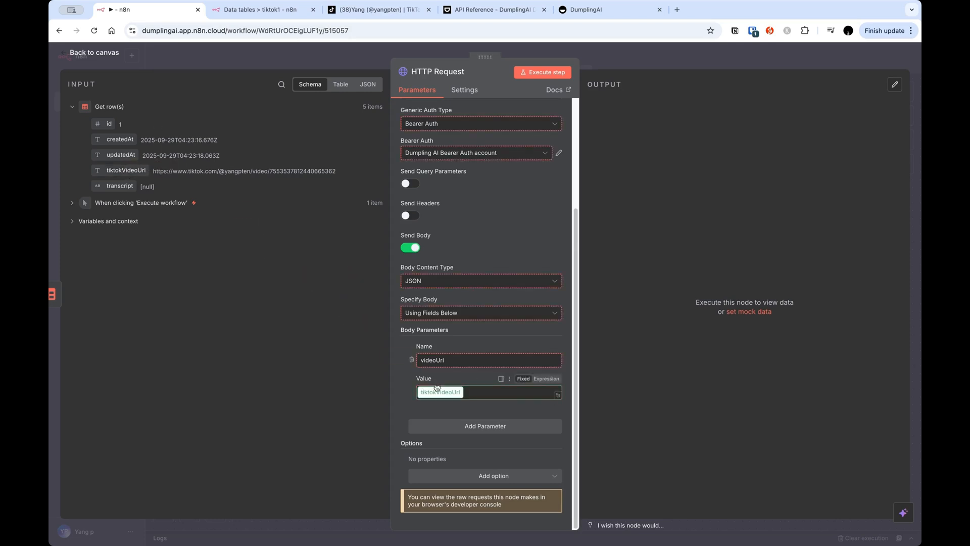
pyautogui.click(489, 392)
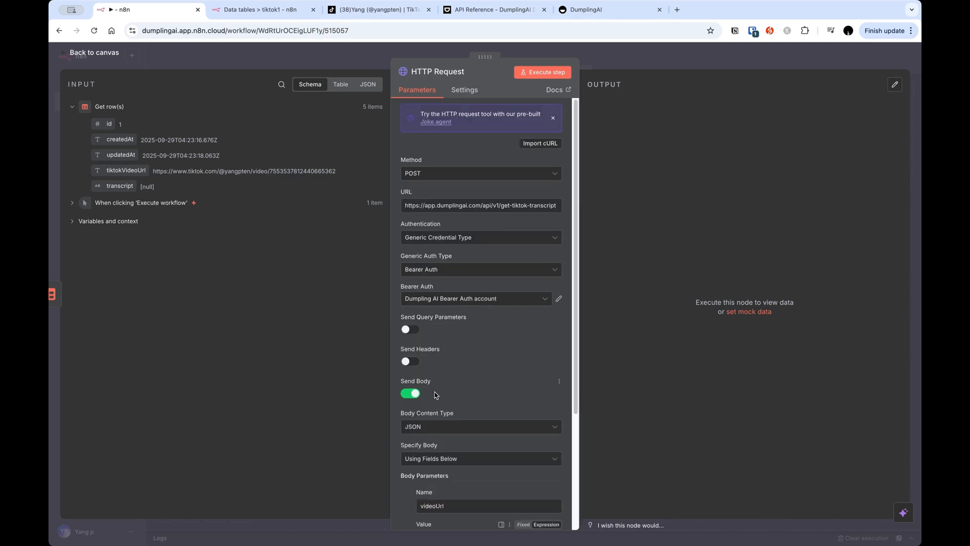
pyautogui.moveTo(543, 71)
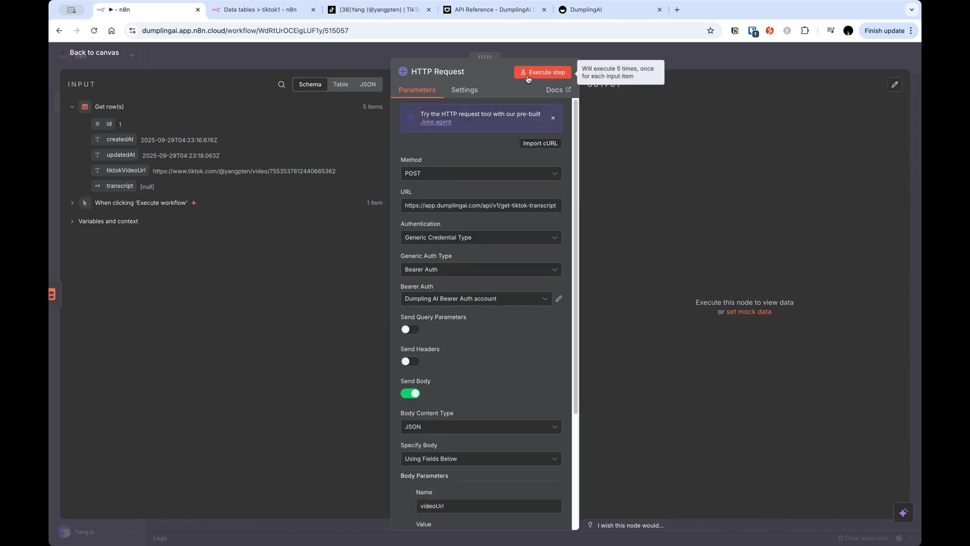
pyautogui.click(545, 71)
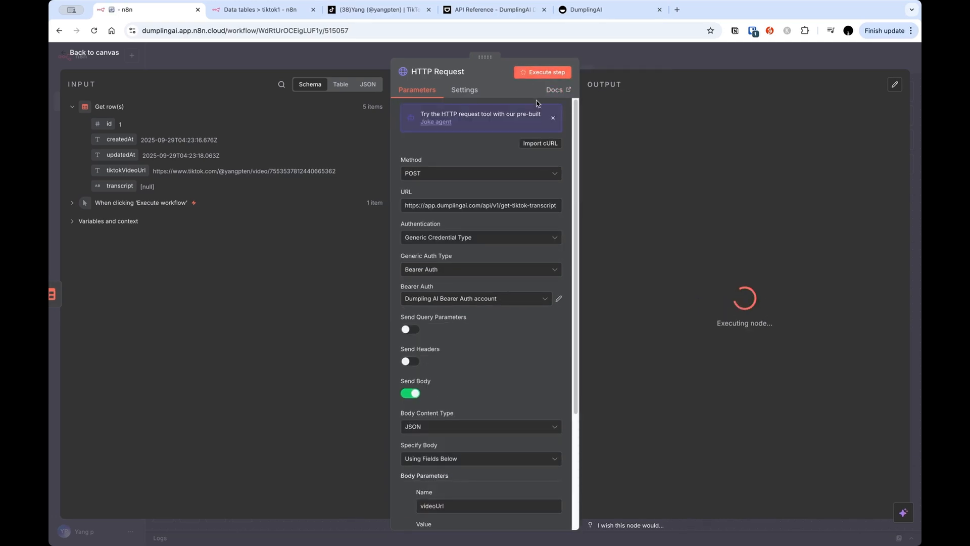
# - Review the five returned transcripts in the Table view of the output
pyautogui.scroll(-3)
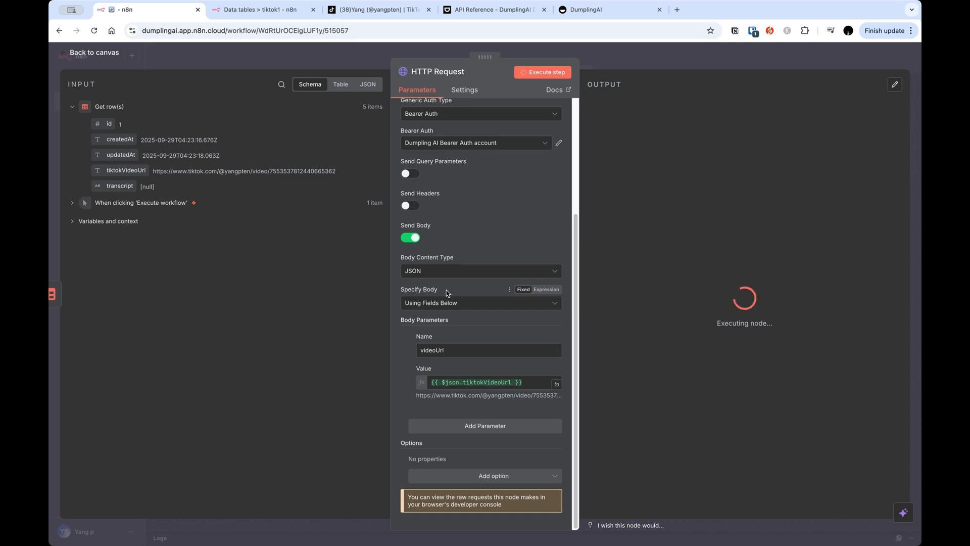
pyautogui.click(543, 71)
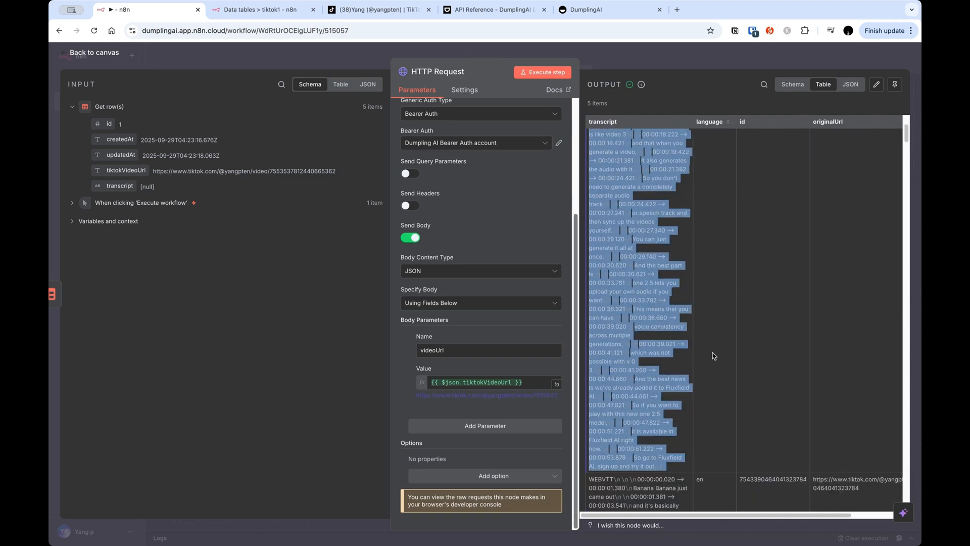
pyautogui.scroll(-3)
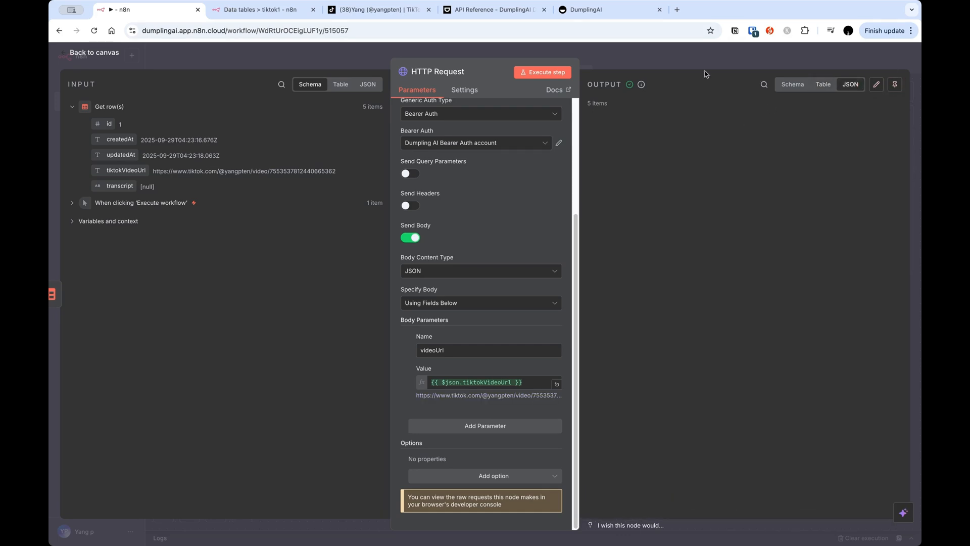
# - Inspect the transcripts as raw JSON, then go back to the workflow canvas
pyautogui.click(542, 72)
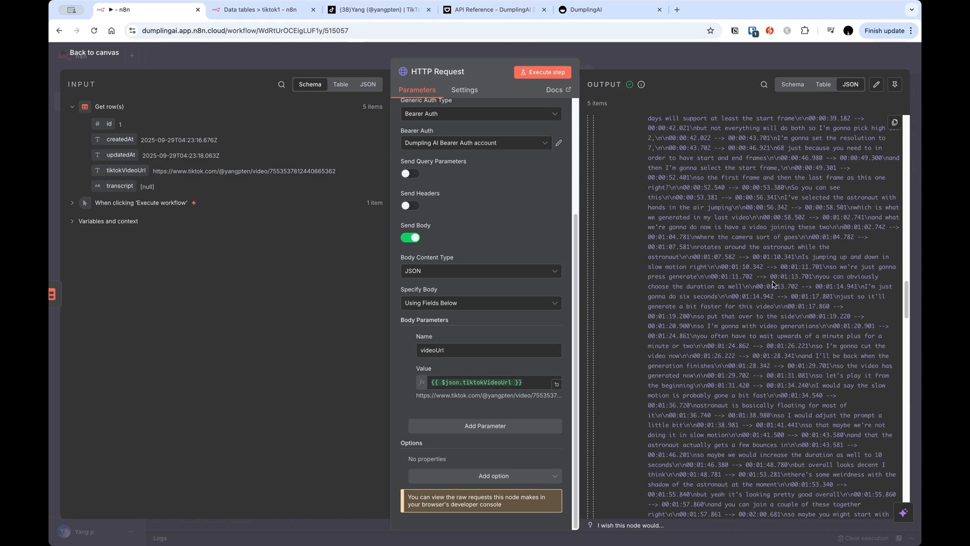
pyautogui.scroll(-3)
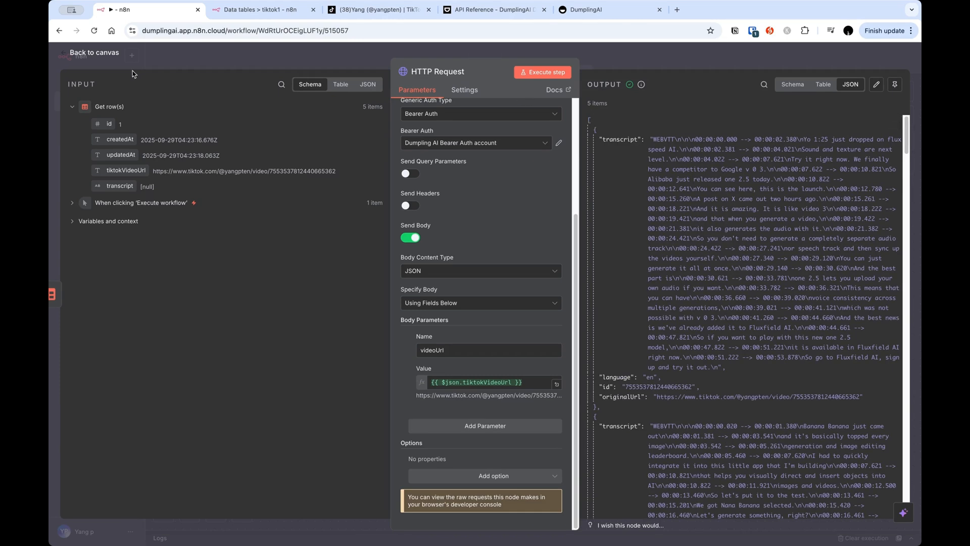
pyautogui.click(94, 52)
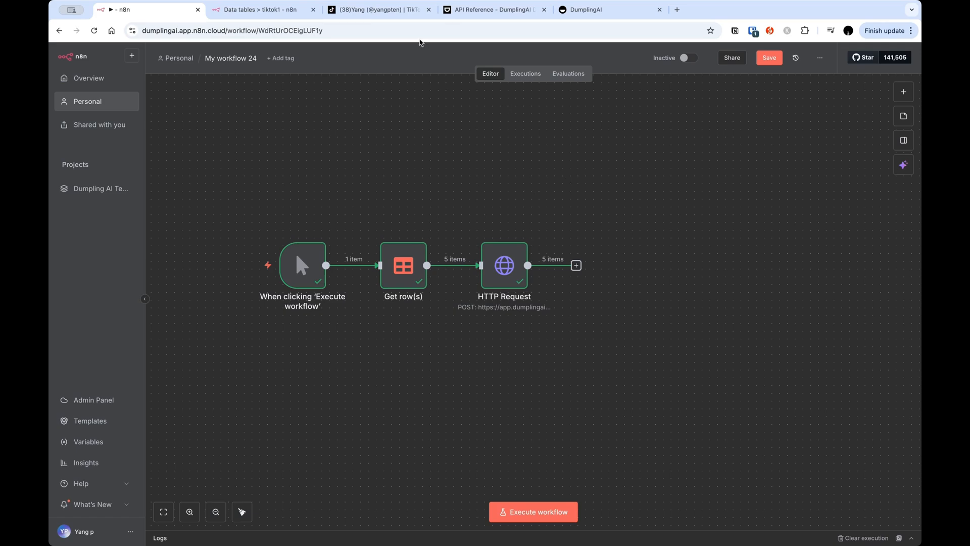
# - Glance at the TikTok video, then view the tiktok1 data table with its two transcript rows
pyautogui.click(380, 9)
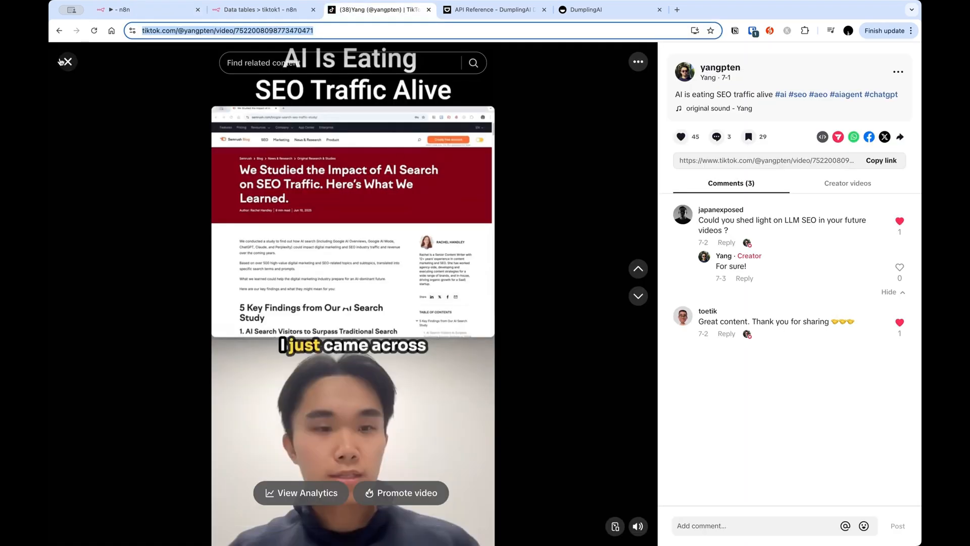
pyautogui.click(65, 61)
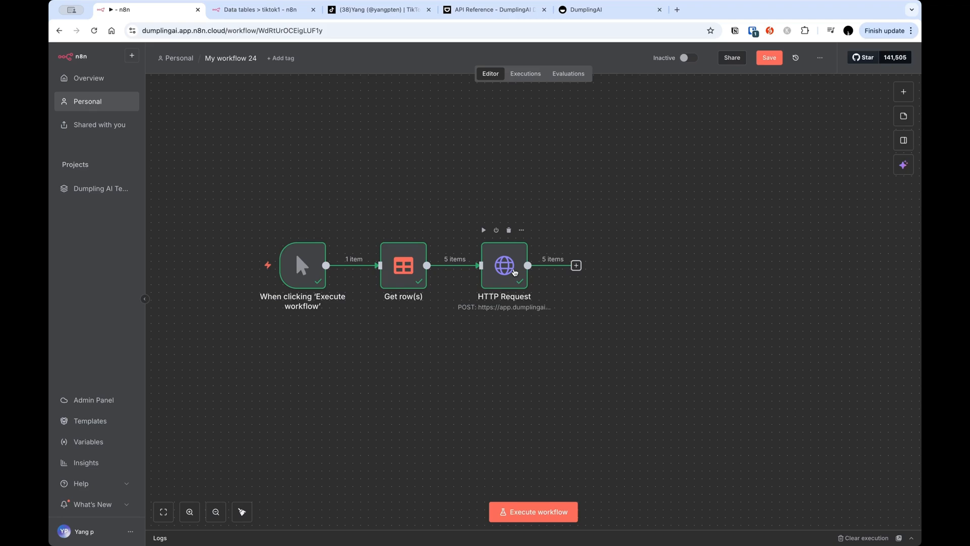
pyautogui.moveTo(629, 198)
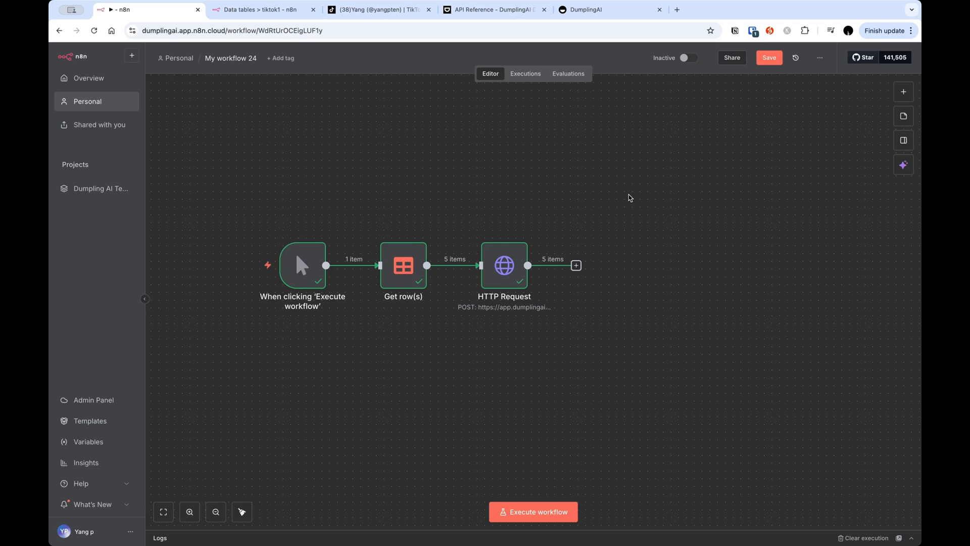
pyautogui.moveTo(531, 253)
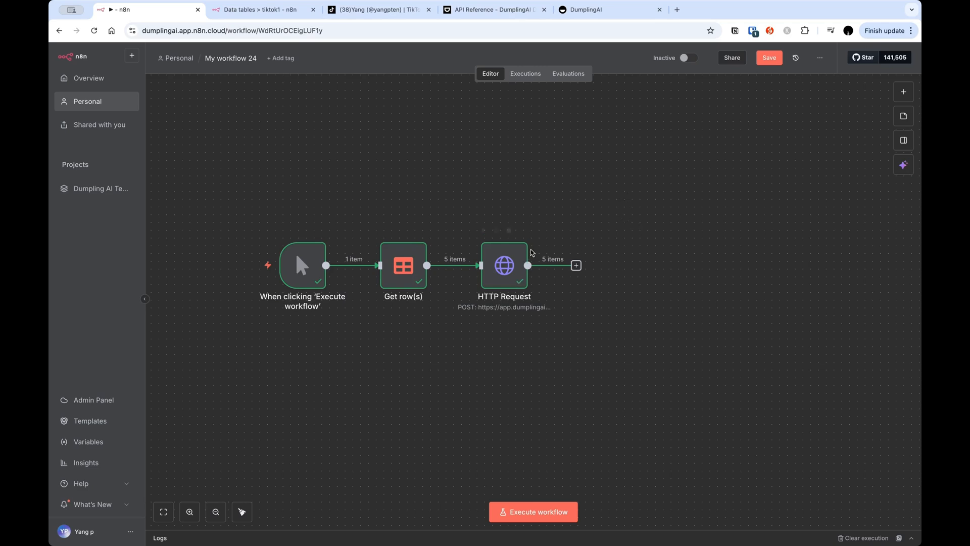
pyautogui.moveTo(567, 247)
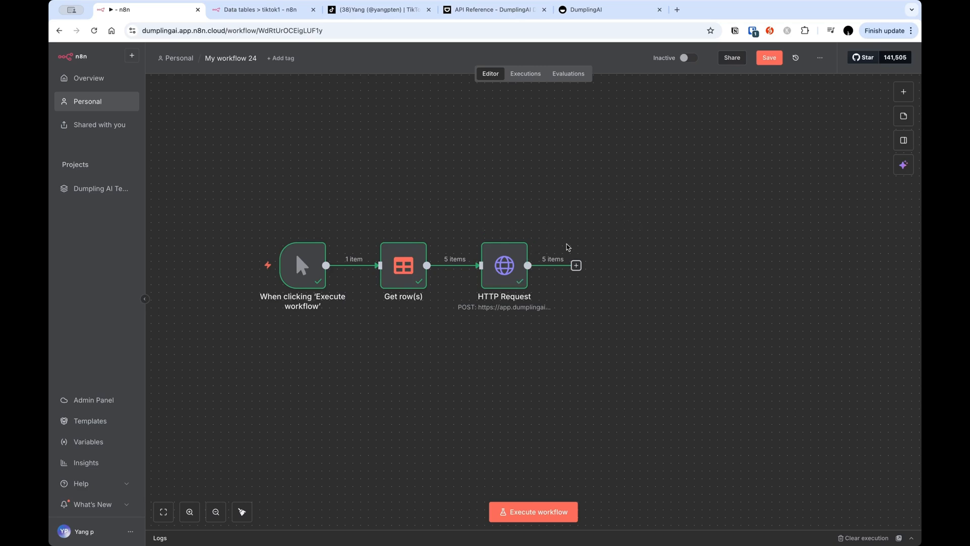
pyautogui.moveTo(403, 251)
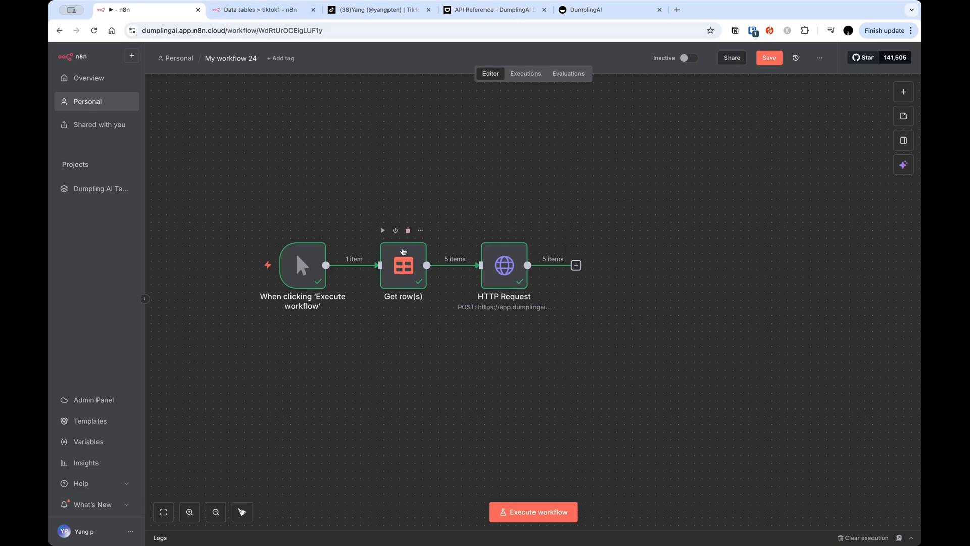
pyautogui.click(262, 9)
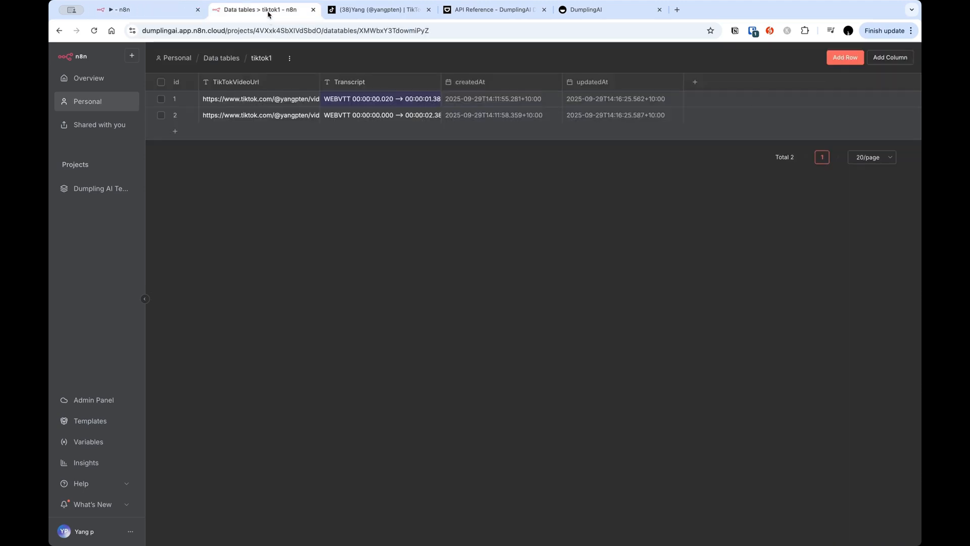
# - Add a Data table node after the HTTP Request by searching 'data'
pyautogui.click(221, 58)
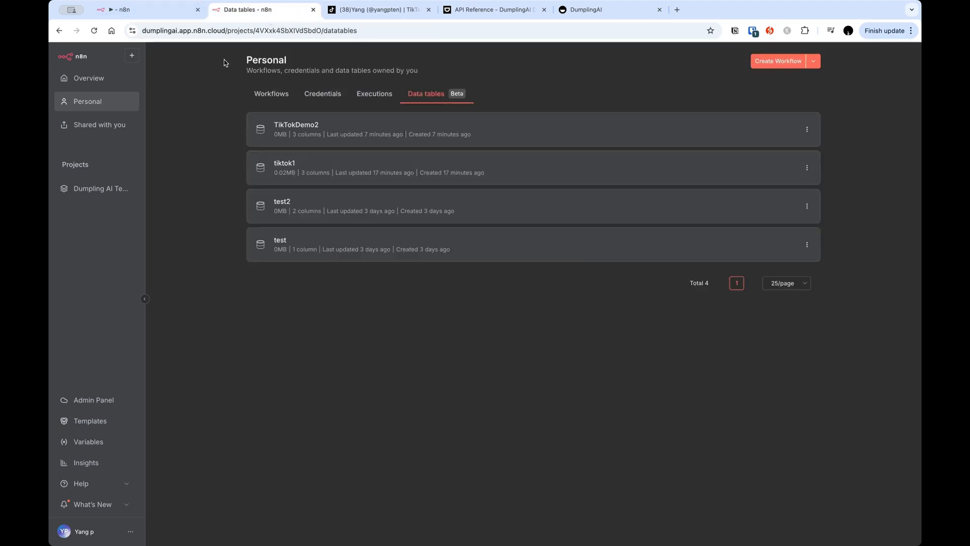
pyautogui.click(297, 124)
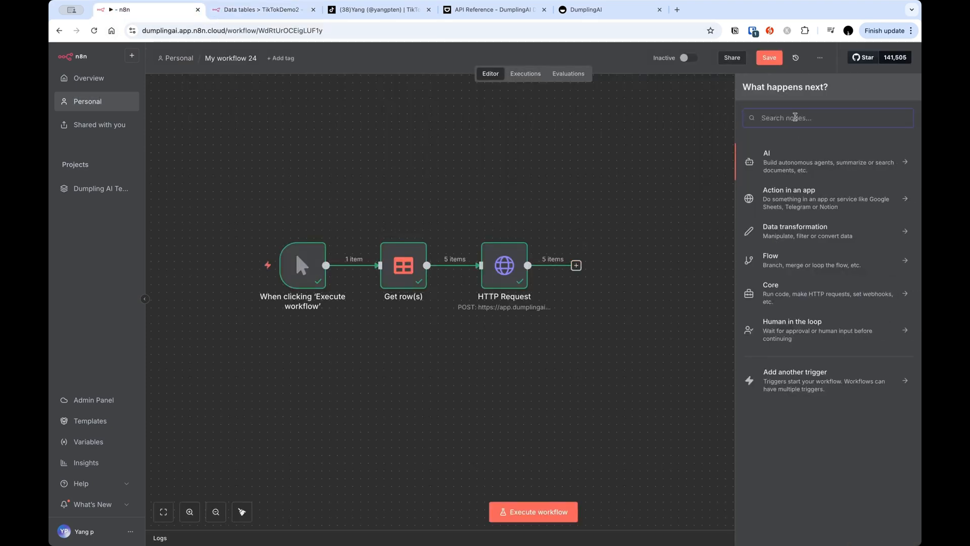
pyautogui.write('data')
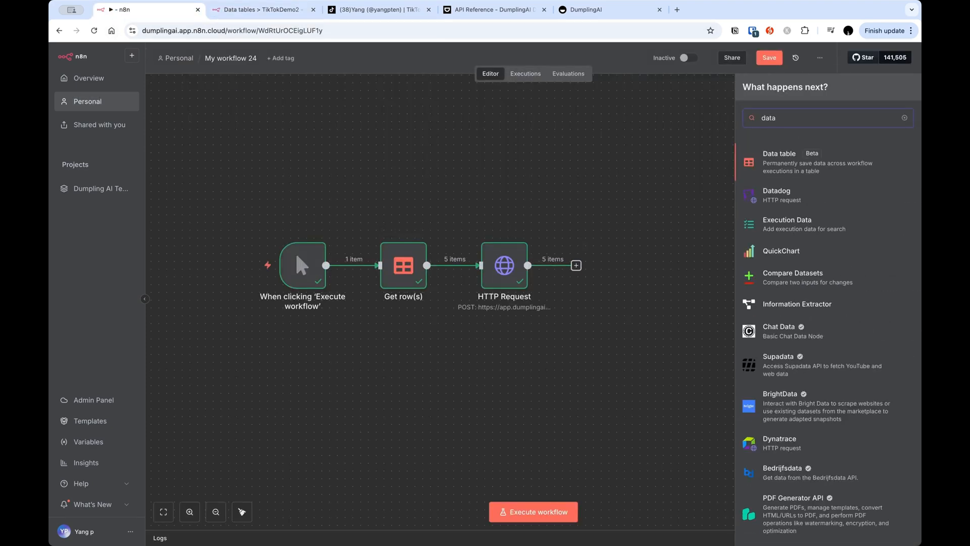
pyautogui.click(780, 162)
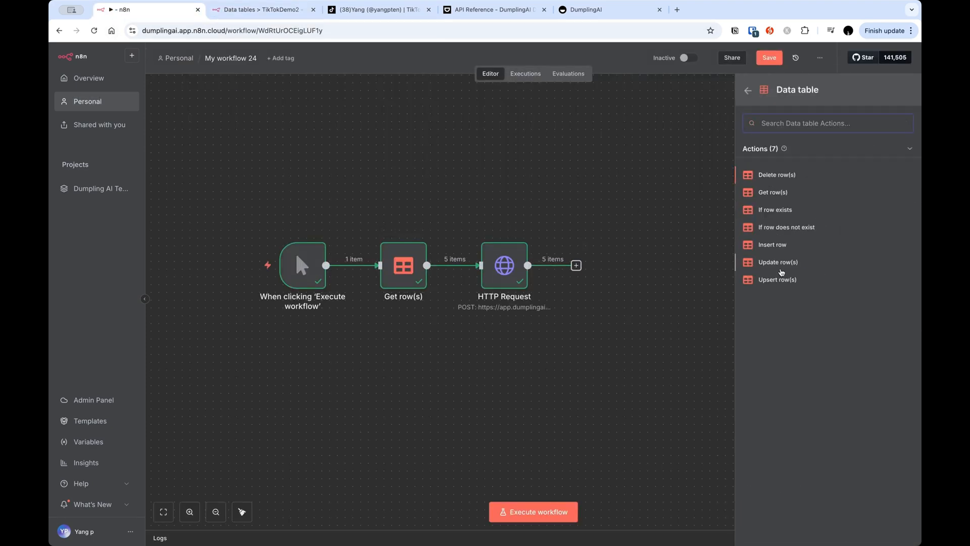
pyautogui.moveTo(785, 285)
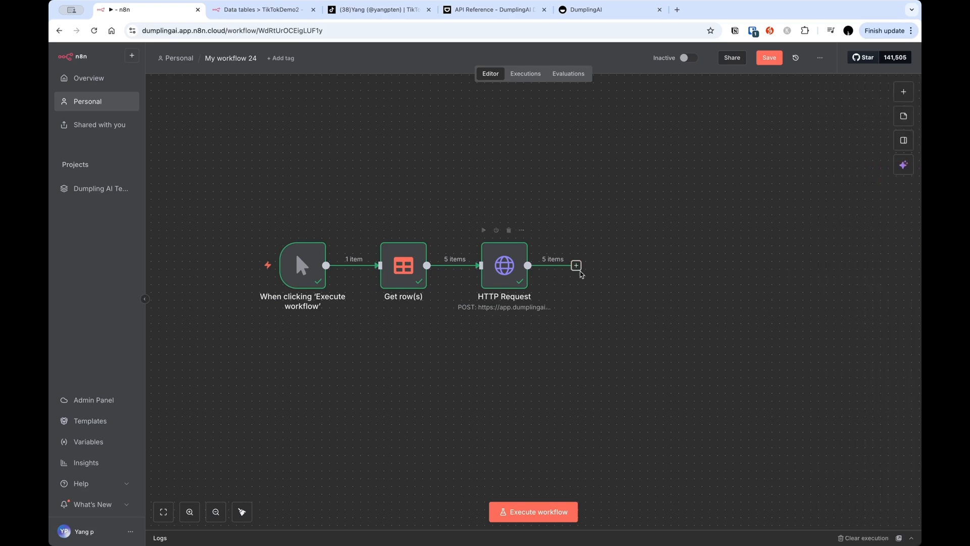
# - Choose the Data table's Upsert row(s) action so its settings panel appears
pyautogui.click(576, 265)
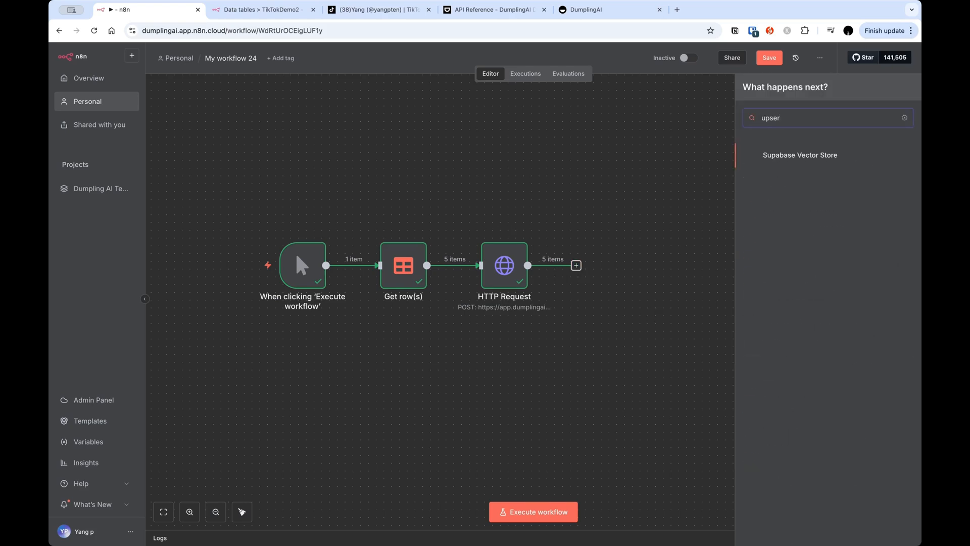
pyautogui.click(799, 155)
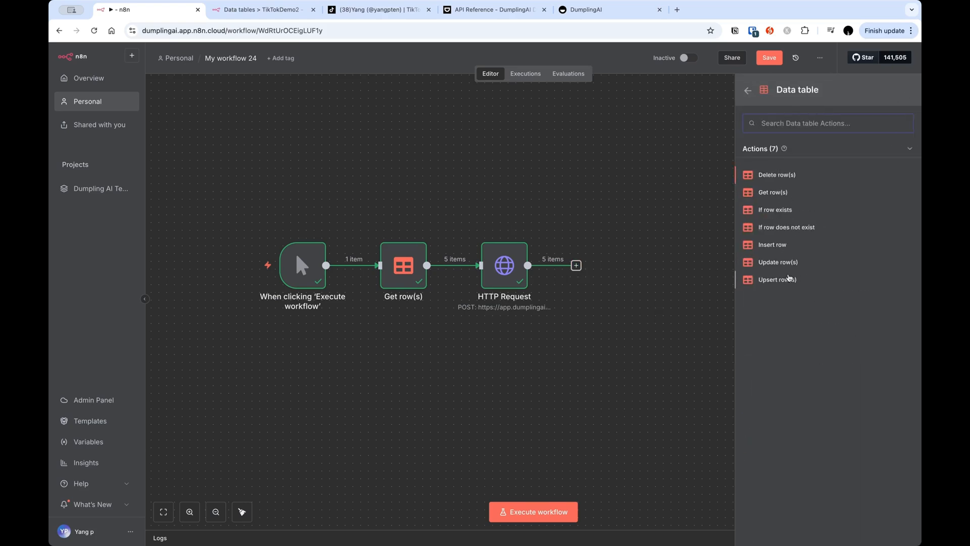
pyautogui.click(777, 279)
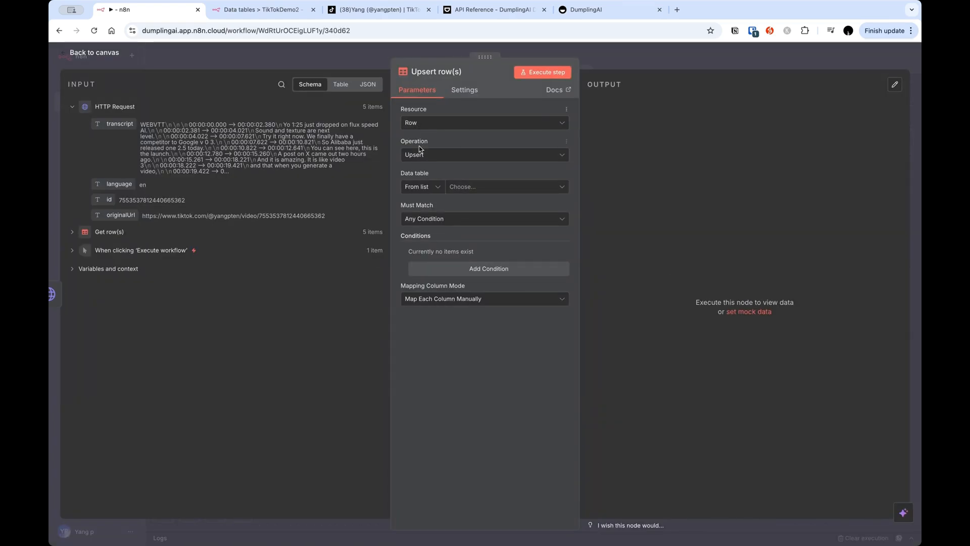
# - Target the TikTokDemo2 table and add an upsert condition matching on the tiktokVideoUrl column
pyautogui.click(504, 186)
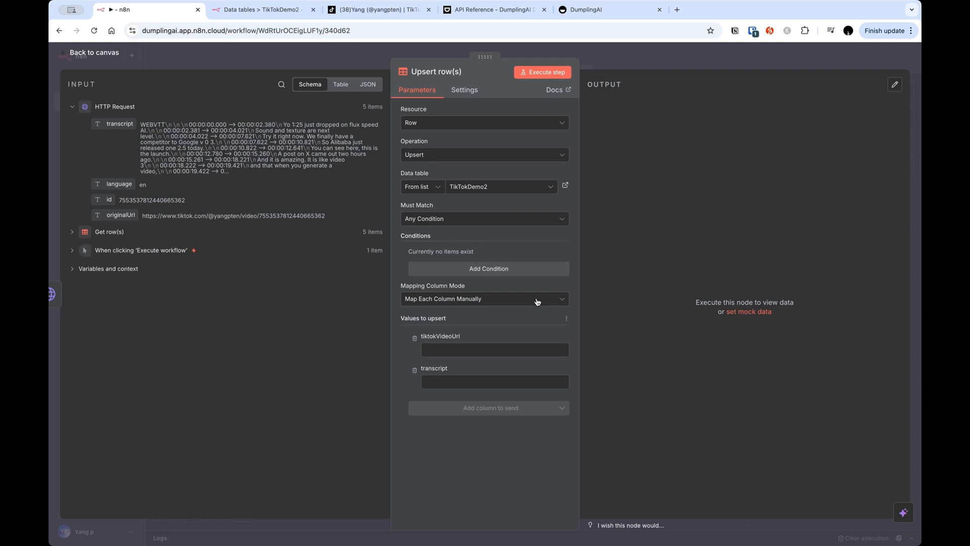
pyautogui.moveTo(463, 304)
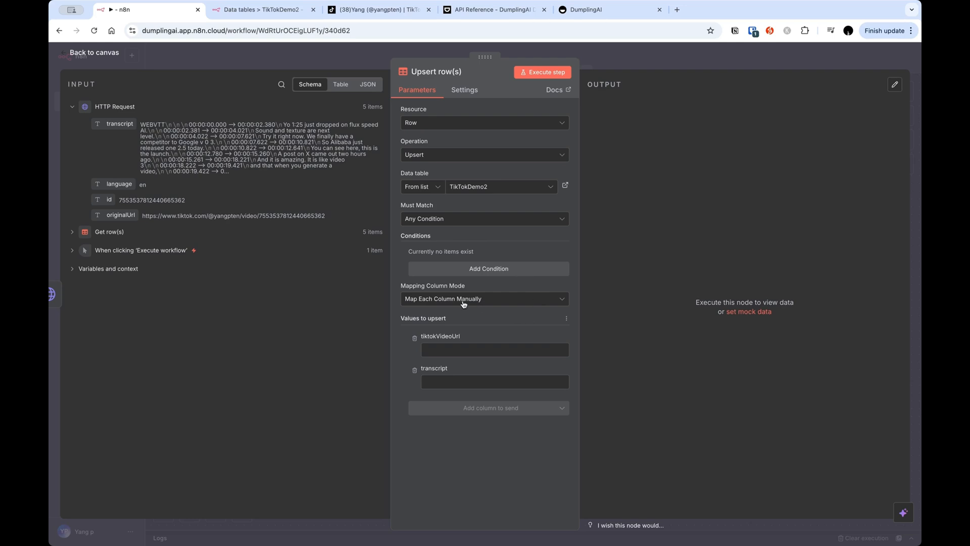
pyautogui.click(485, 299)
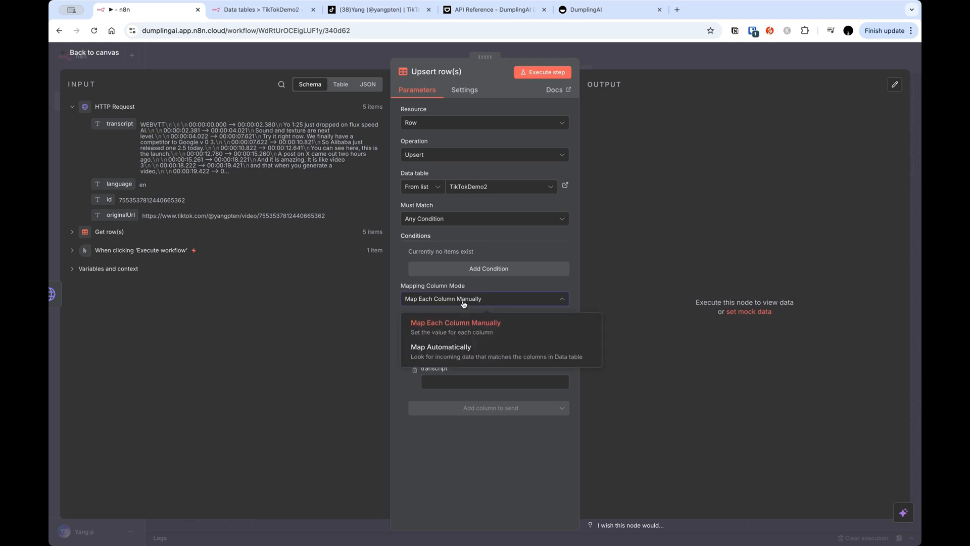
pyautogui.click(455, 322)
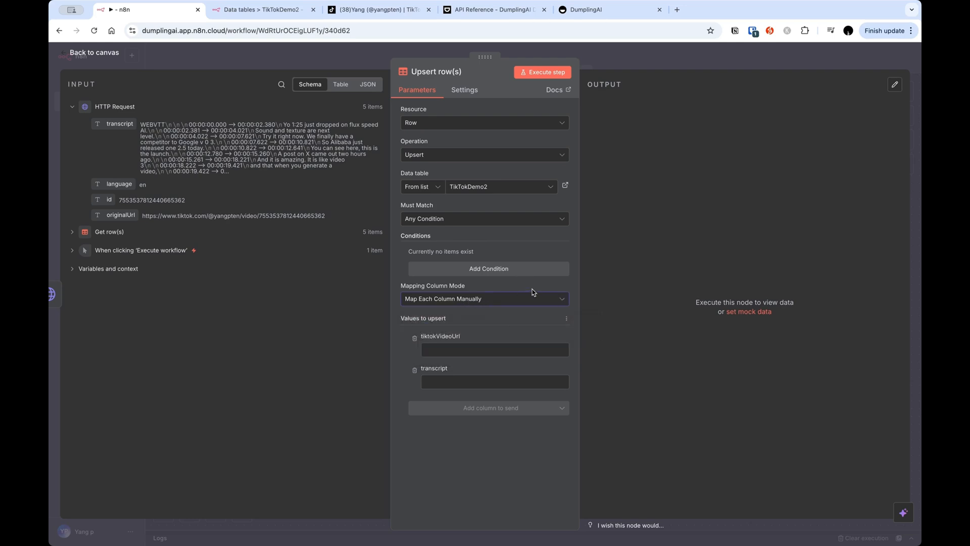
pyautogui.click(488, 268)
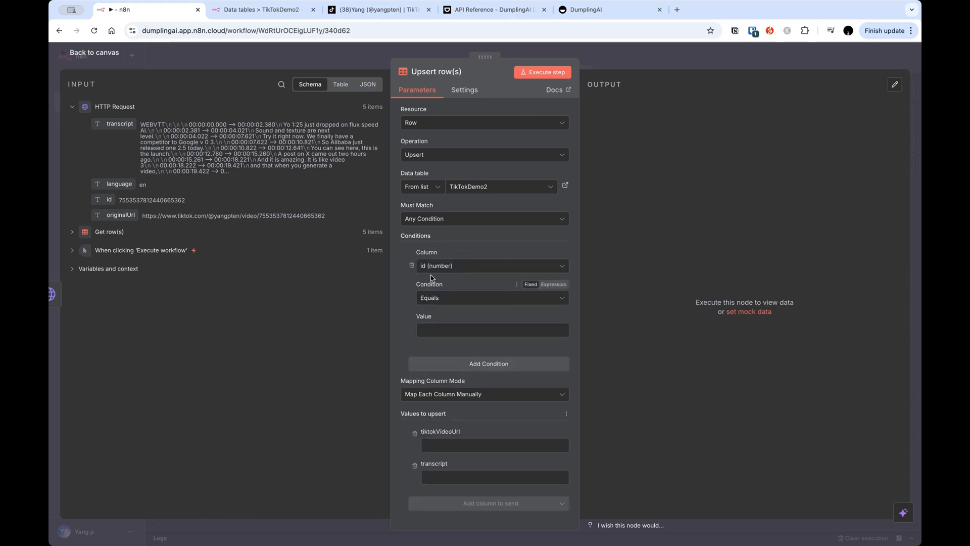
pyautogui.click(488, 266)
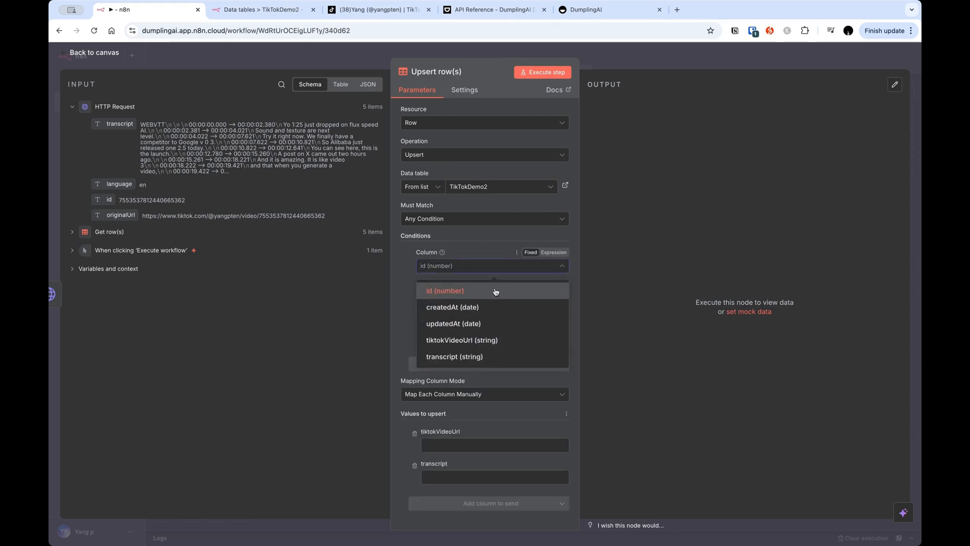
pyautogui.click(461, 339)
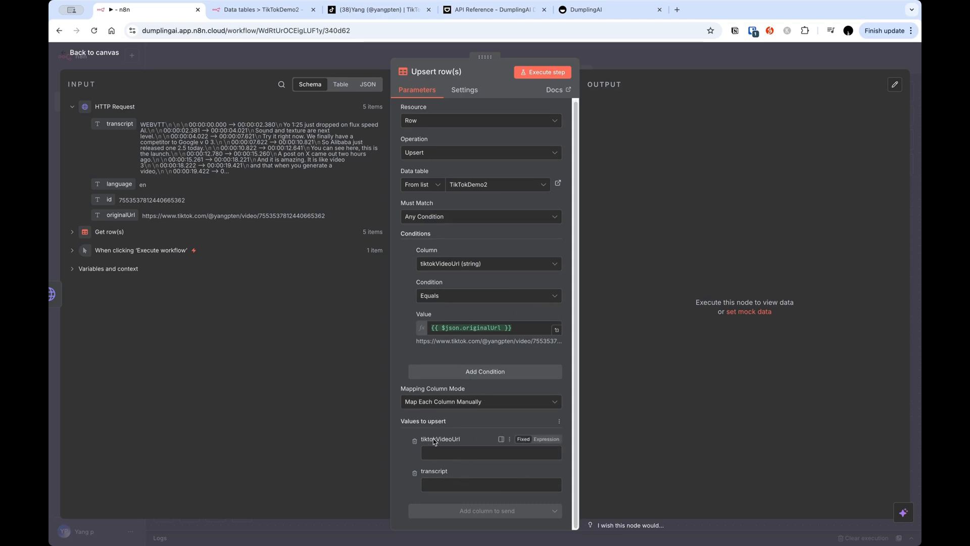
# - Remove tiktokVideoUrl from the values and set transcript to {{ $json.transcript }}
pyautogui.click(415, 440)
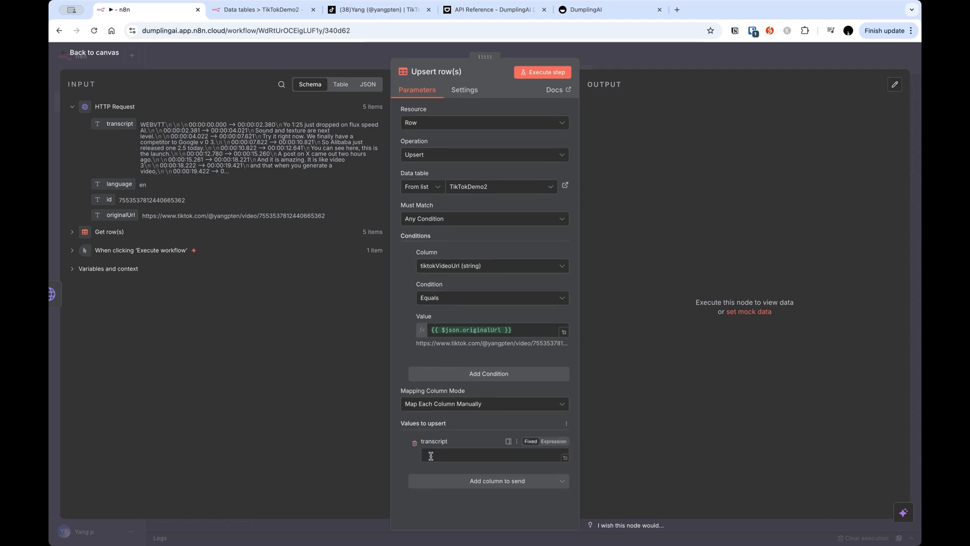
pyautogui.click(494, 455)
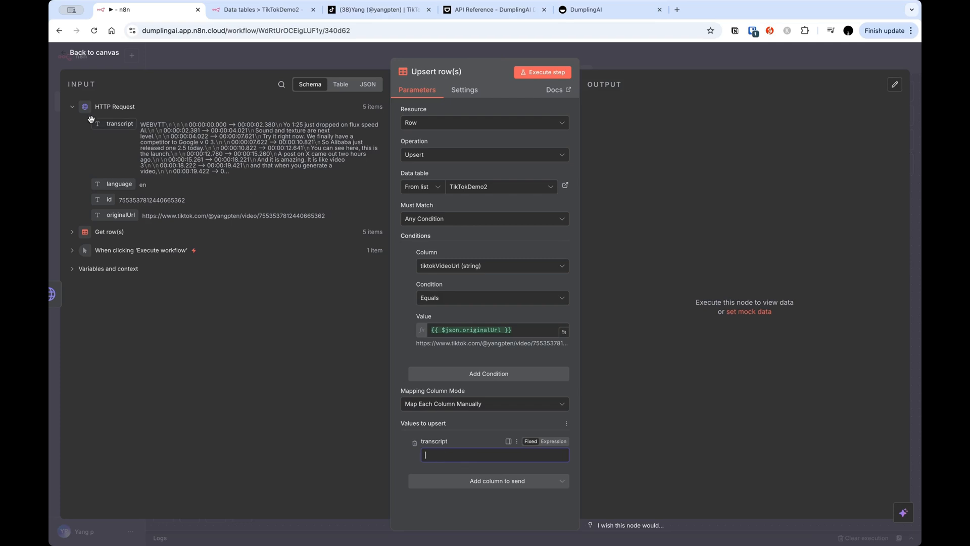
pyautogui.write('{{ $json.transcript }}')
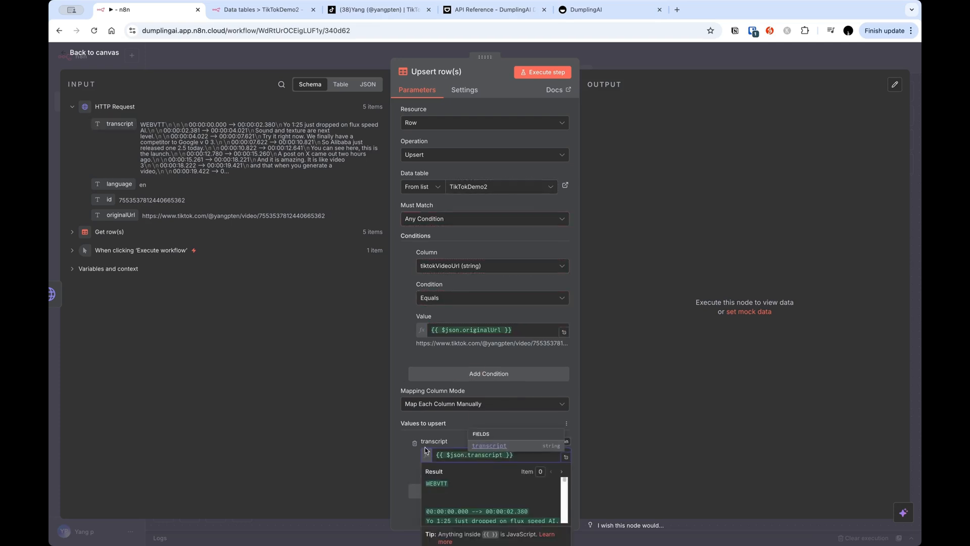
pyautogui.click(543, 72)
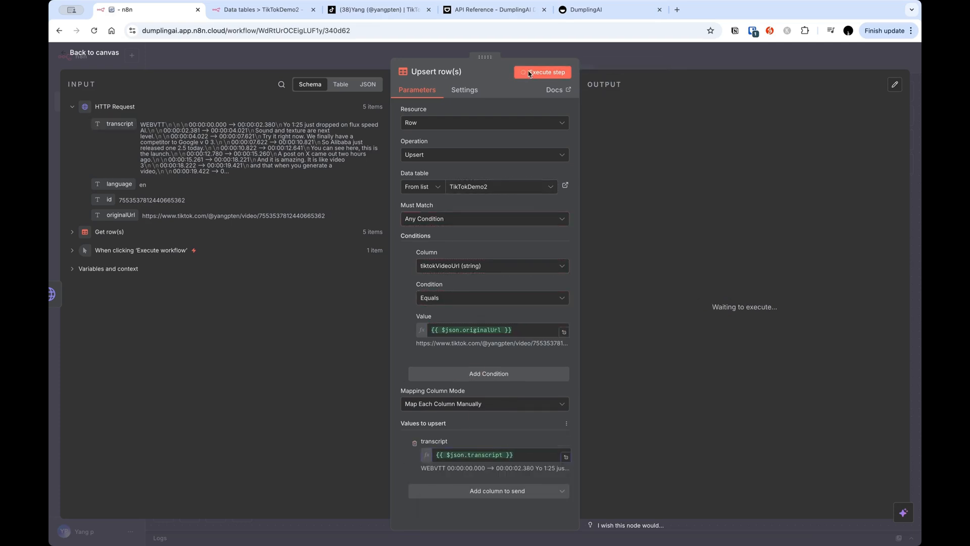
# - Execute the upsert, review its five output rows, and return to the canvas
pyautogui.click(542, 72)
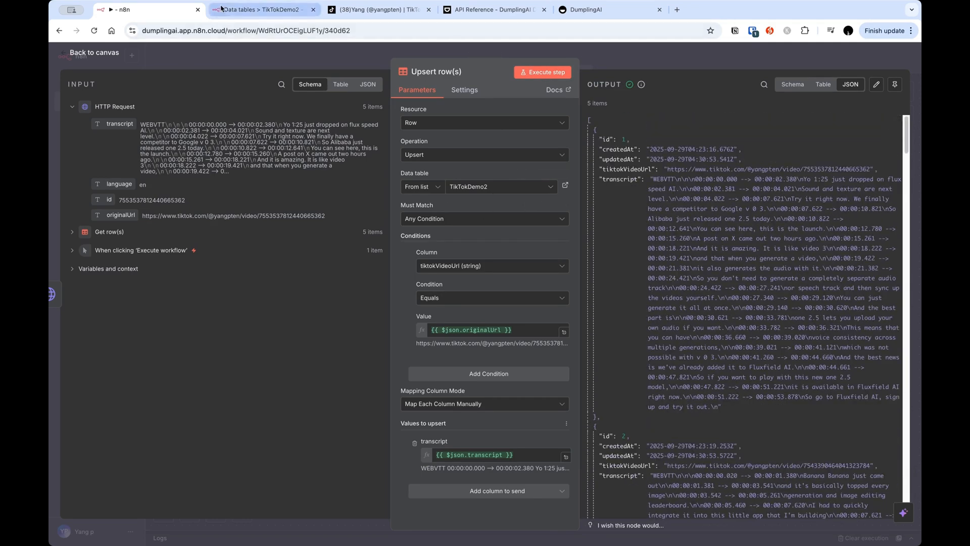
pyautogui.click(260, 9)
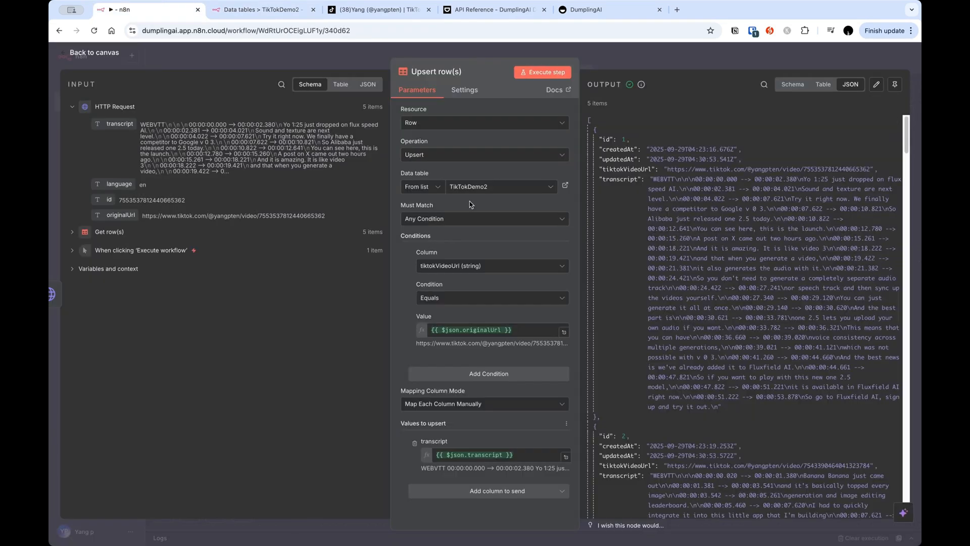
pyautogui.click(94, 52)
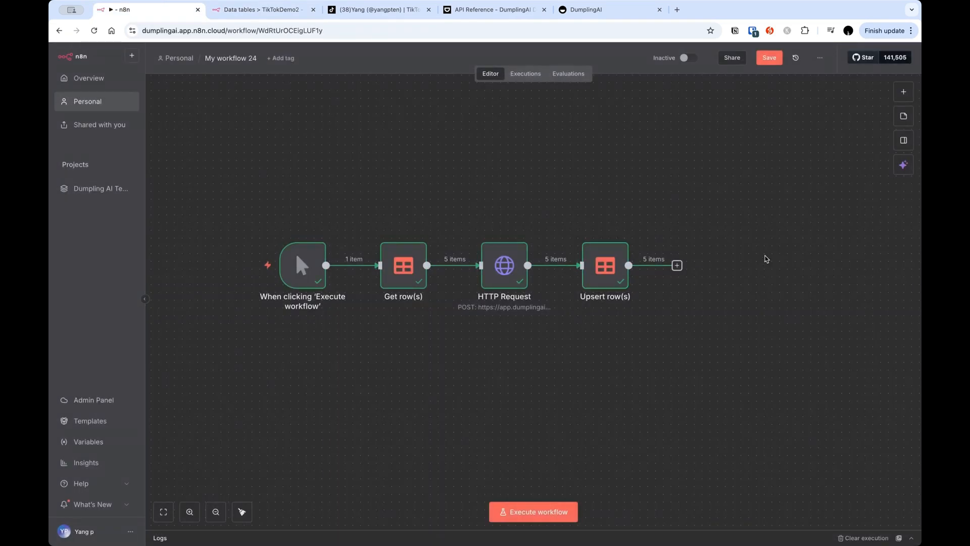